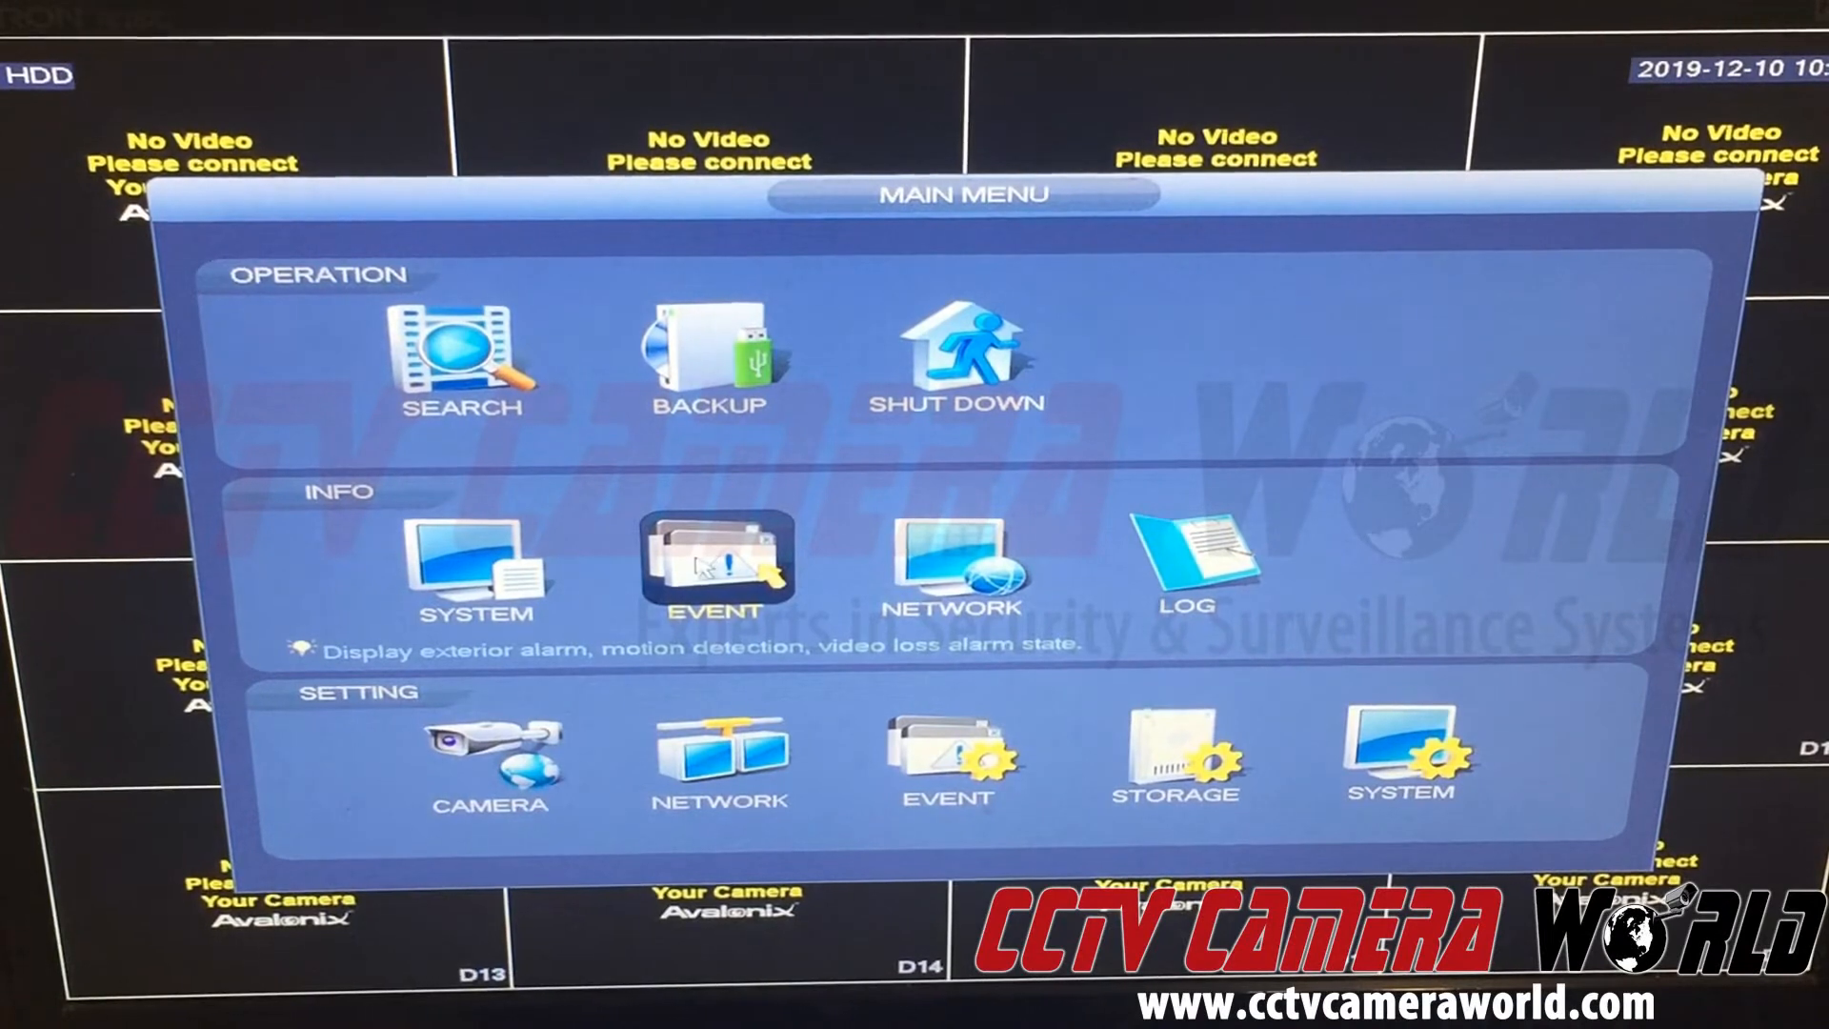
mouse_move(883, 665)
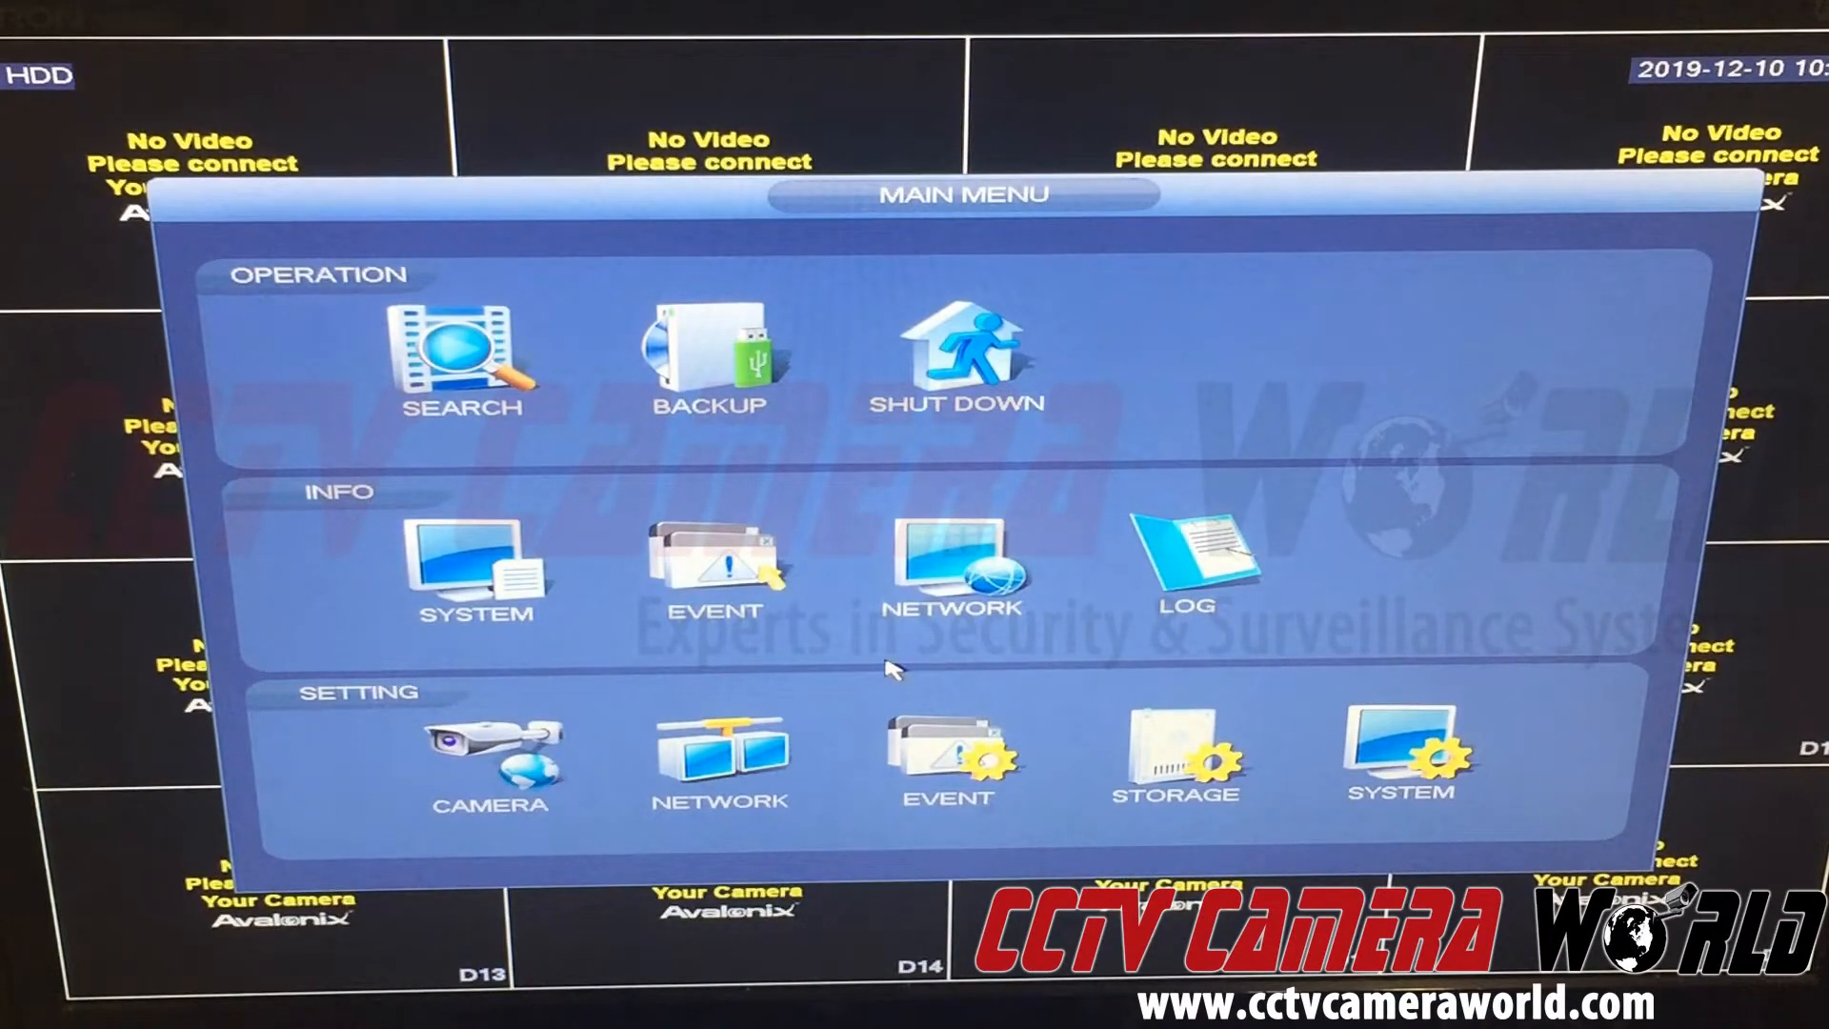
mouse_move(881, 676)
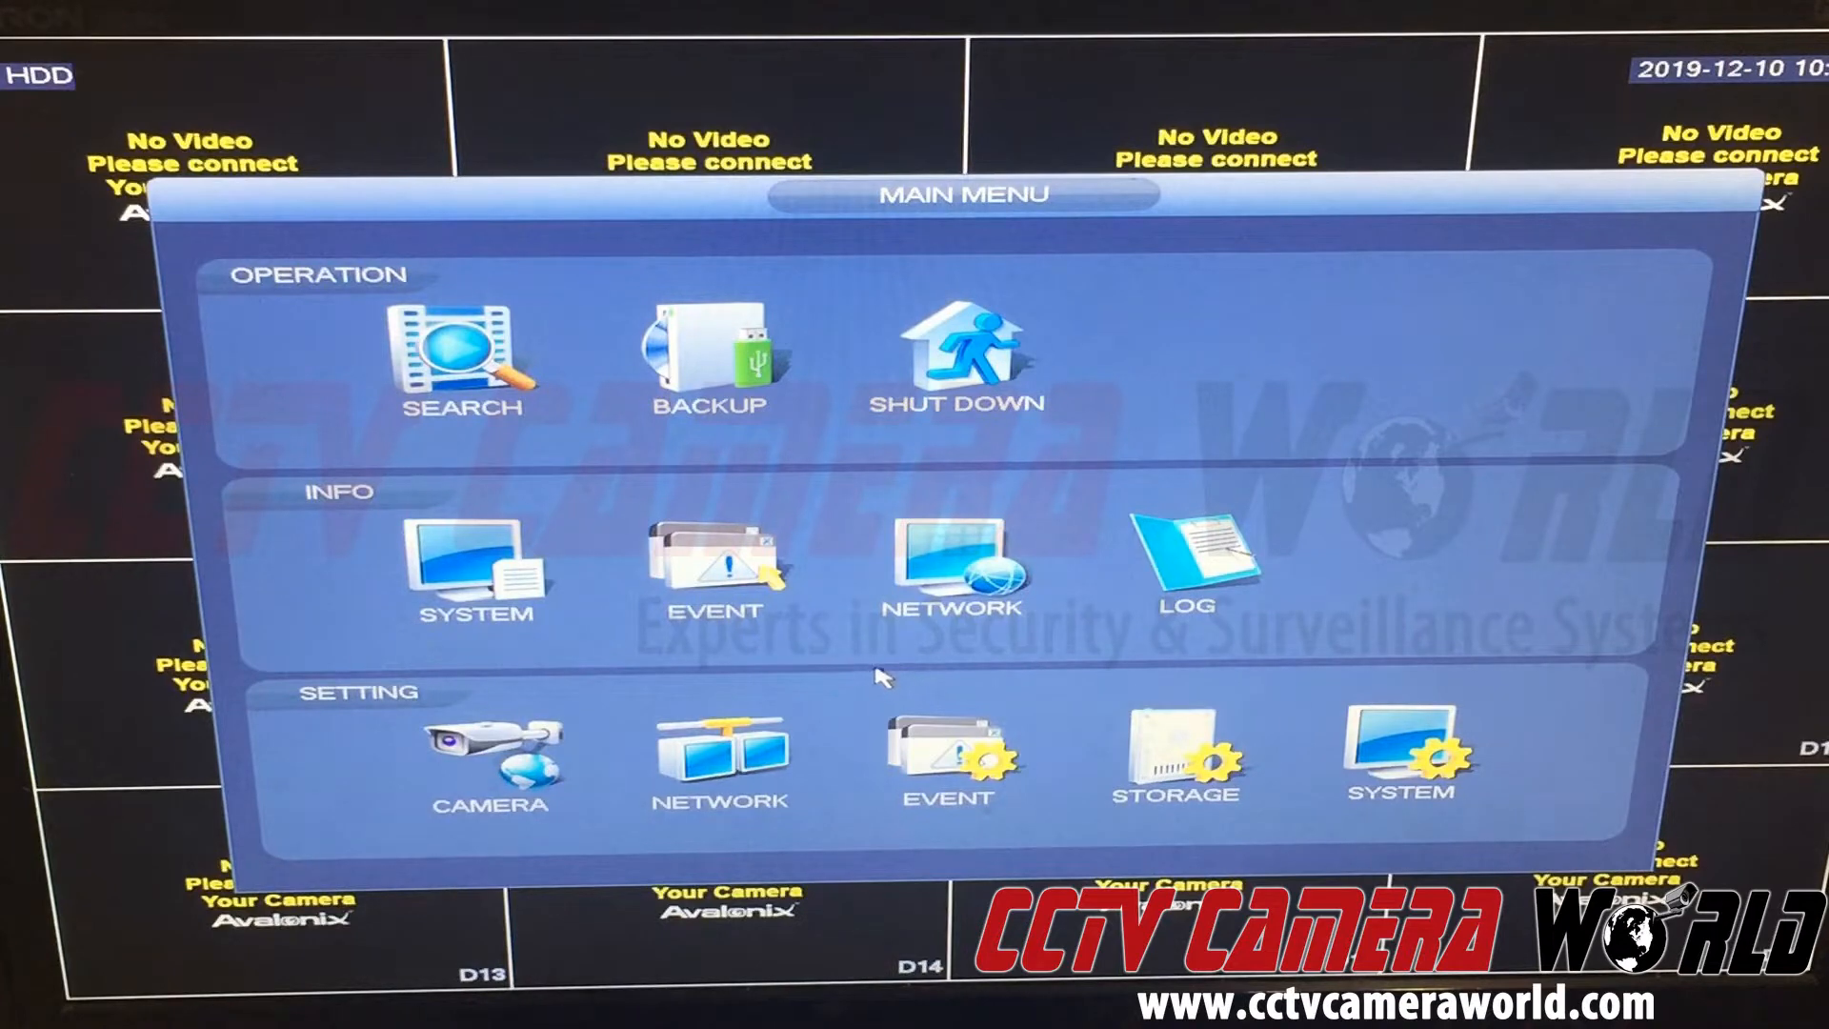
mouse_move(721, 753)
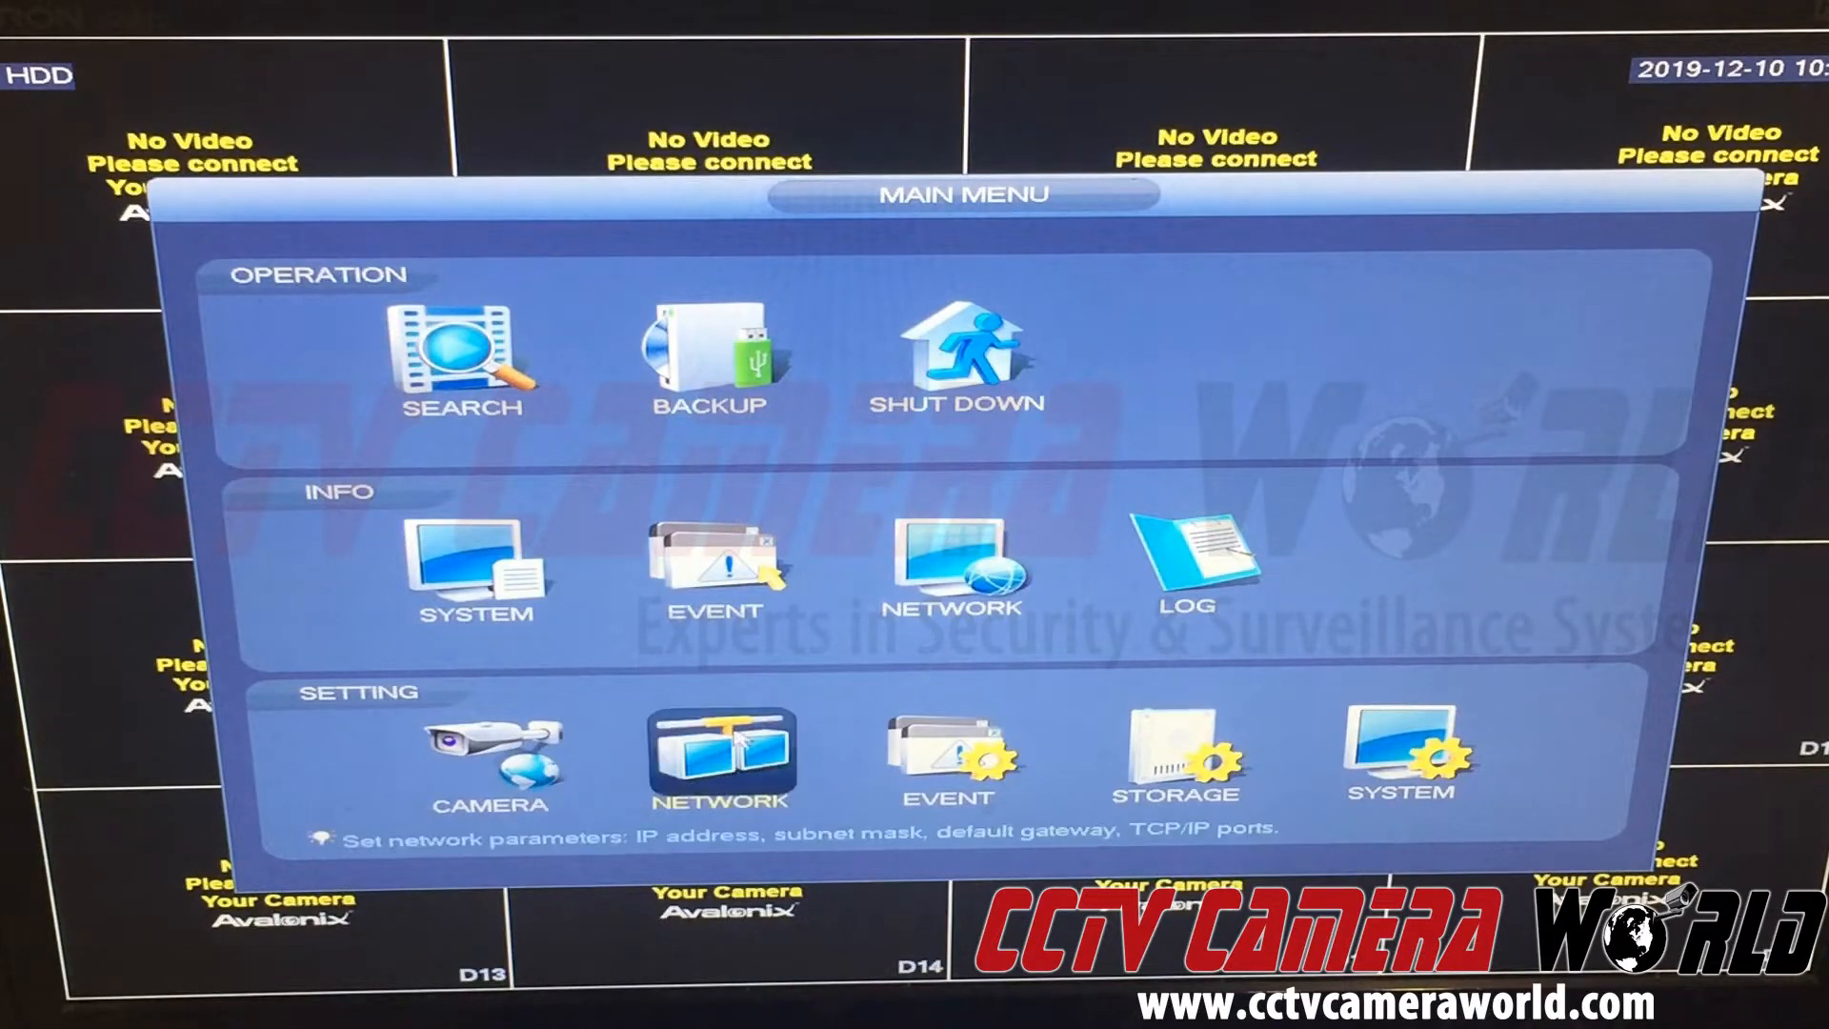
mouse_move(706, 764)
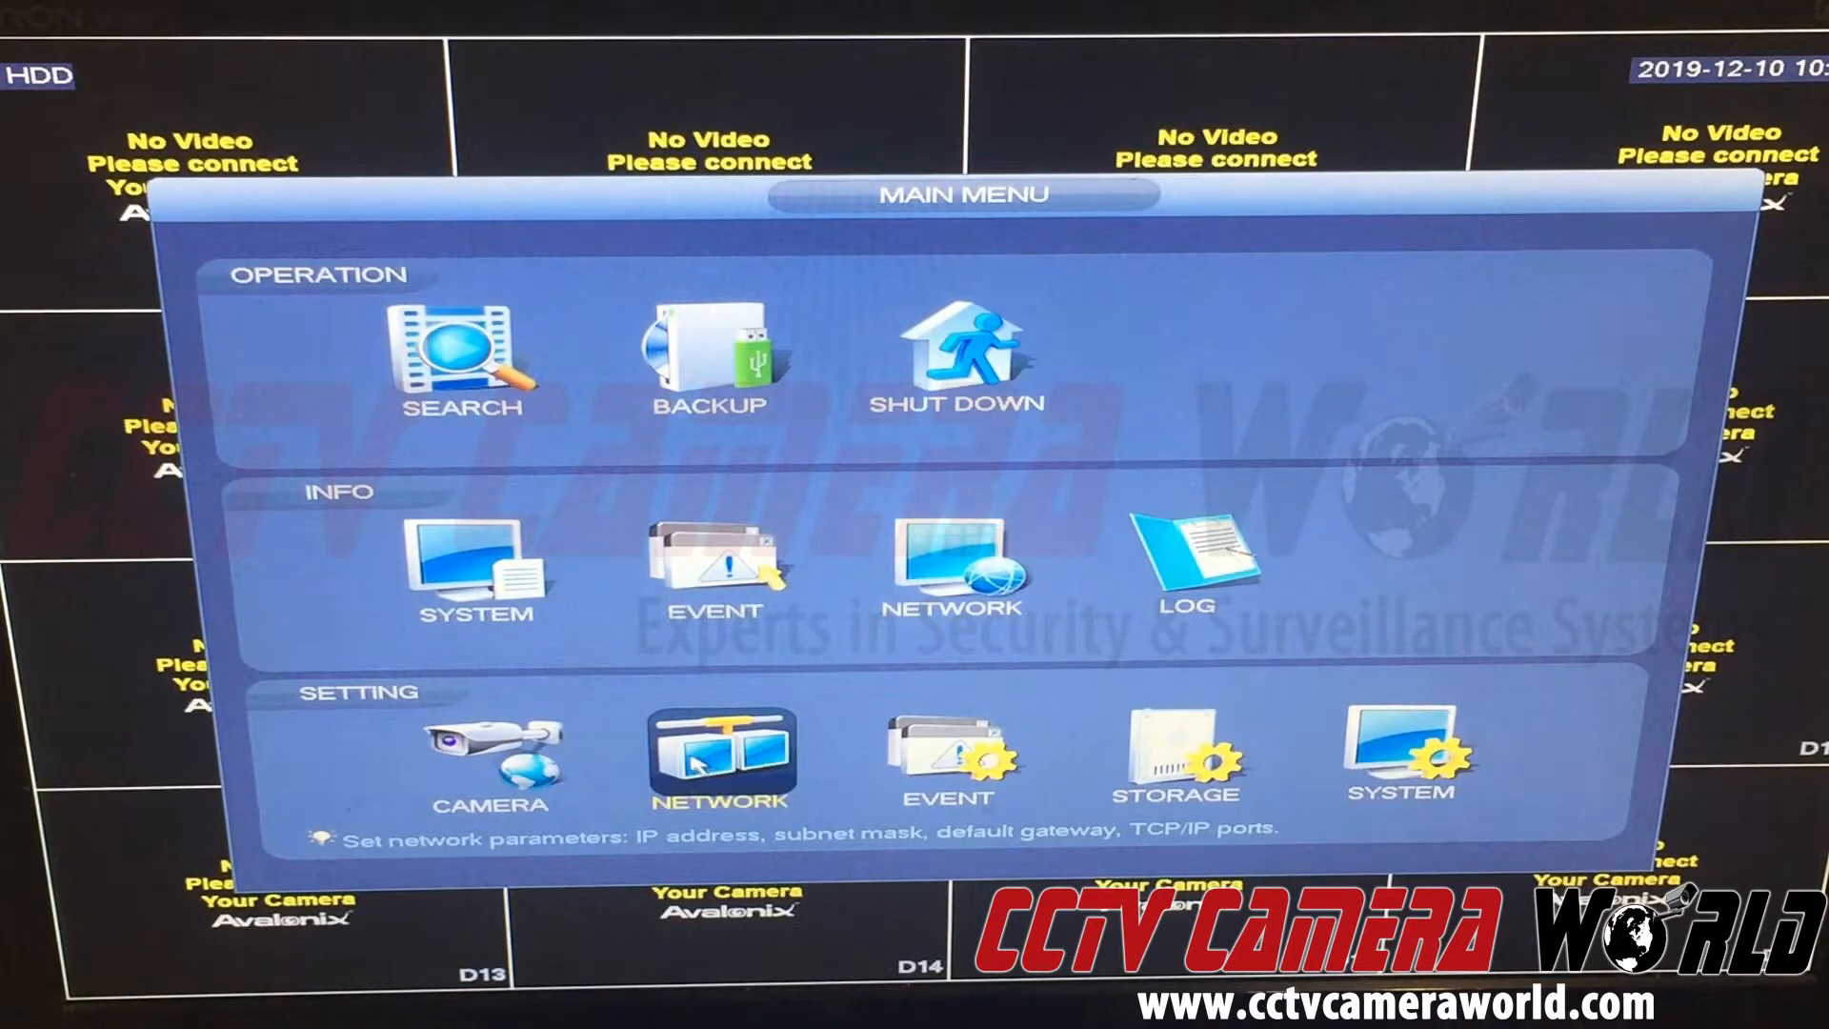
Step: Open NETWORK under SETTING from the Main Menu
click(718, 758)
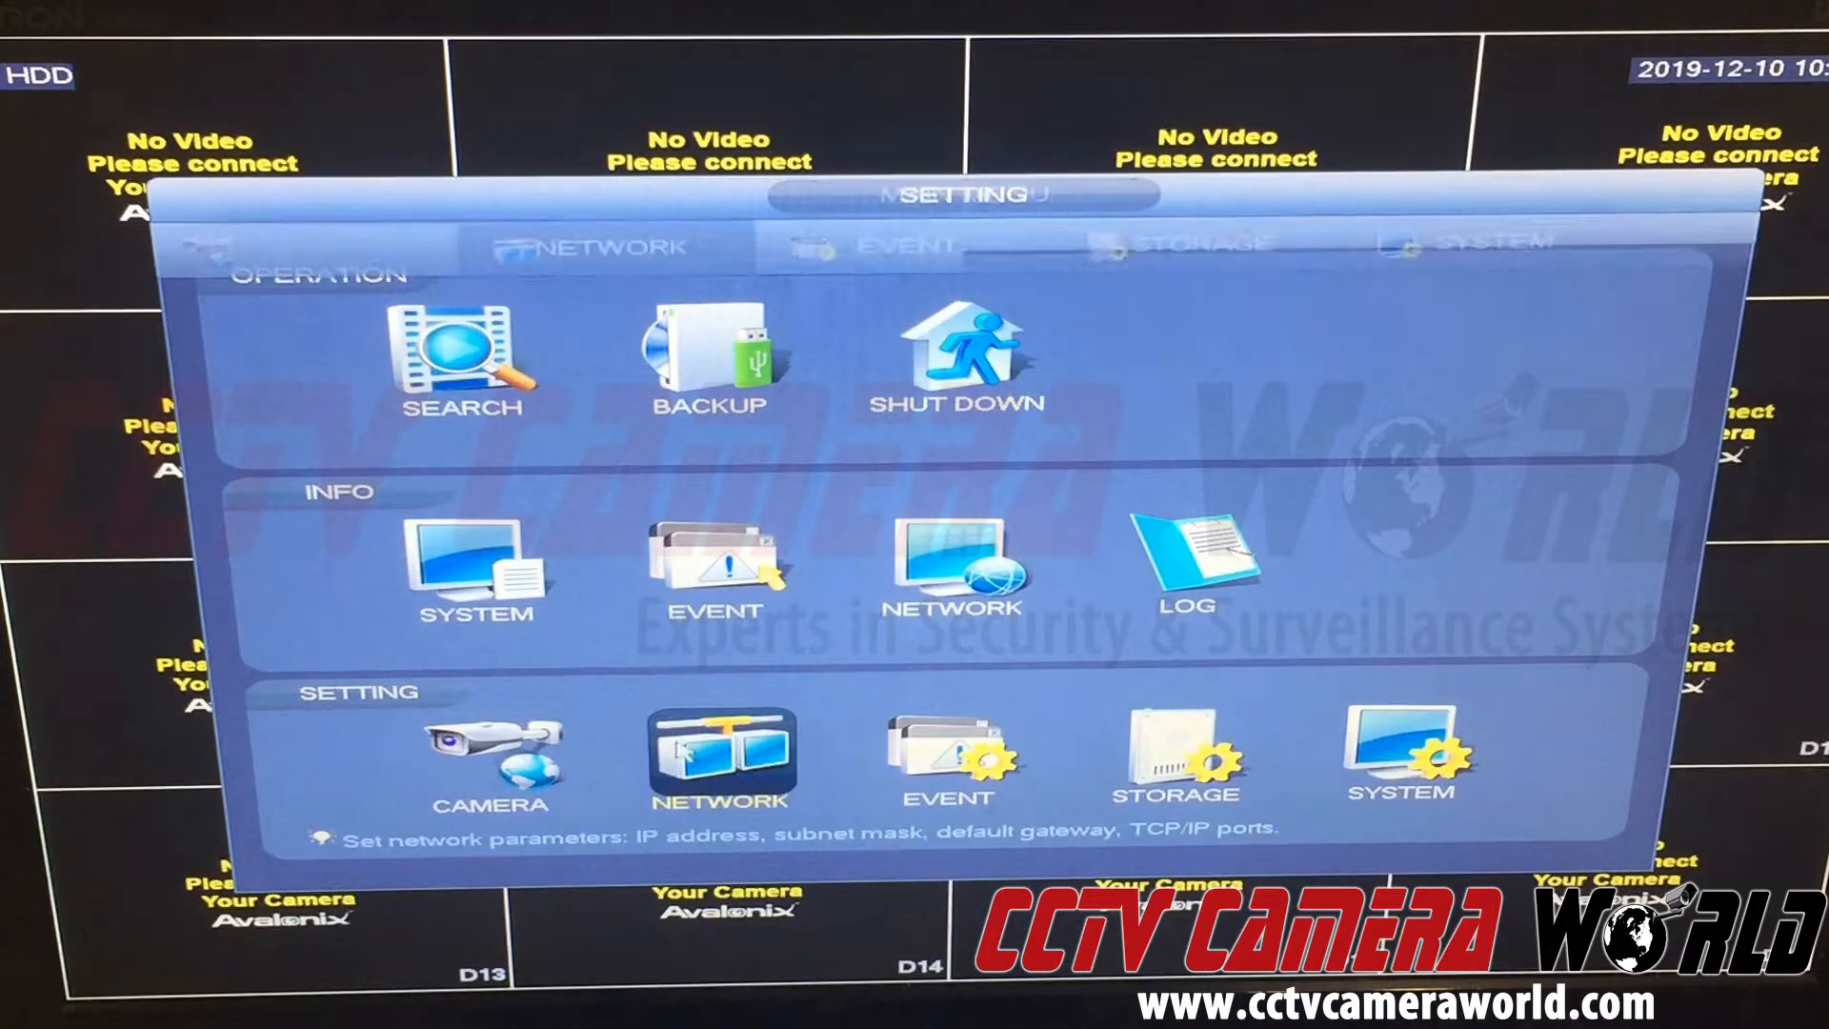
click(721, 758)
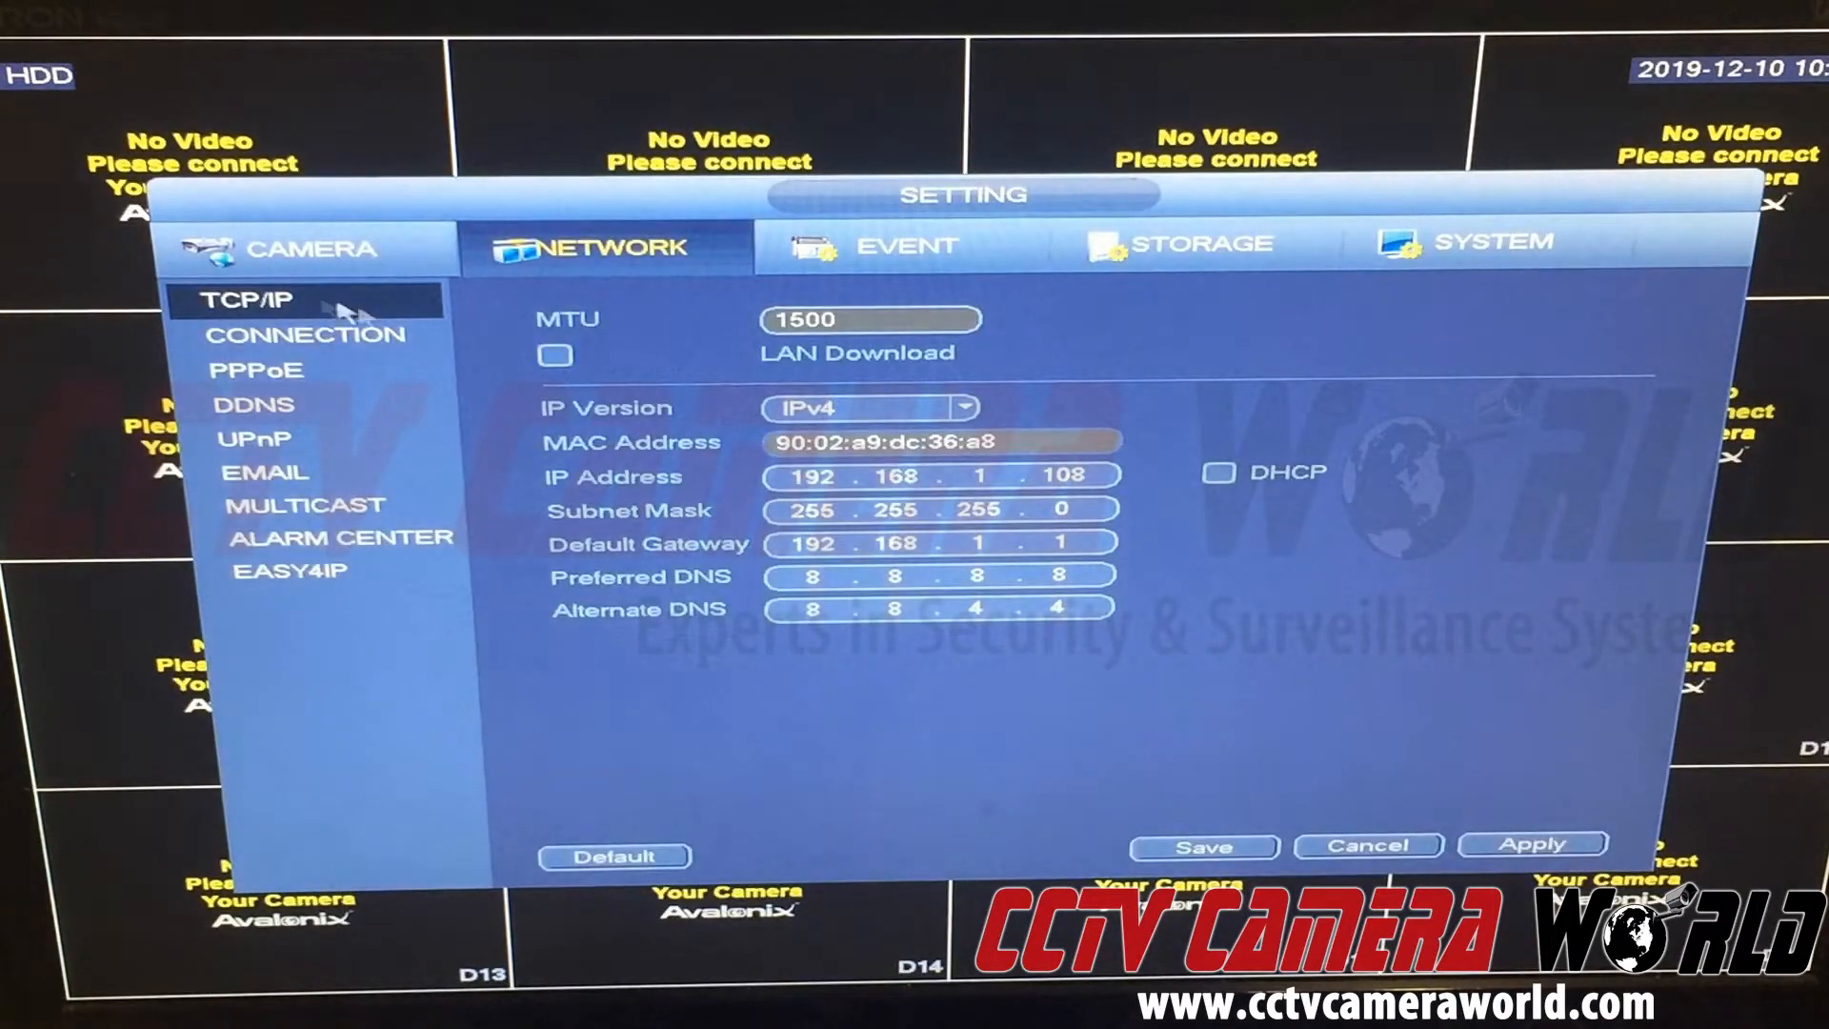
click(869, 576)
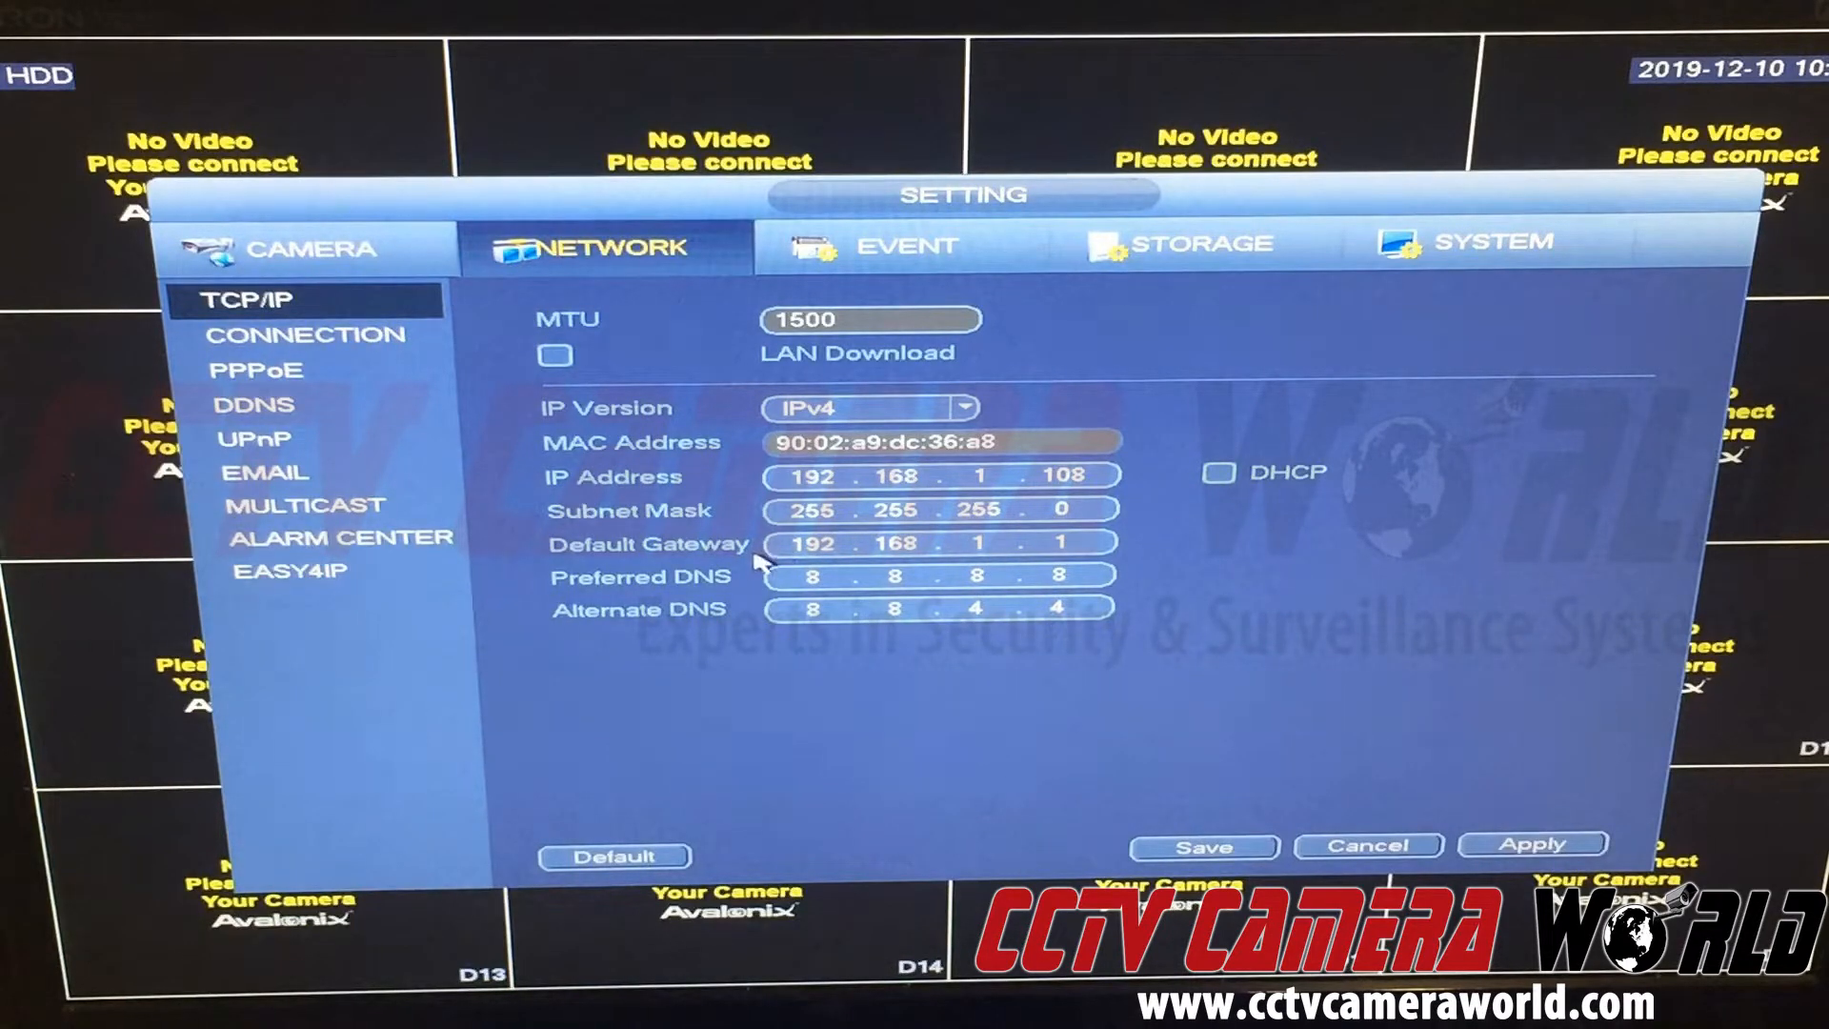
click(986, 542)
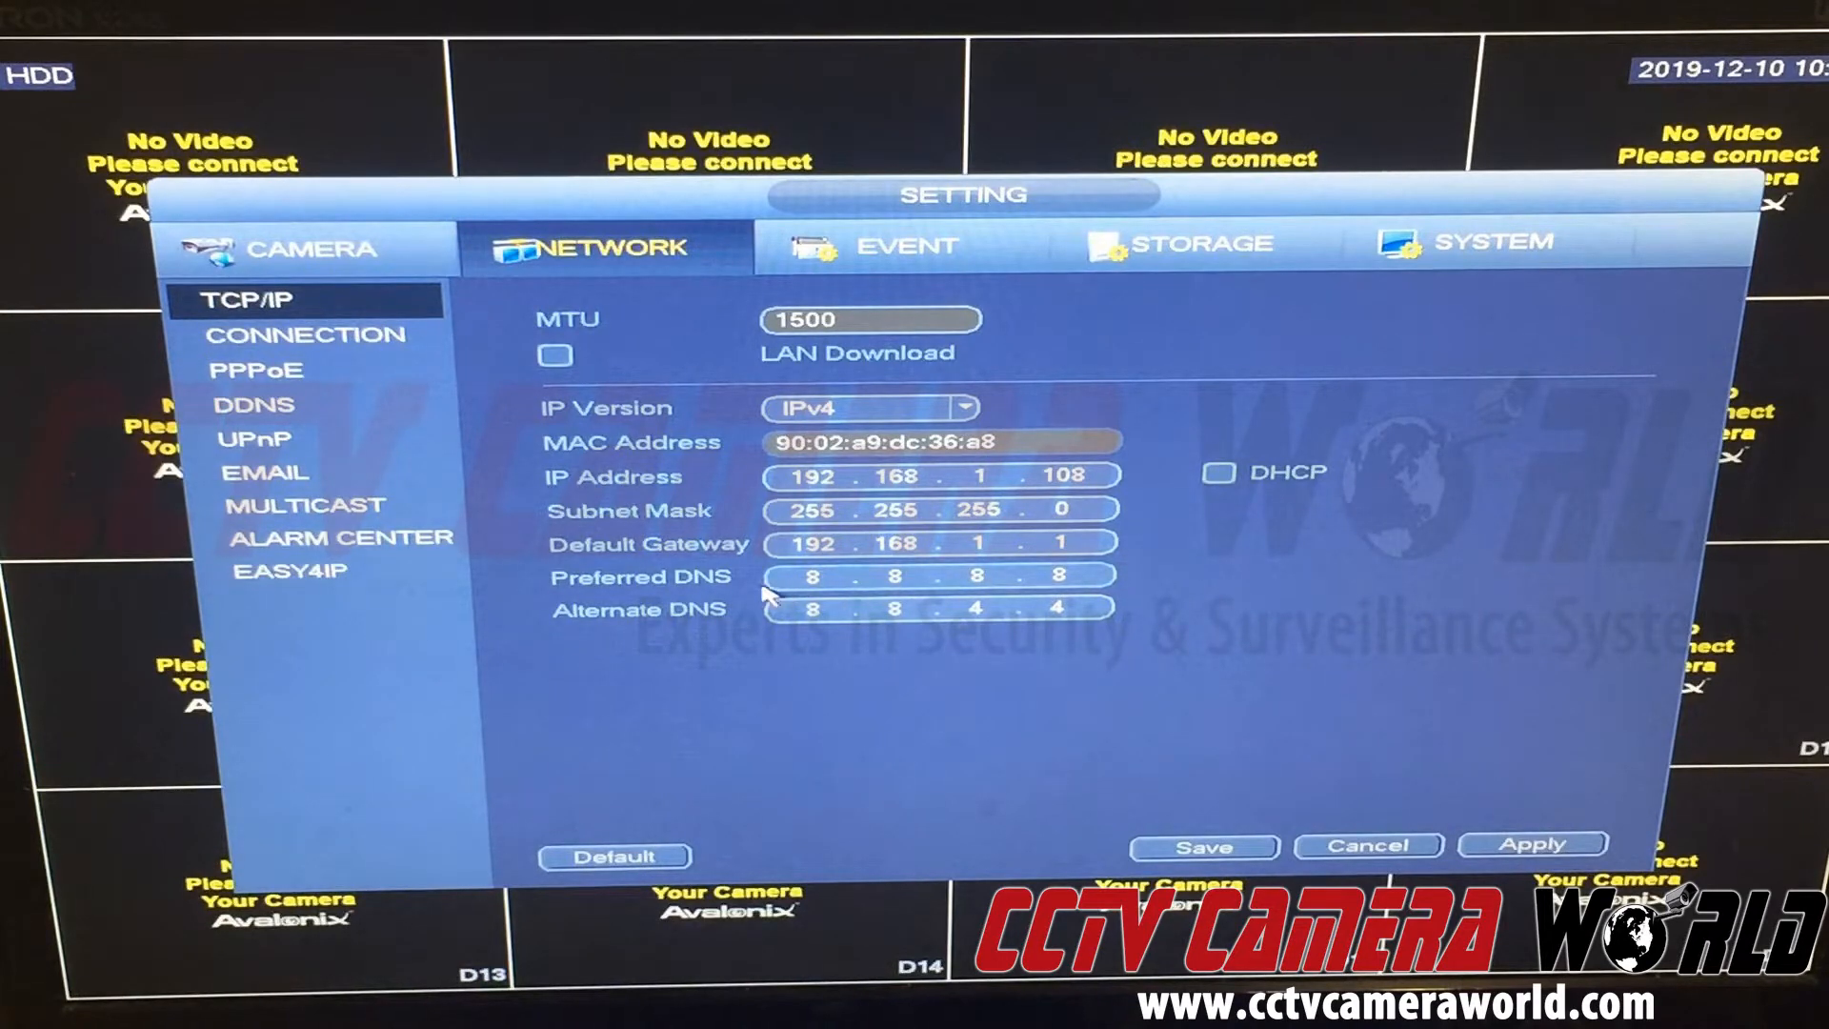
mouse_move(560, 624)
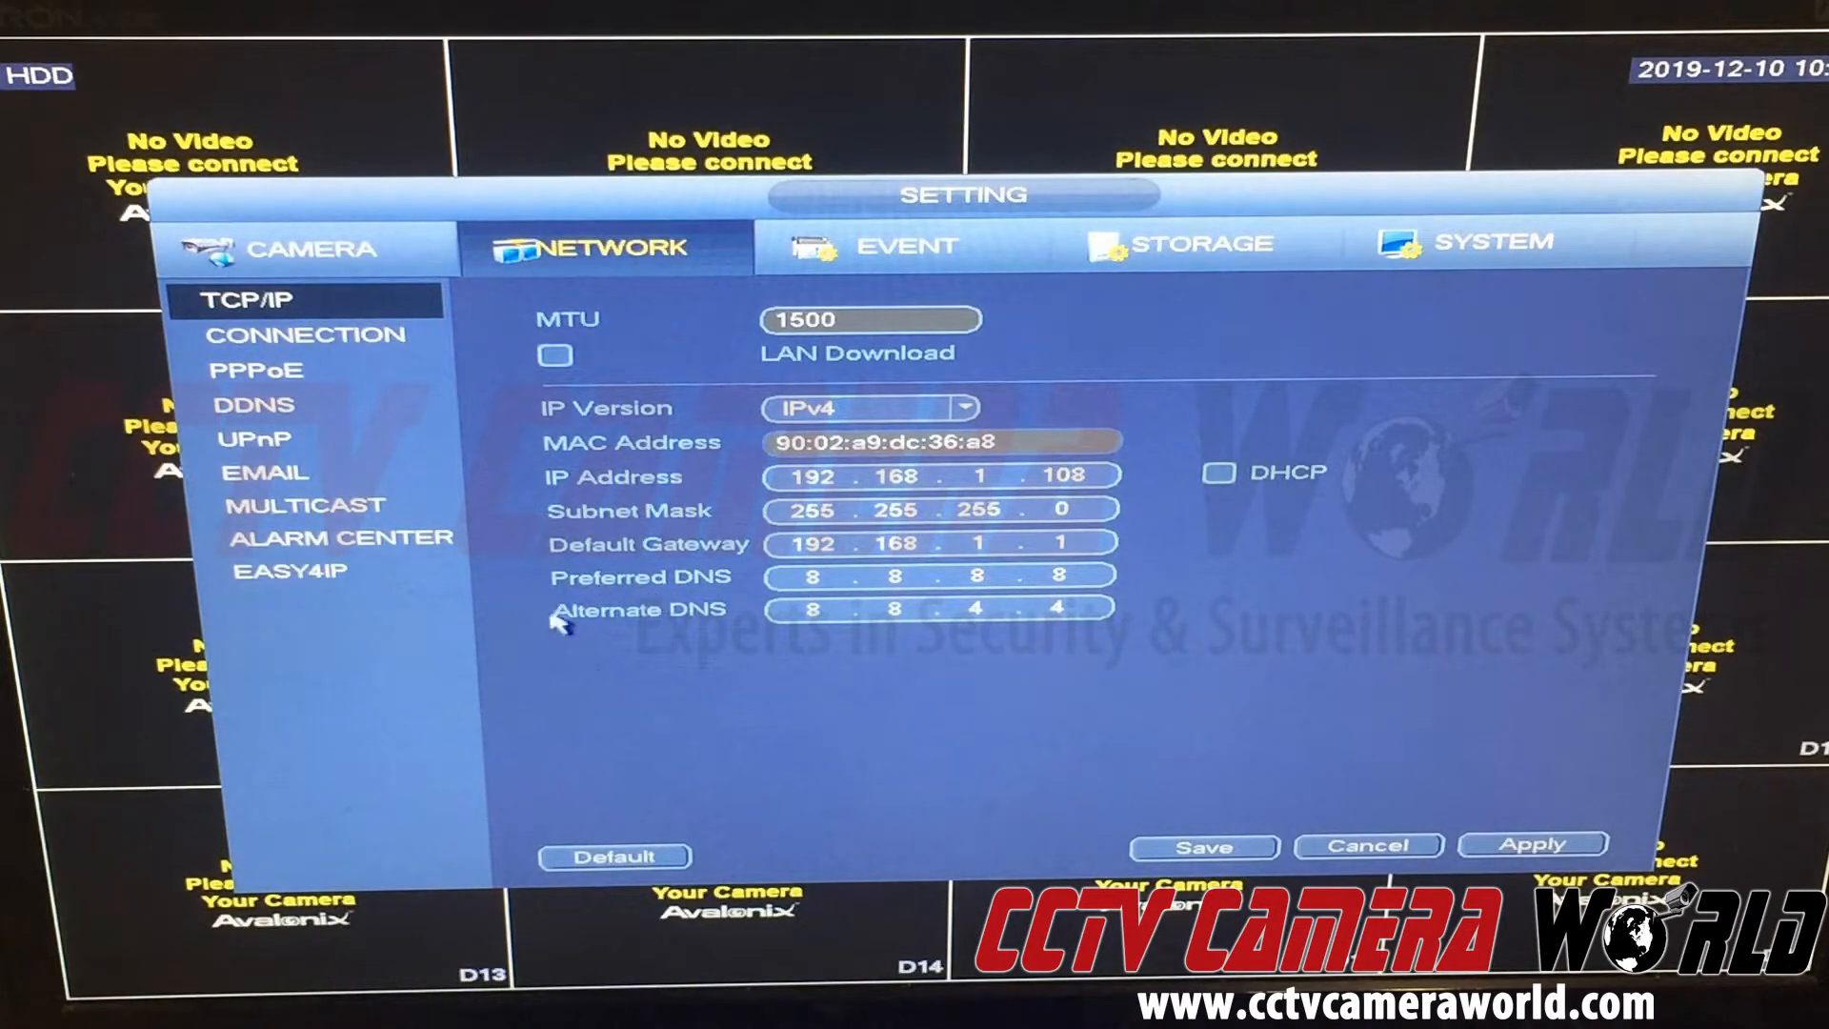
mouse_move(788, 659)
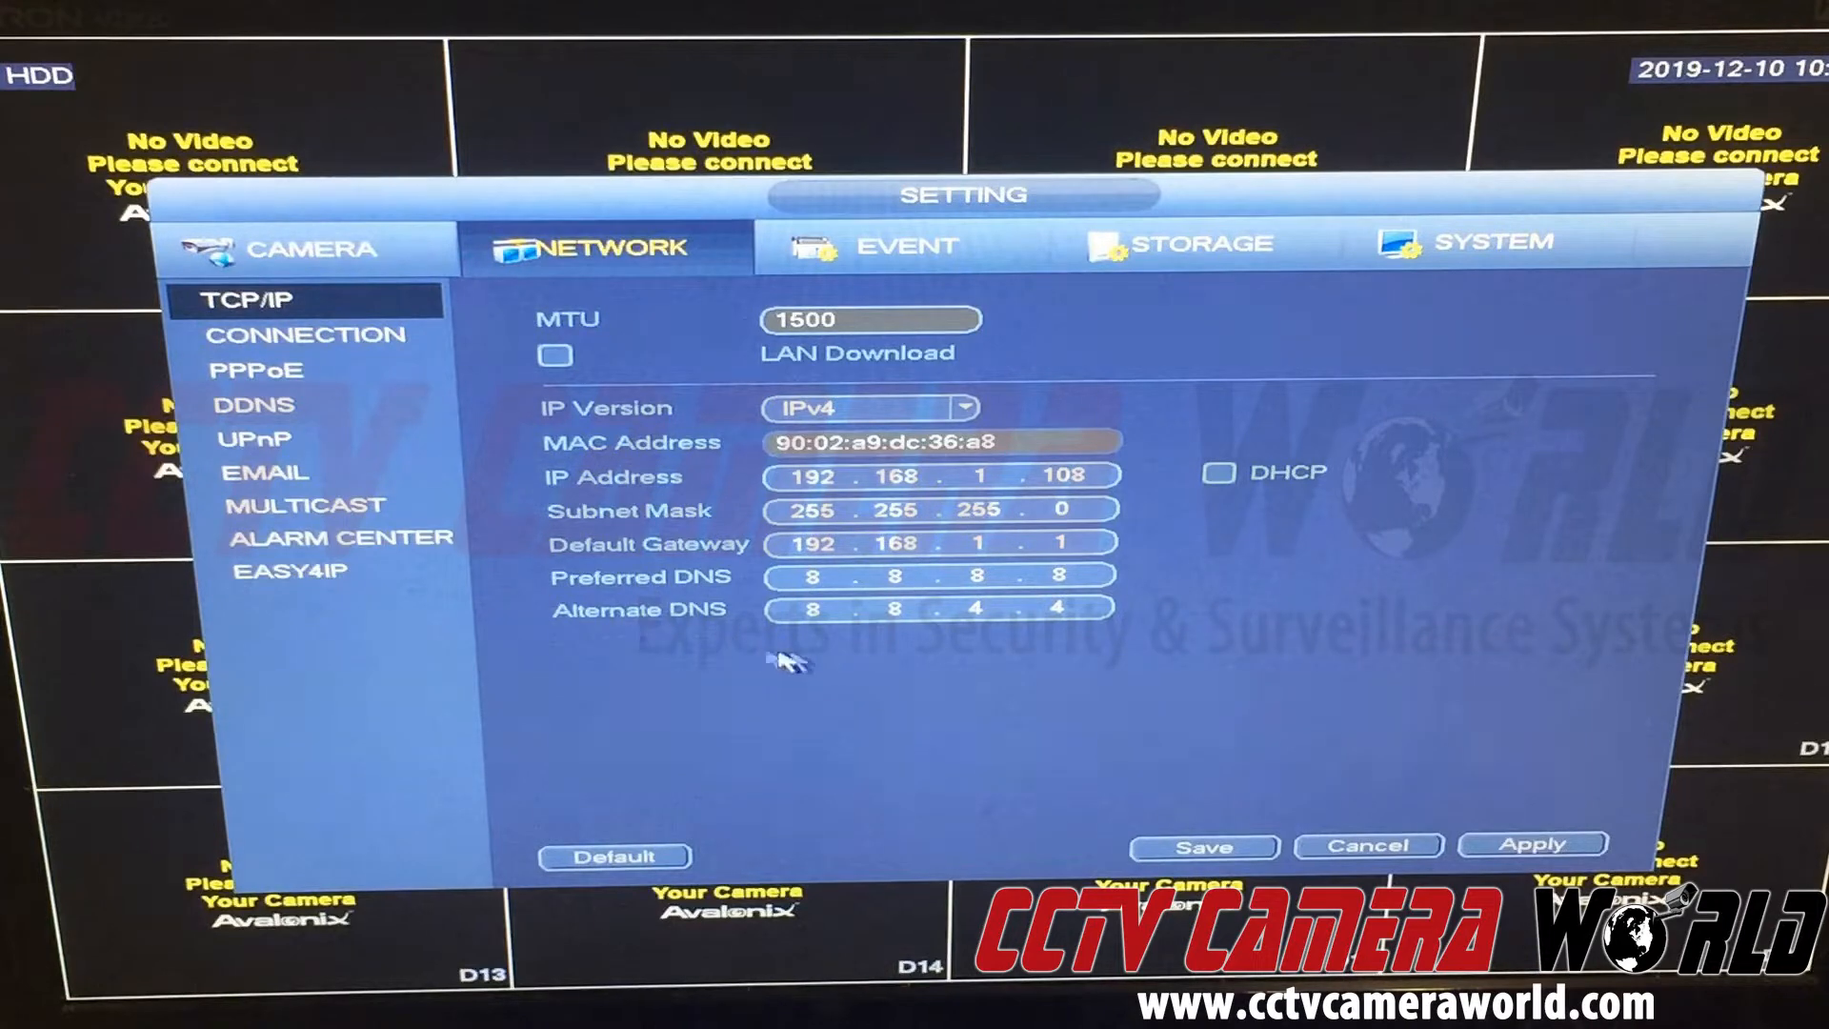
mouse_move(845, 569)
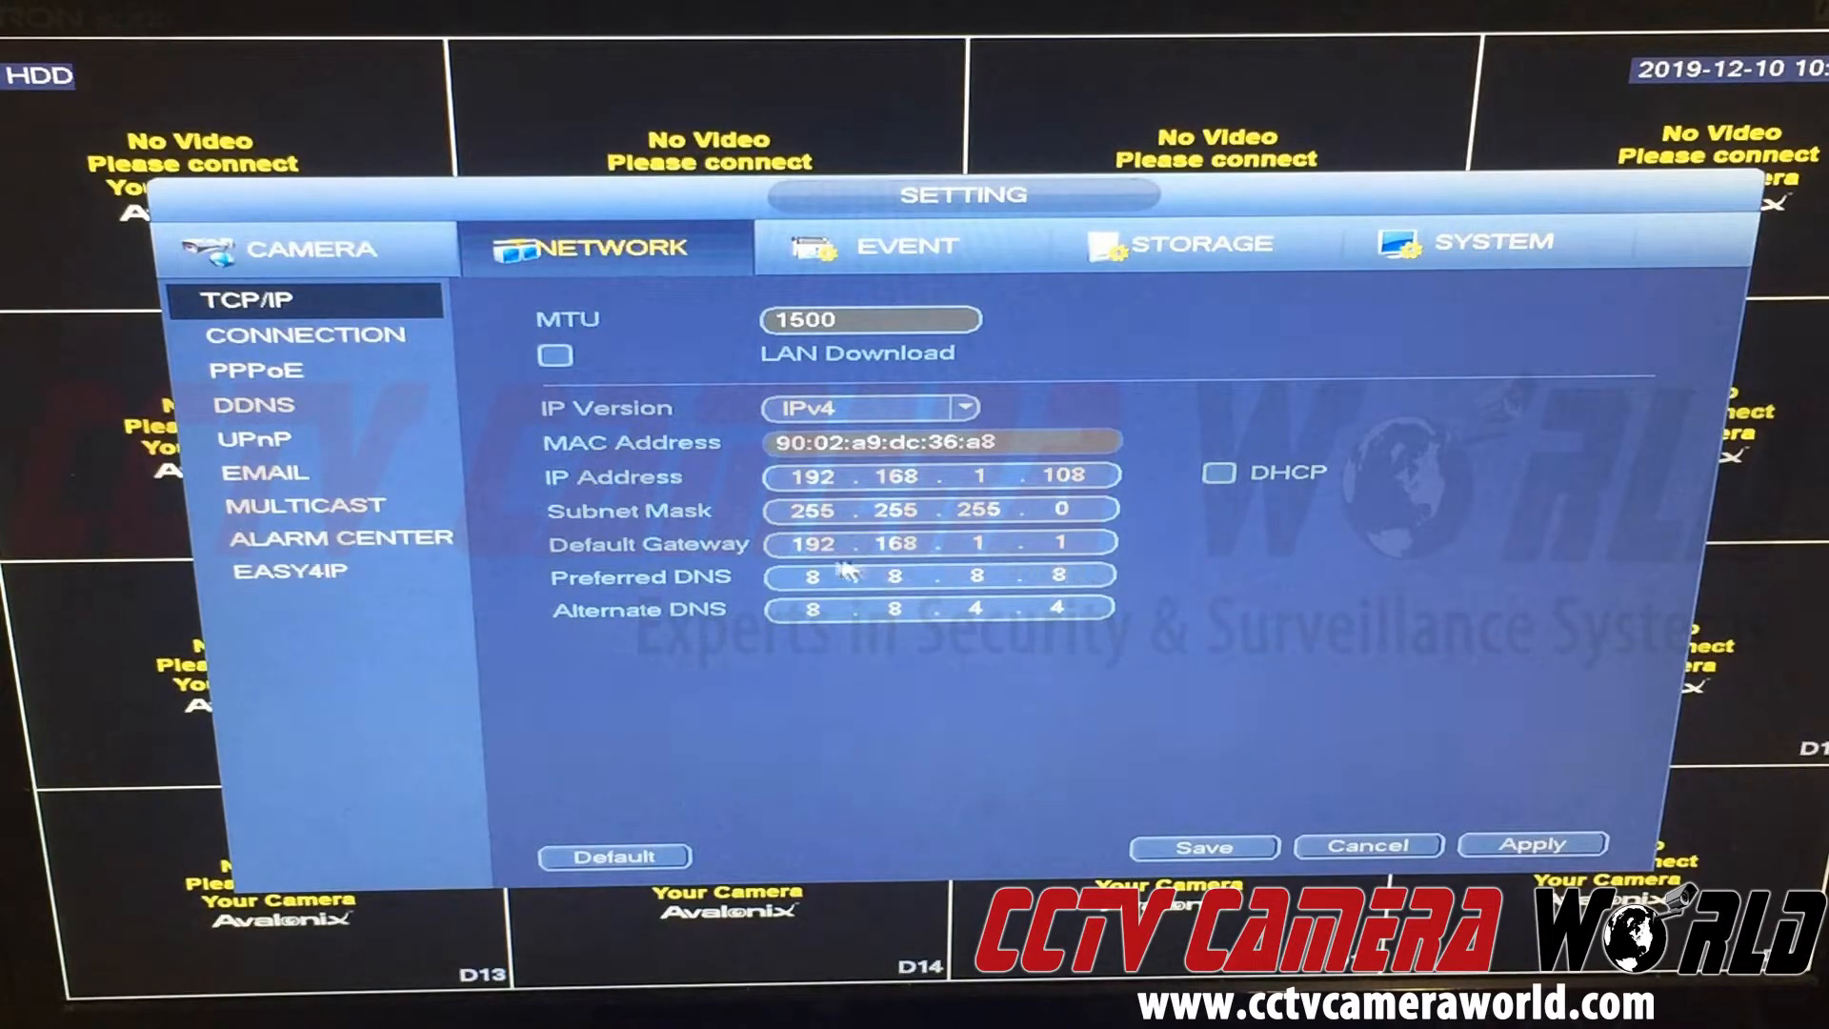
mouse_move(753, 653)
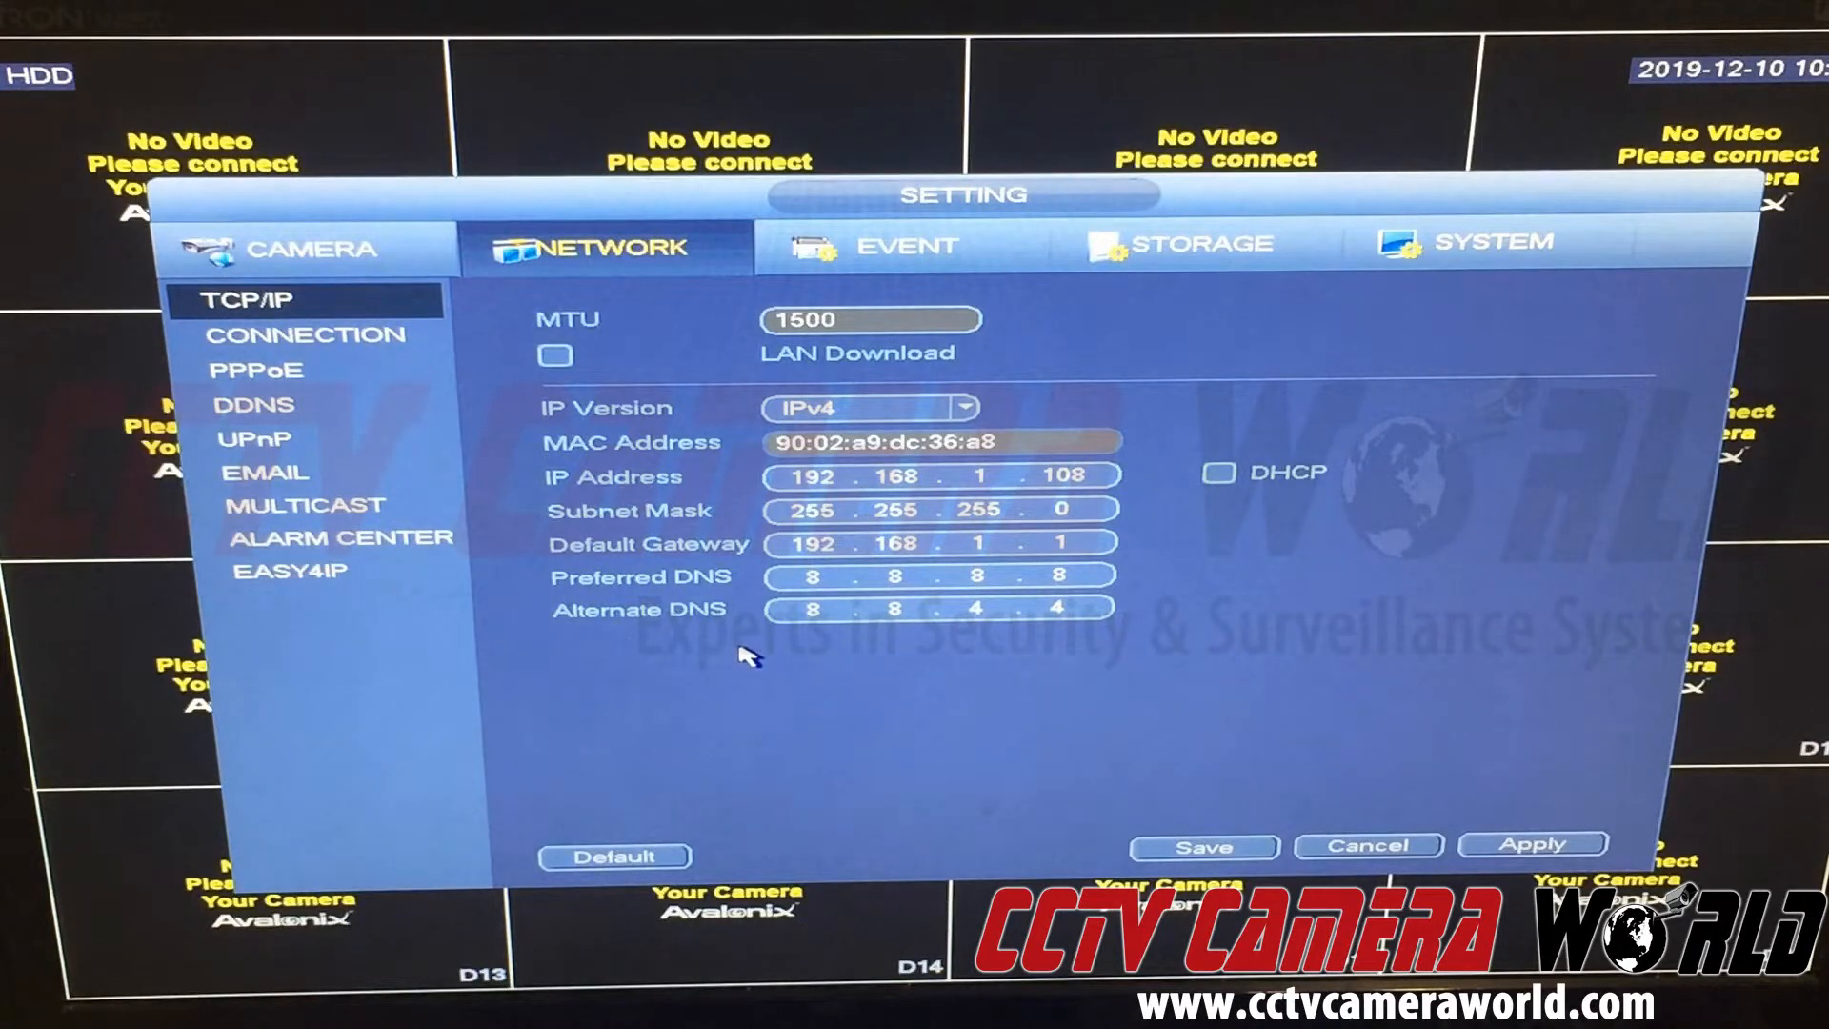
mouse_move(775, 651)
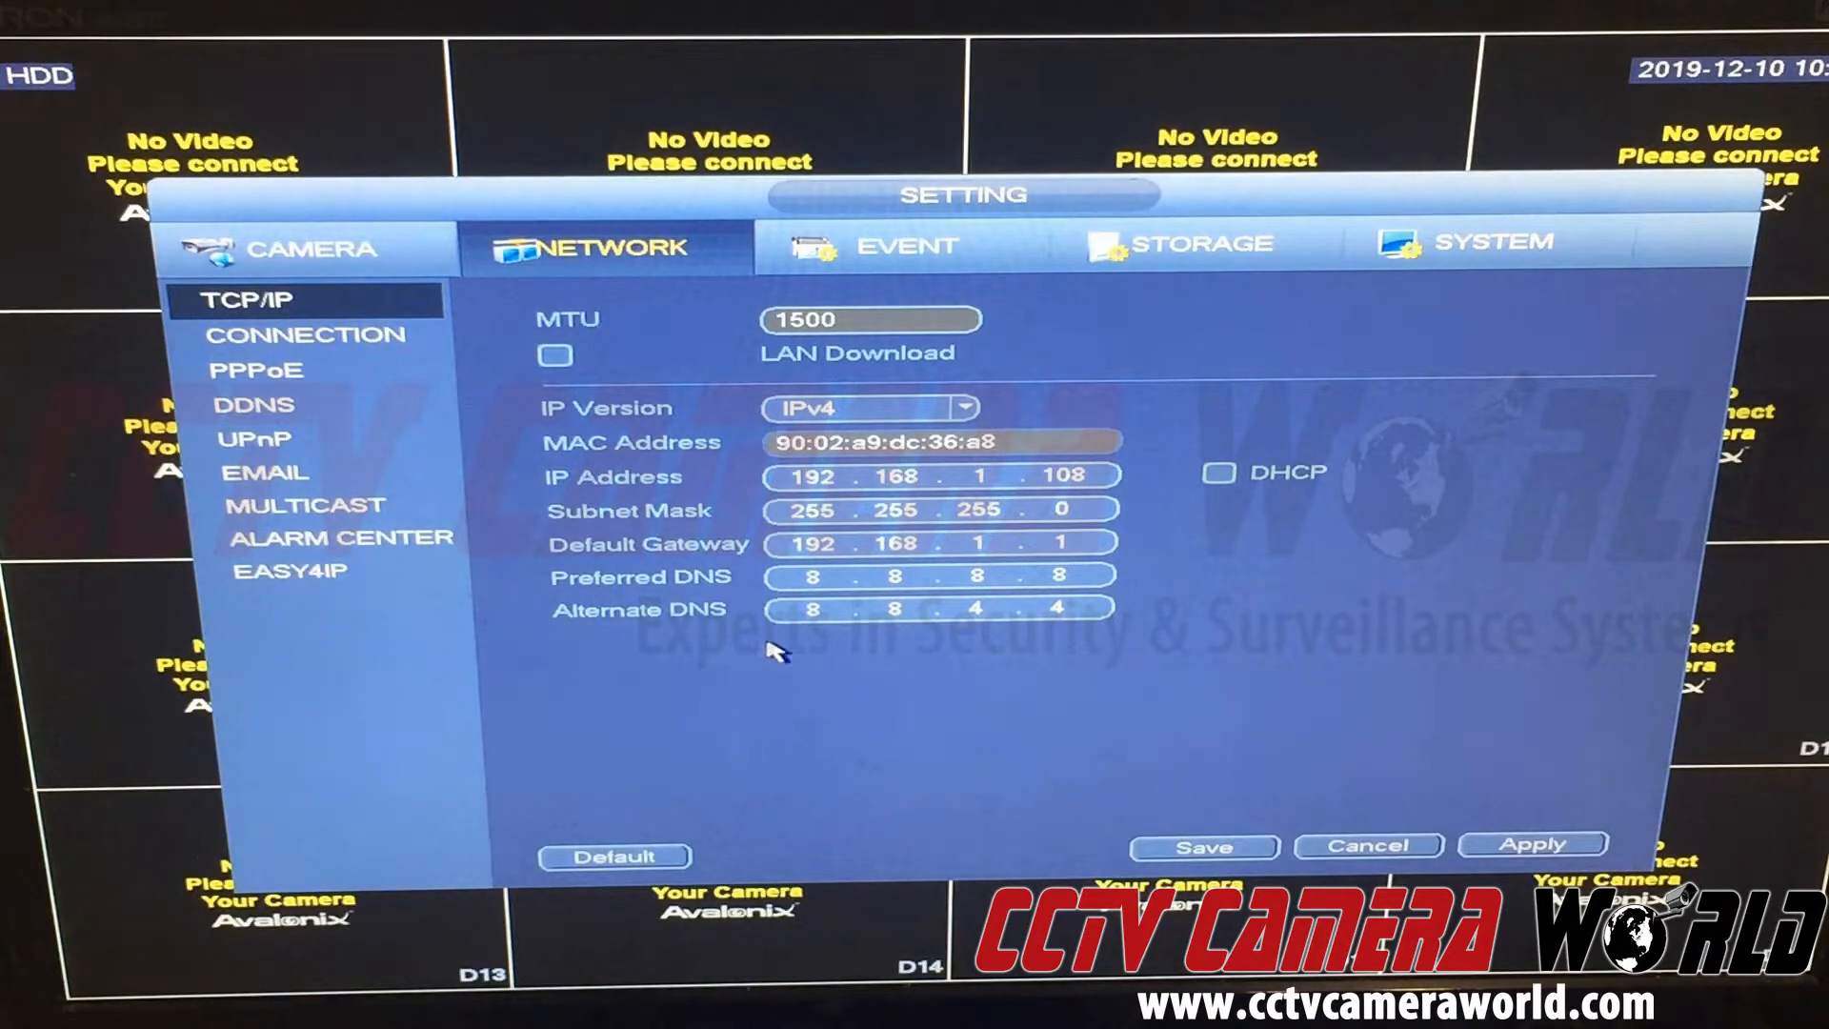
mouse_move(805, 635)
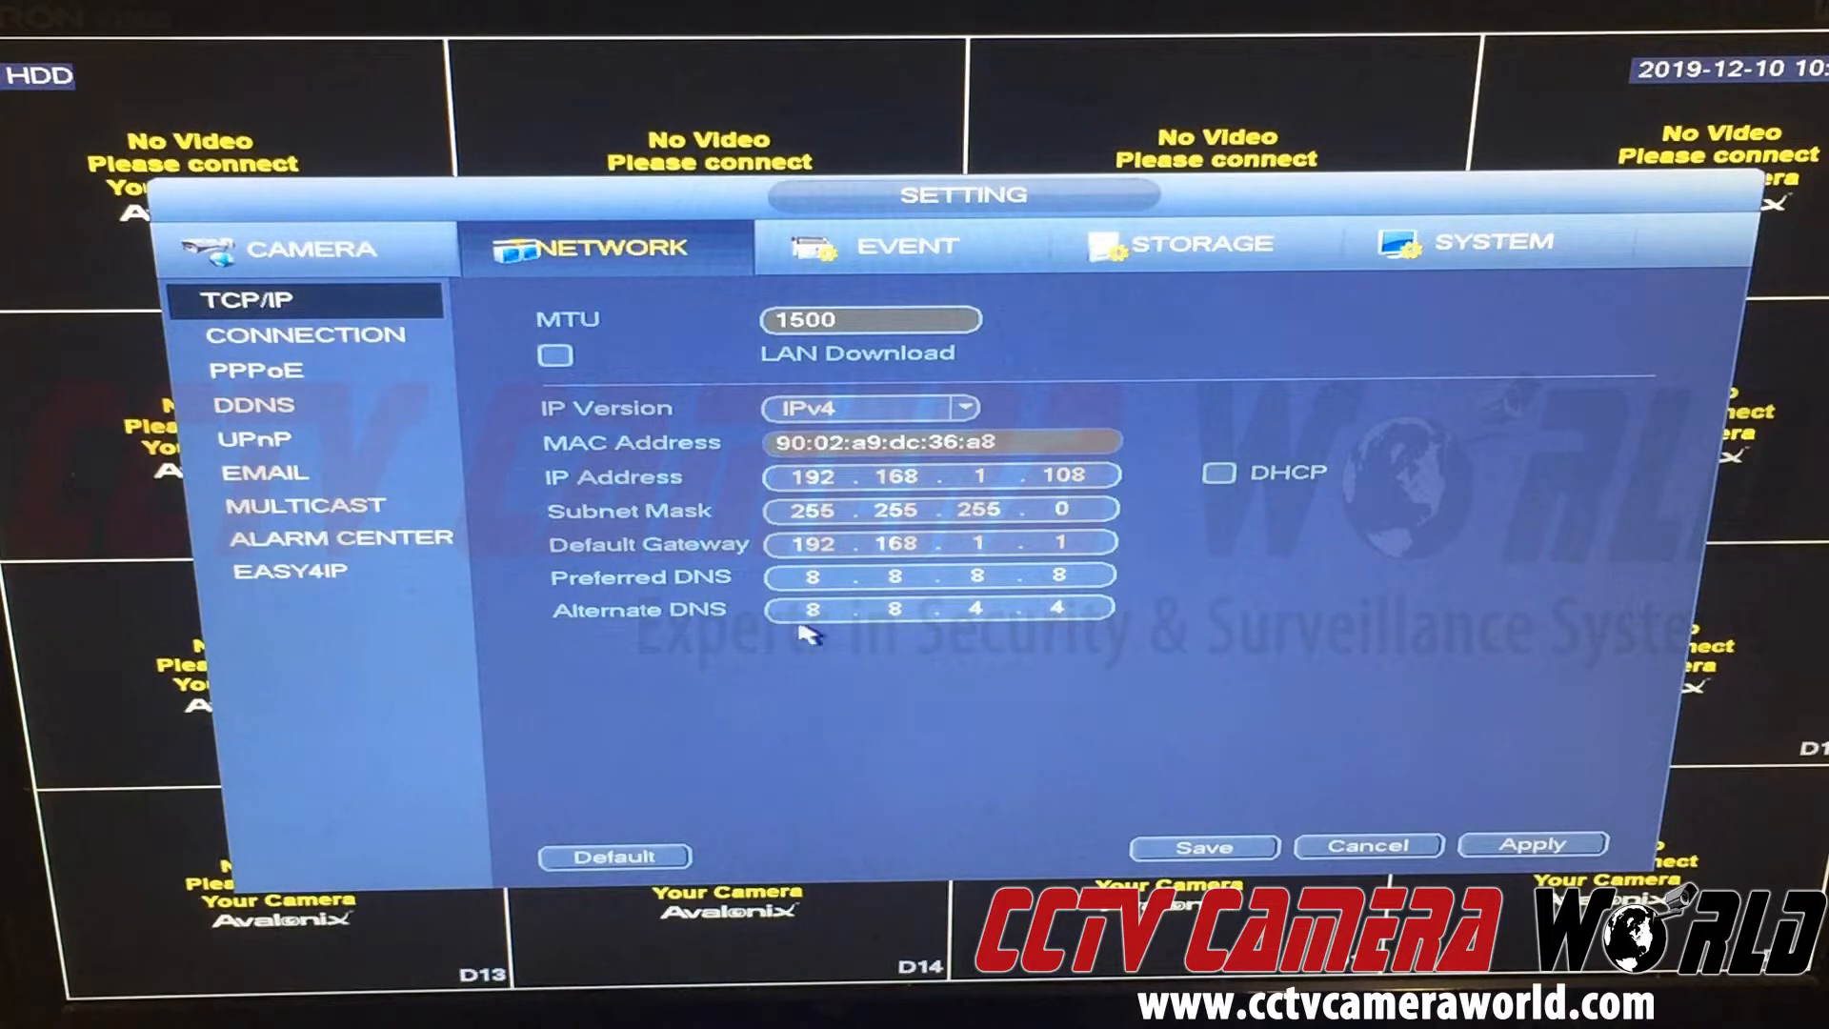
mouse_move(1132, 612)
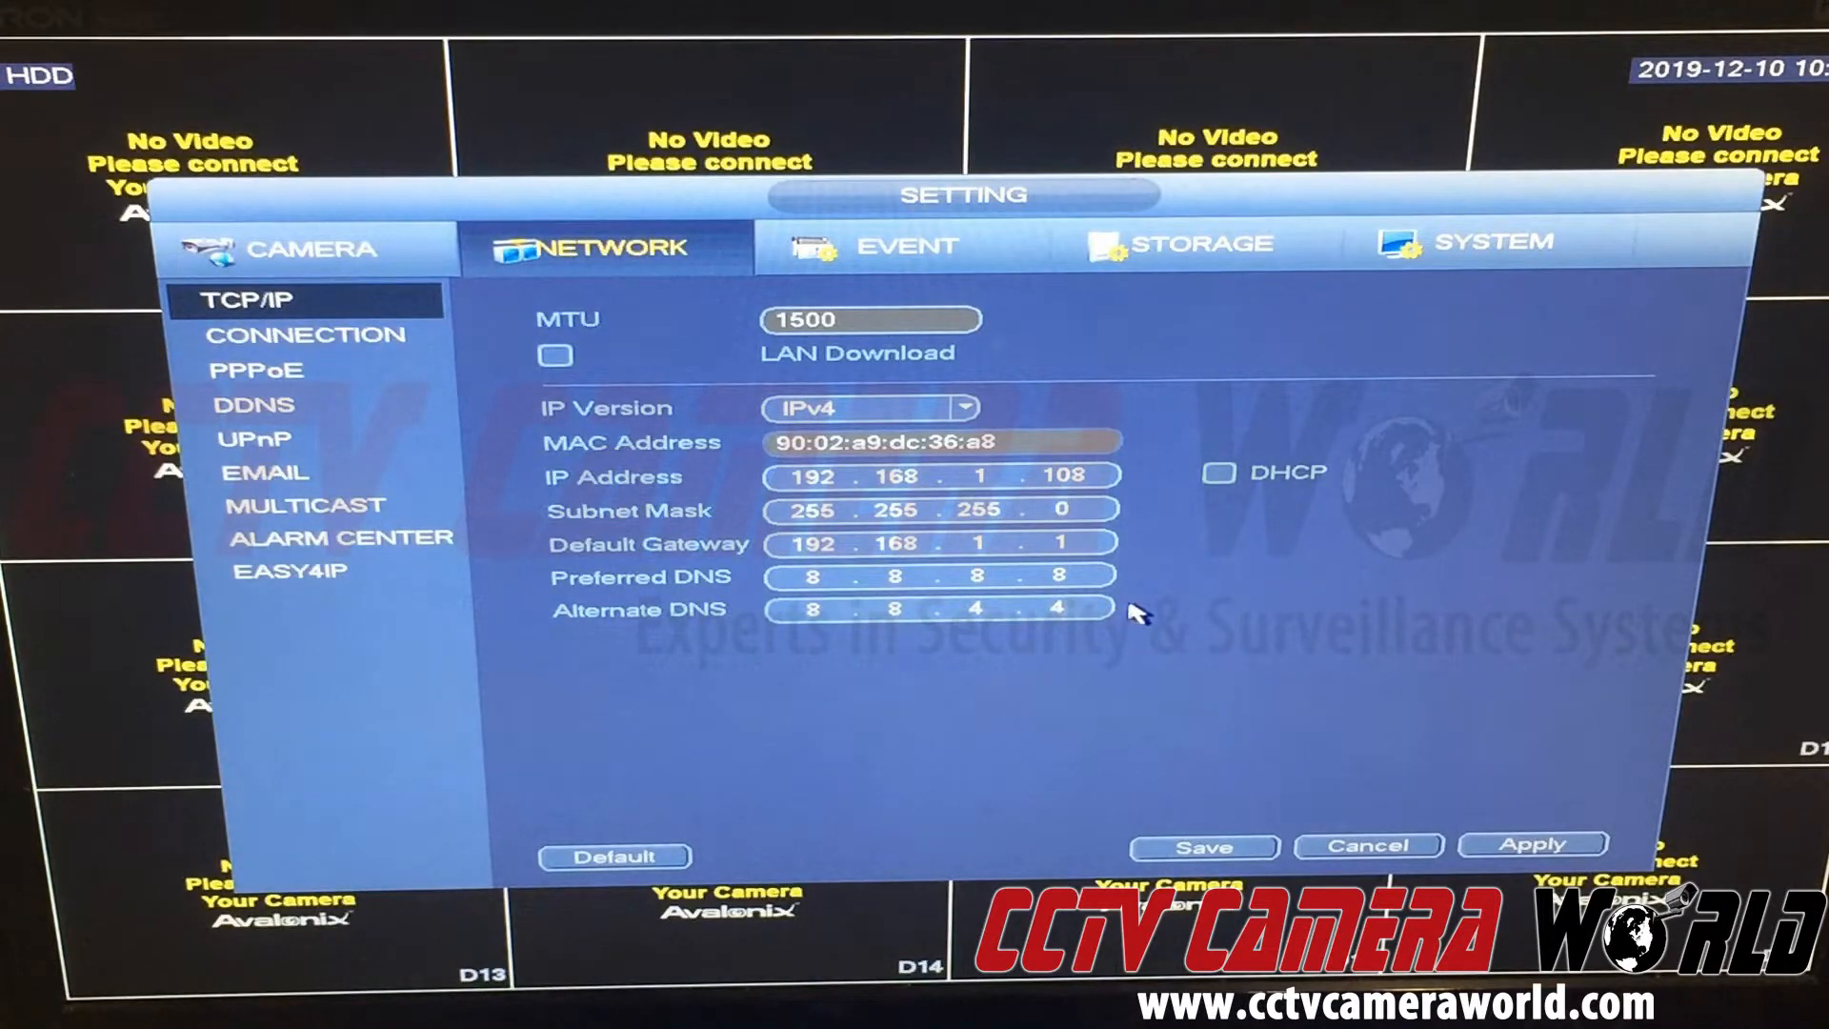
mouse_move(945, 448)
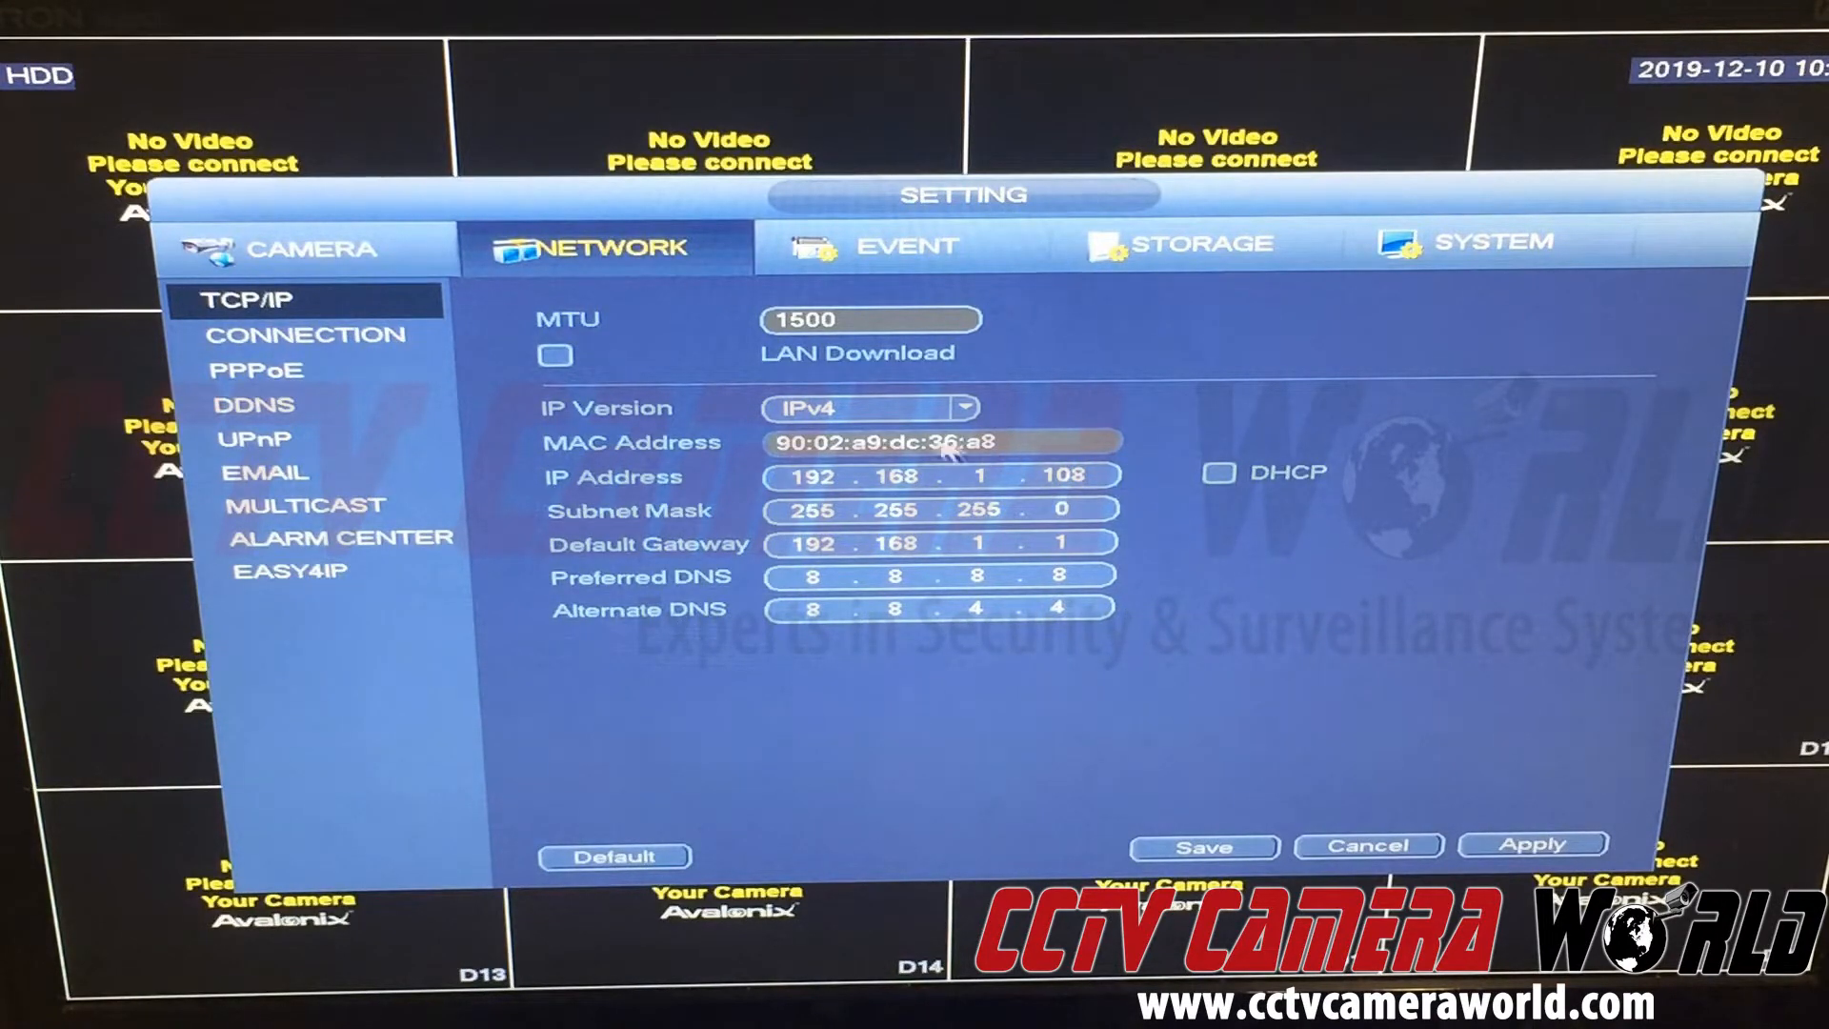
mouse_move(746, 647)
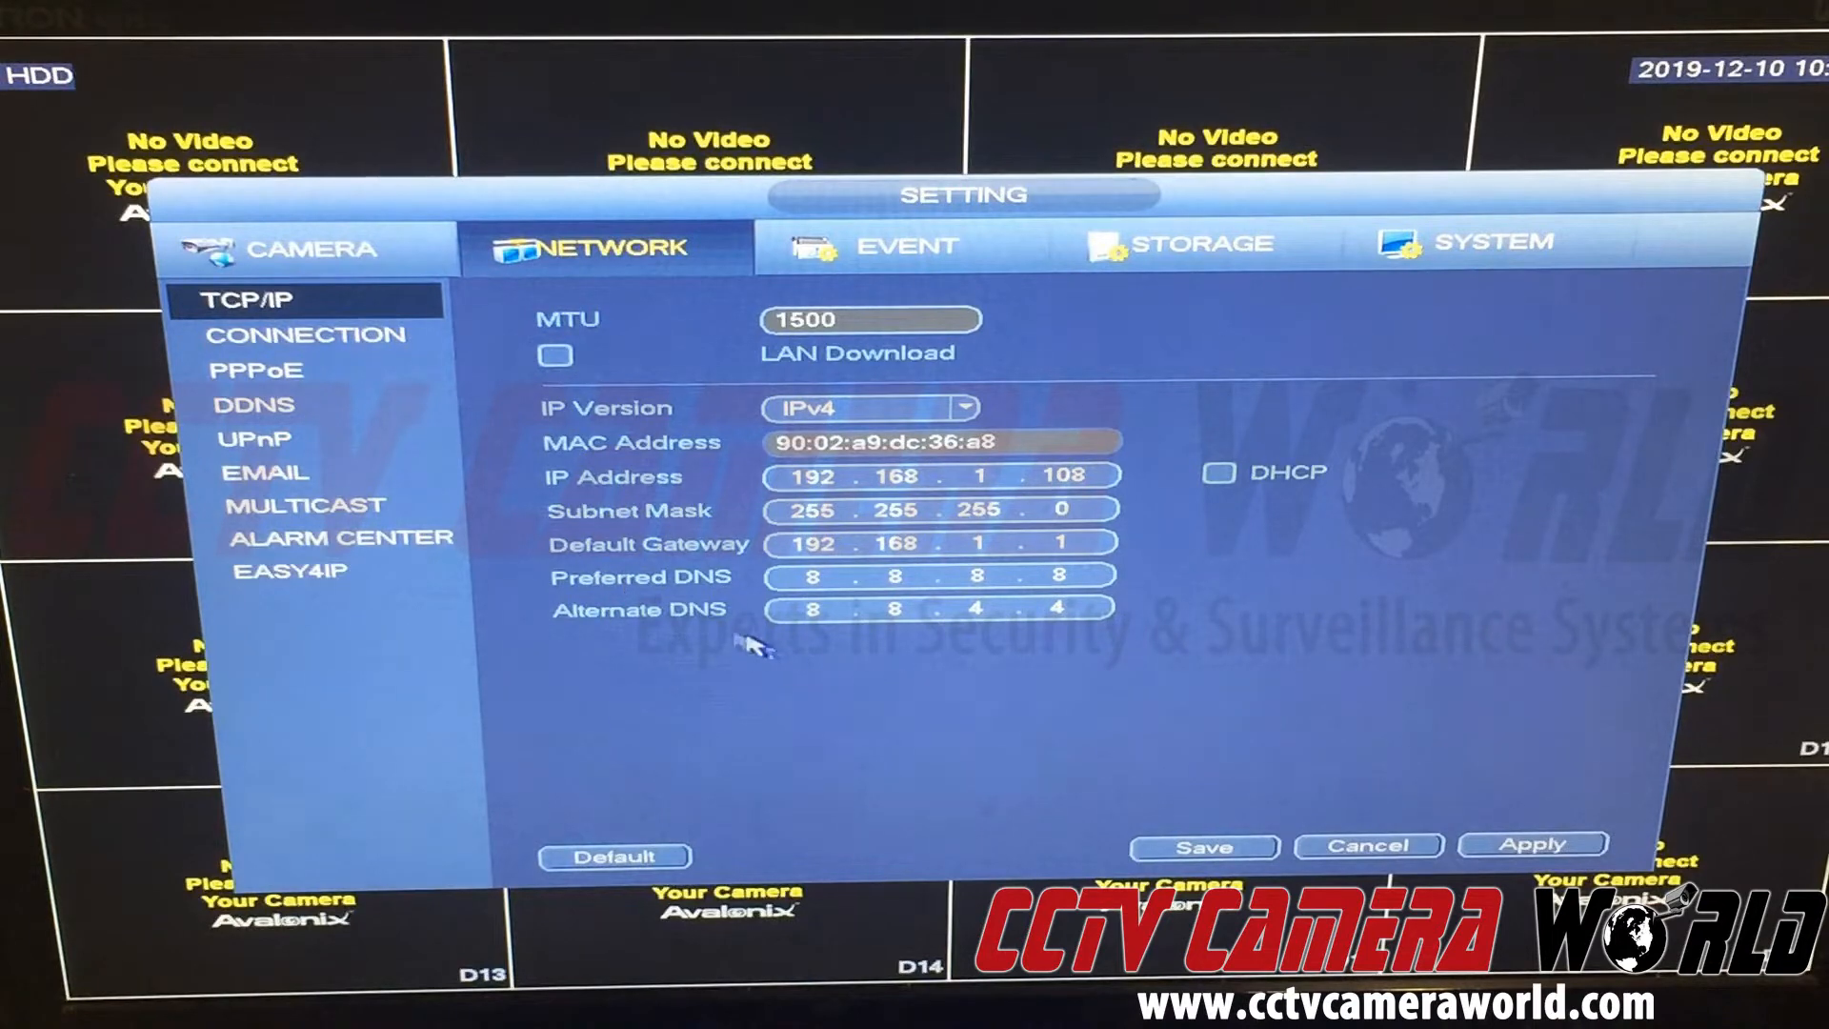
mouse_move(959, 603)
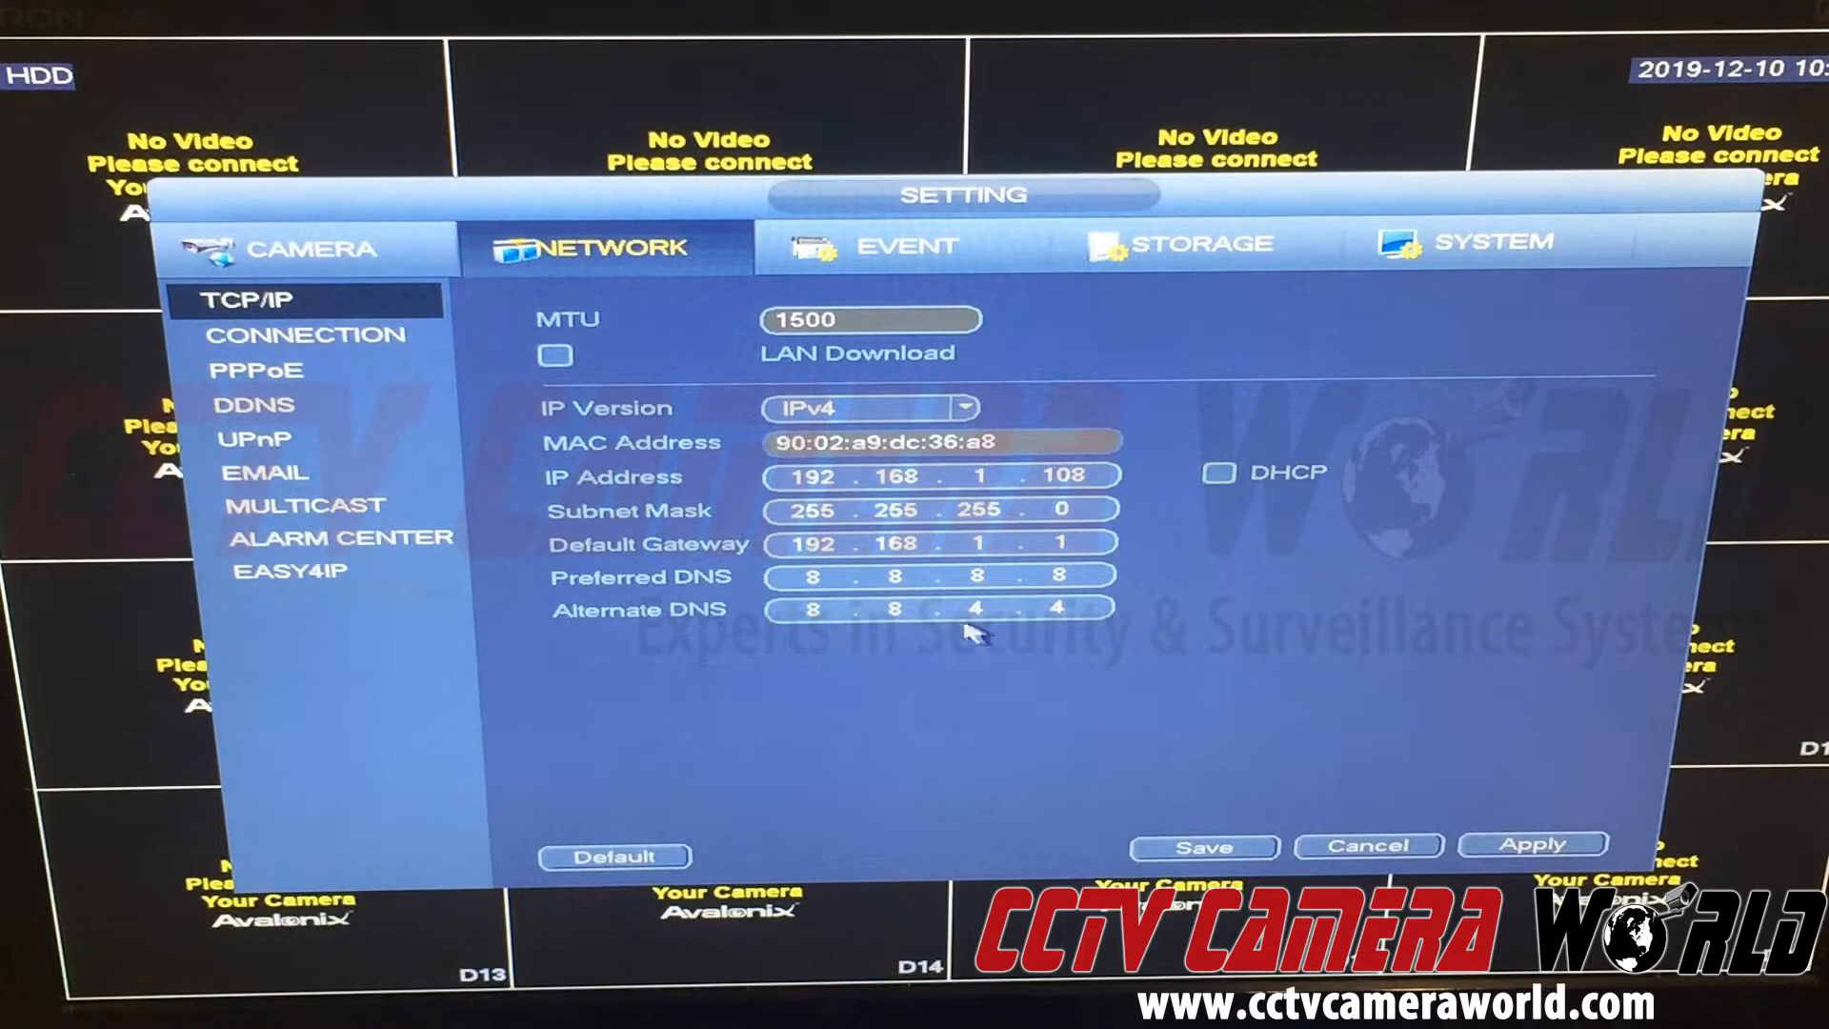
mouse_move(1065, 717)
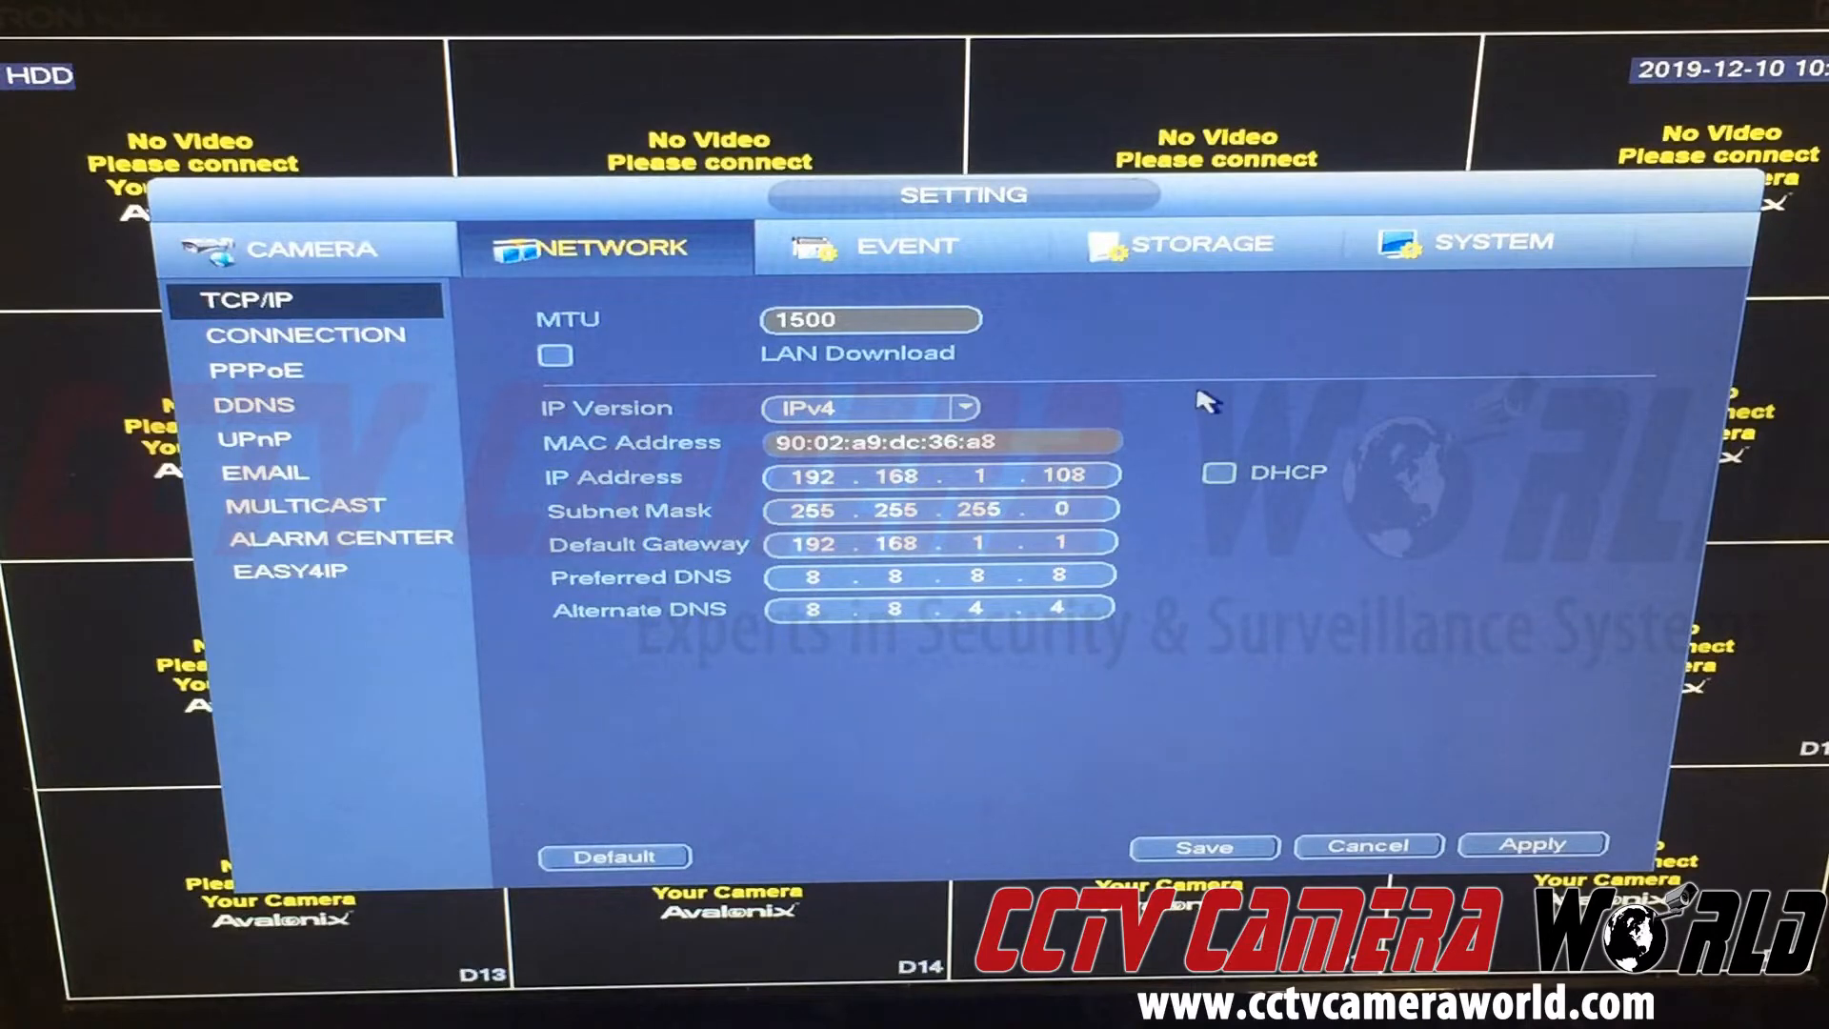
mouse_move(1126, 389)
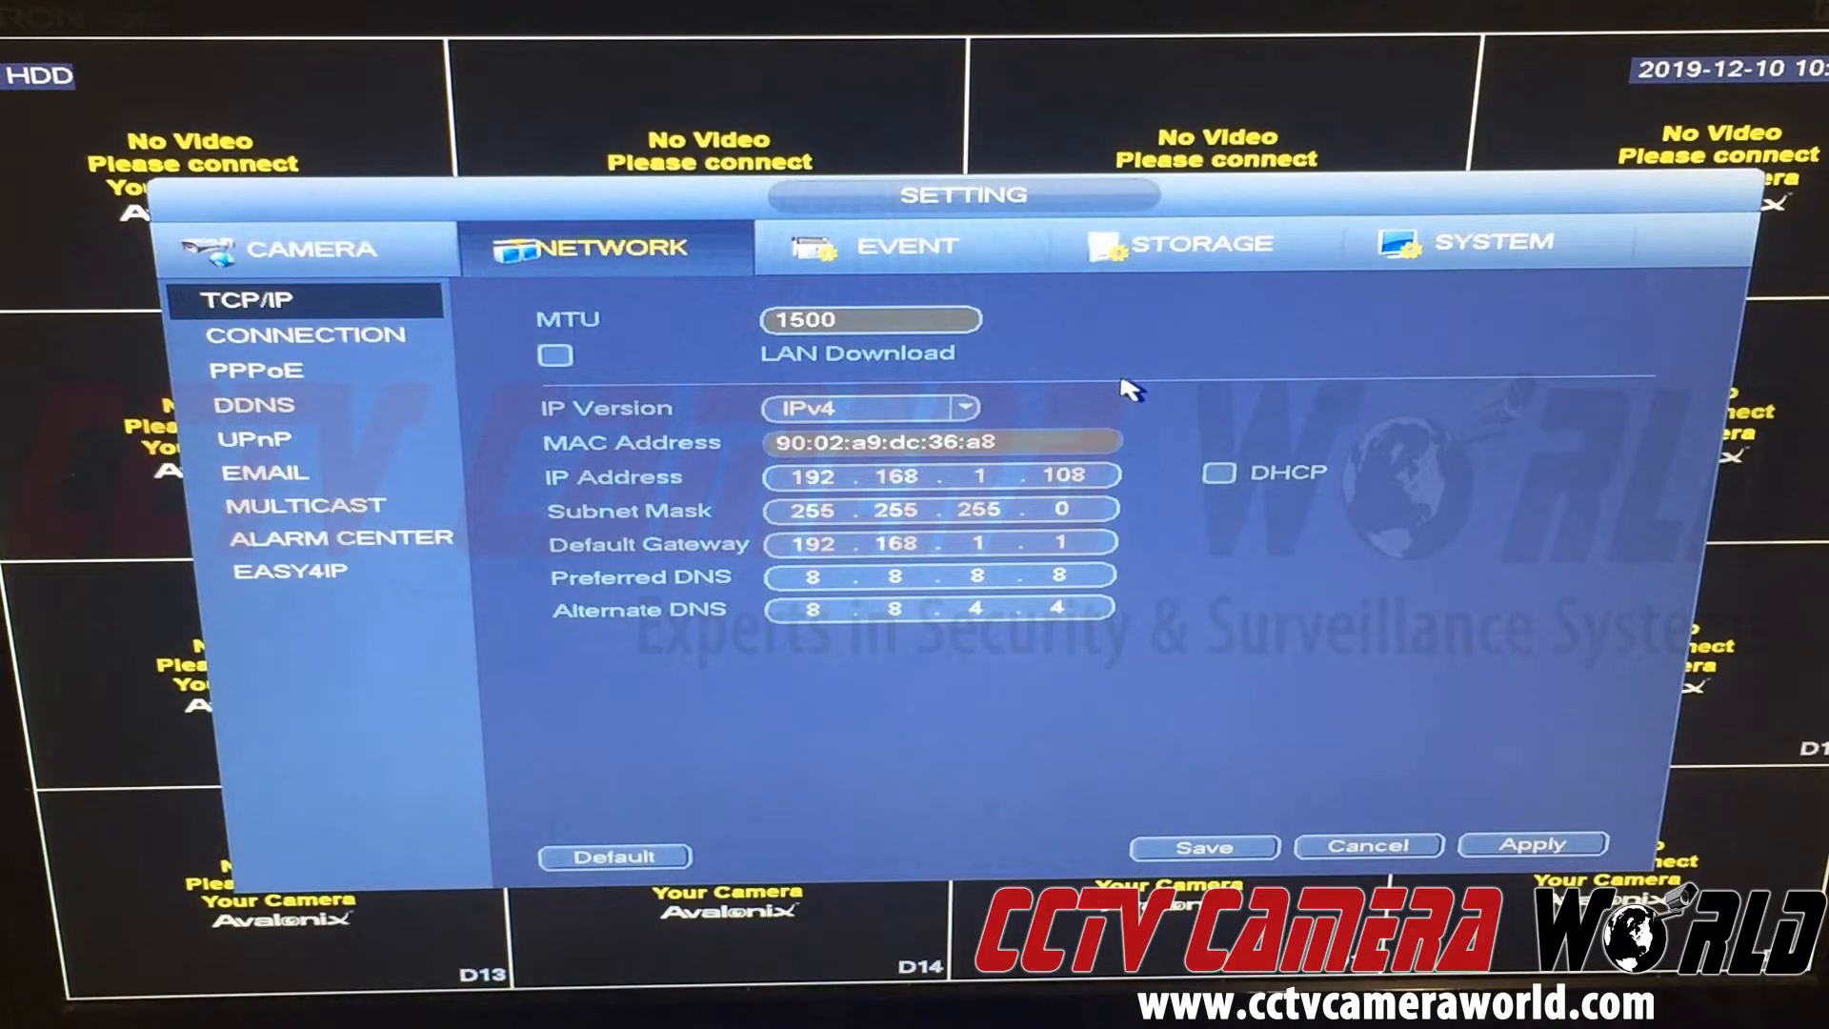
Step: Return to the Main Menu and open SYSTEM general settings (device name, language, video standard)
click(1367, 843)
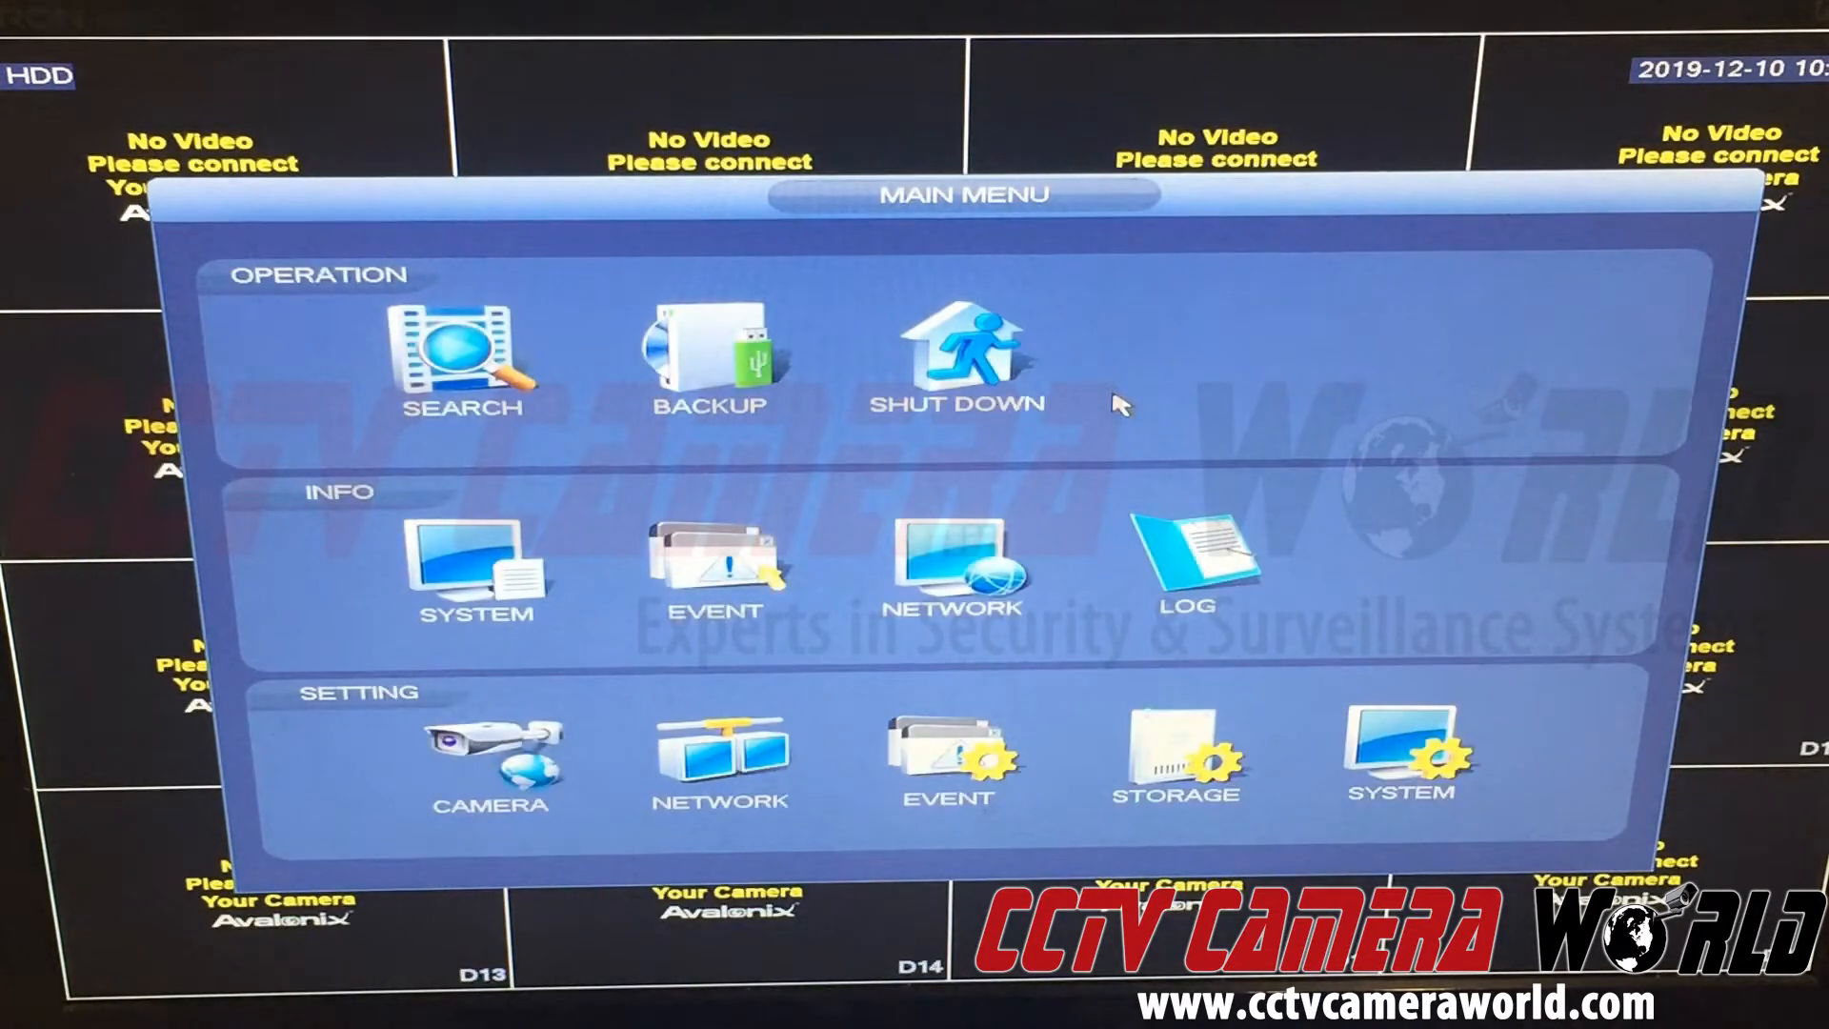
mouse_move(1406, 752)
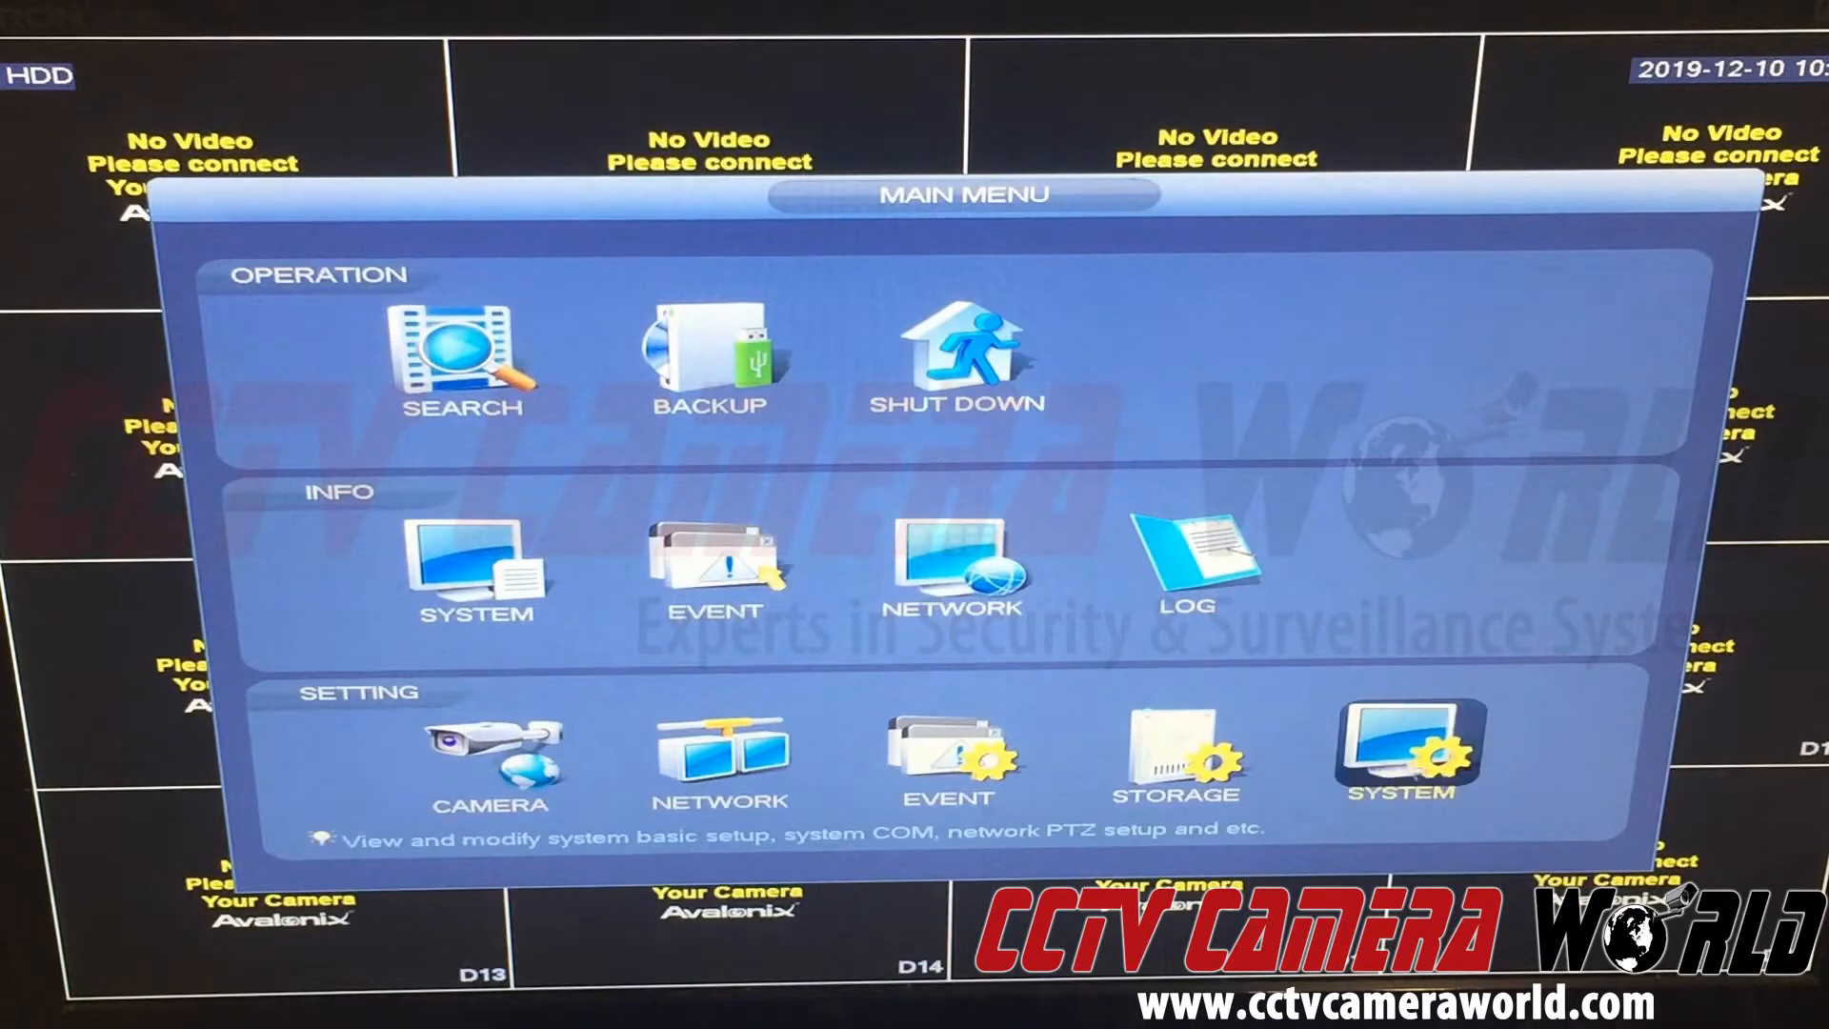
click(1404, 753)
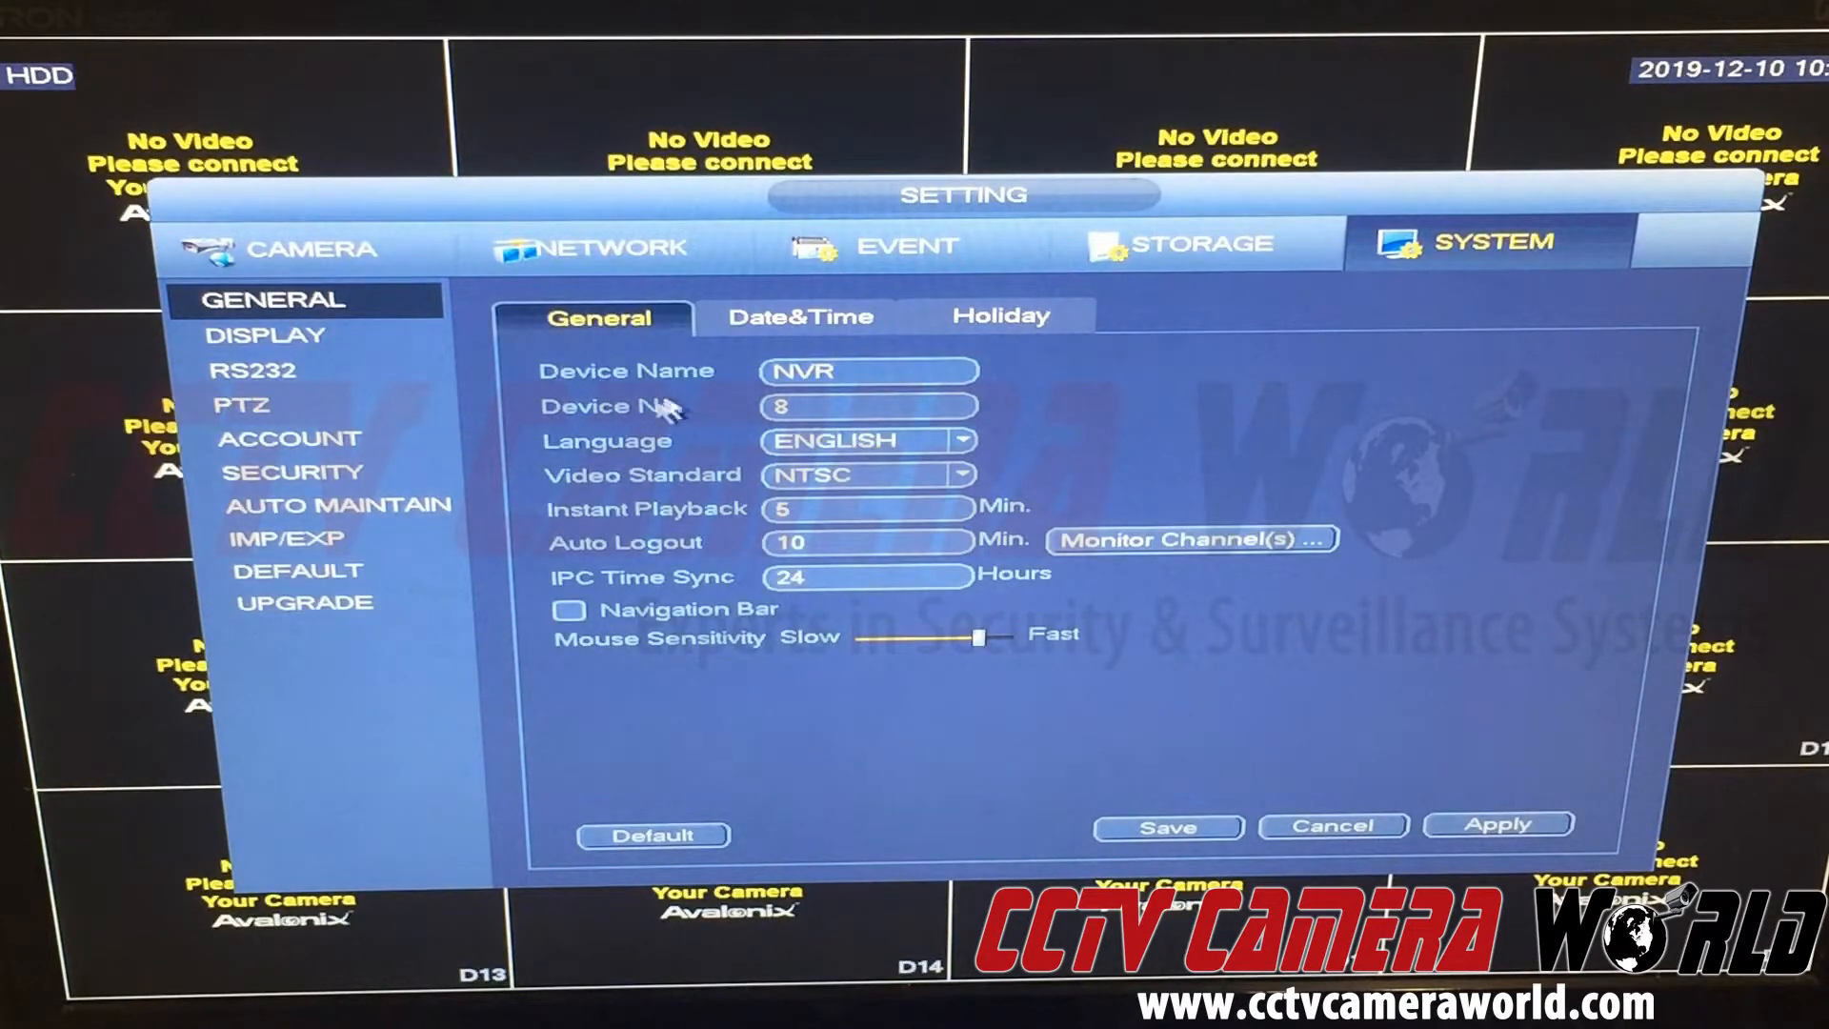
Step: Show the Date&Time page and keep the time zone at GMT-05:00 with NTP time.windows.com, port 123
click(799, 316)
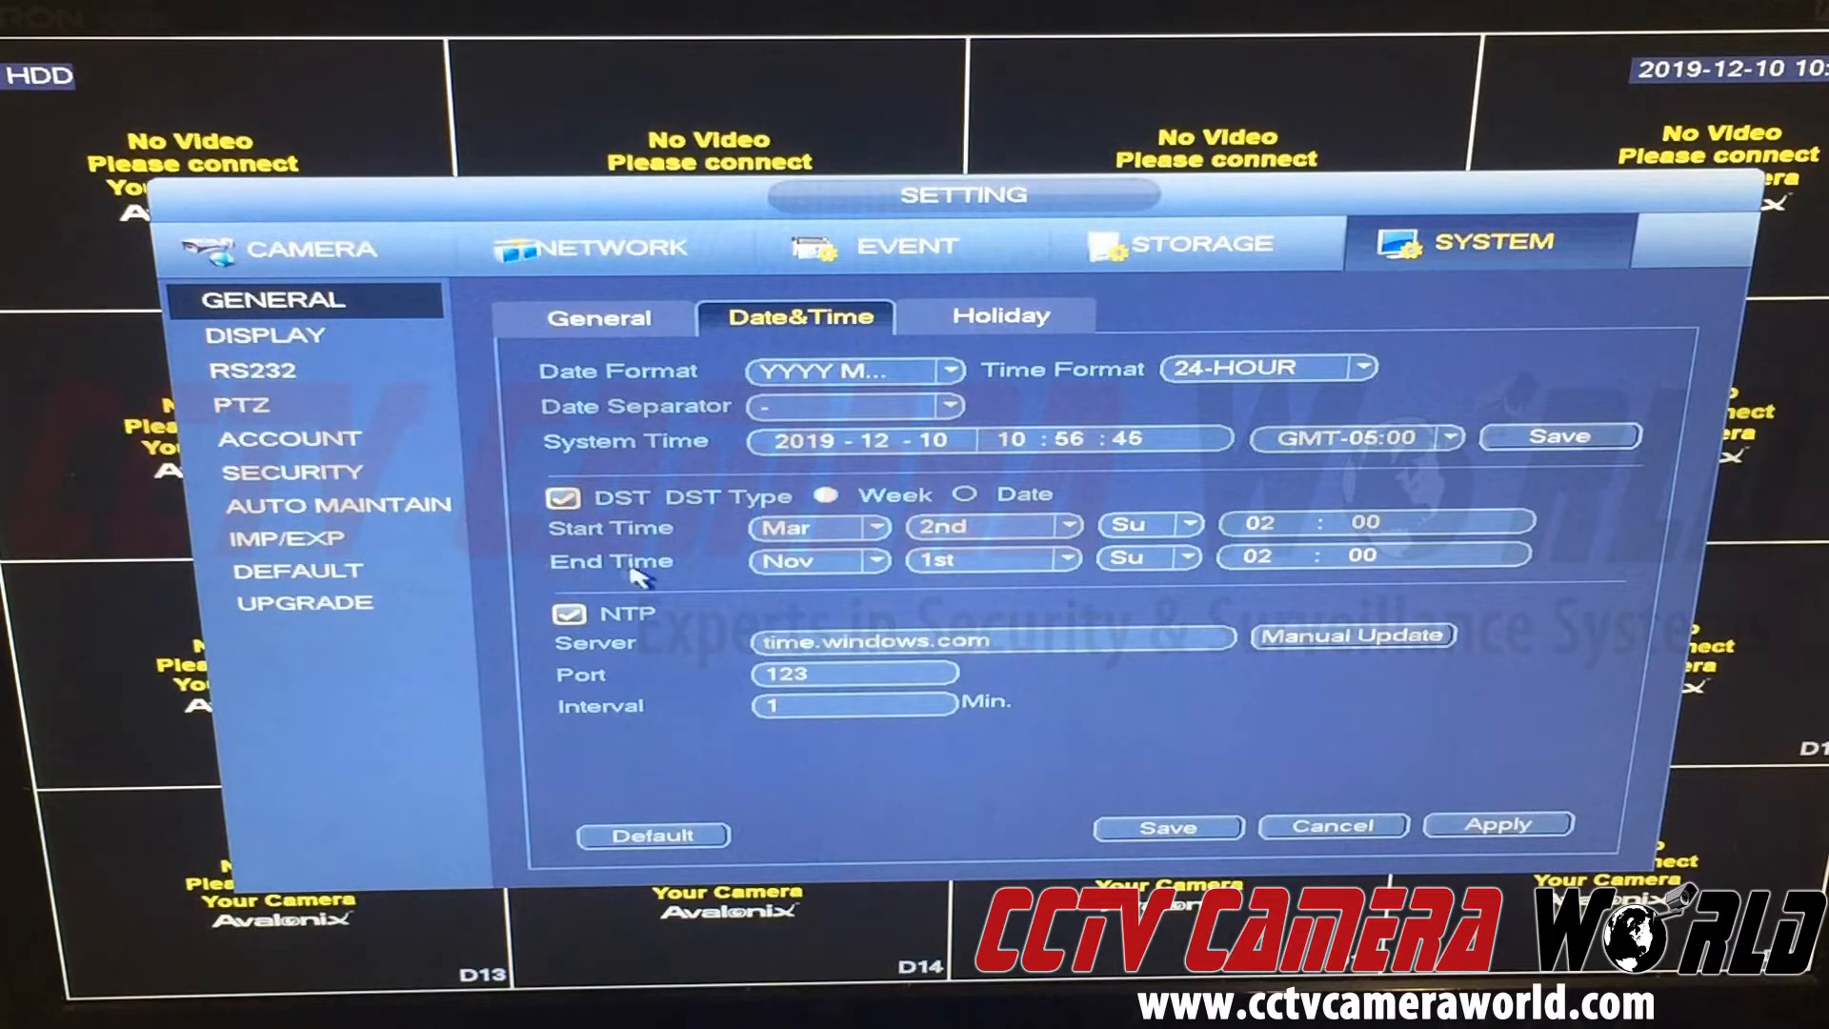
mouse_move(1476, 581)
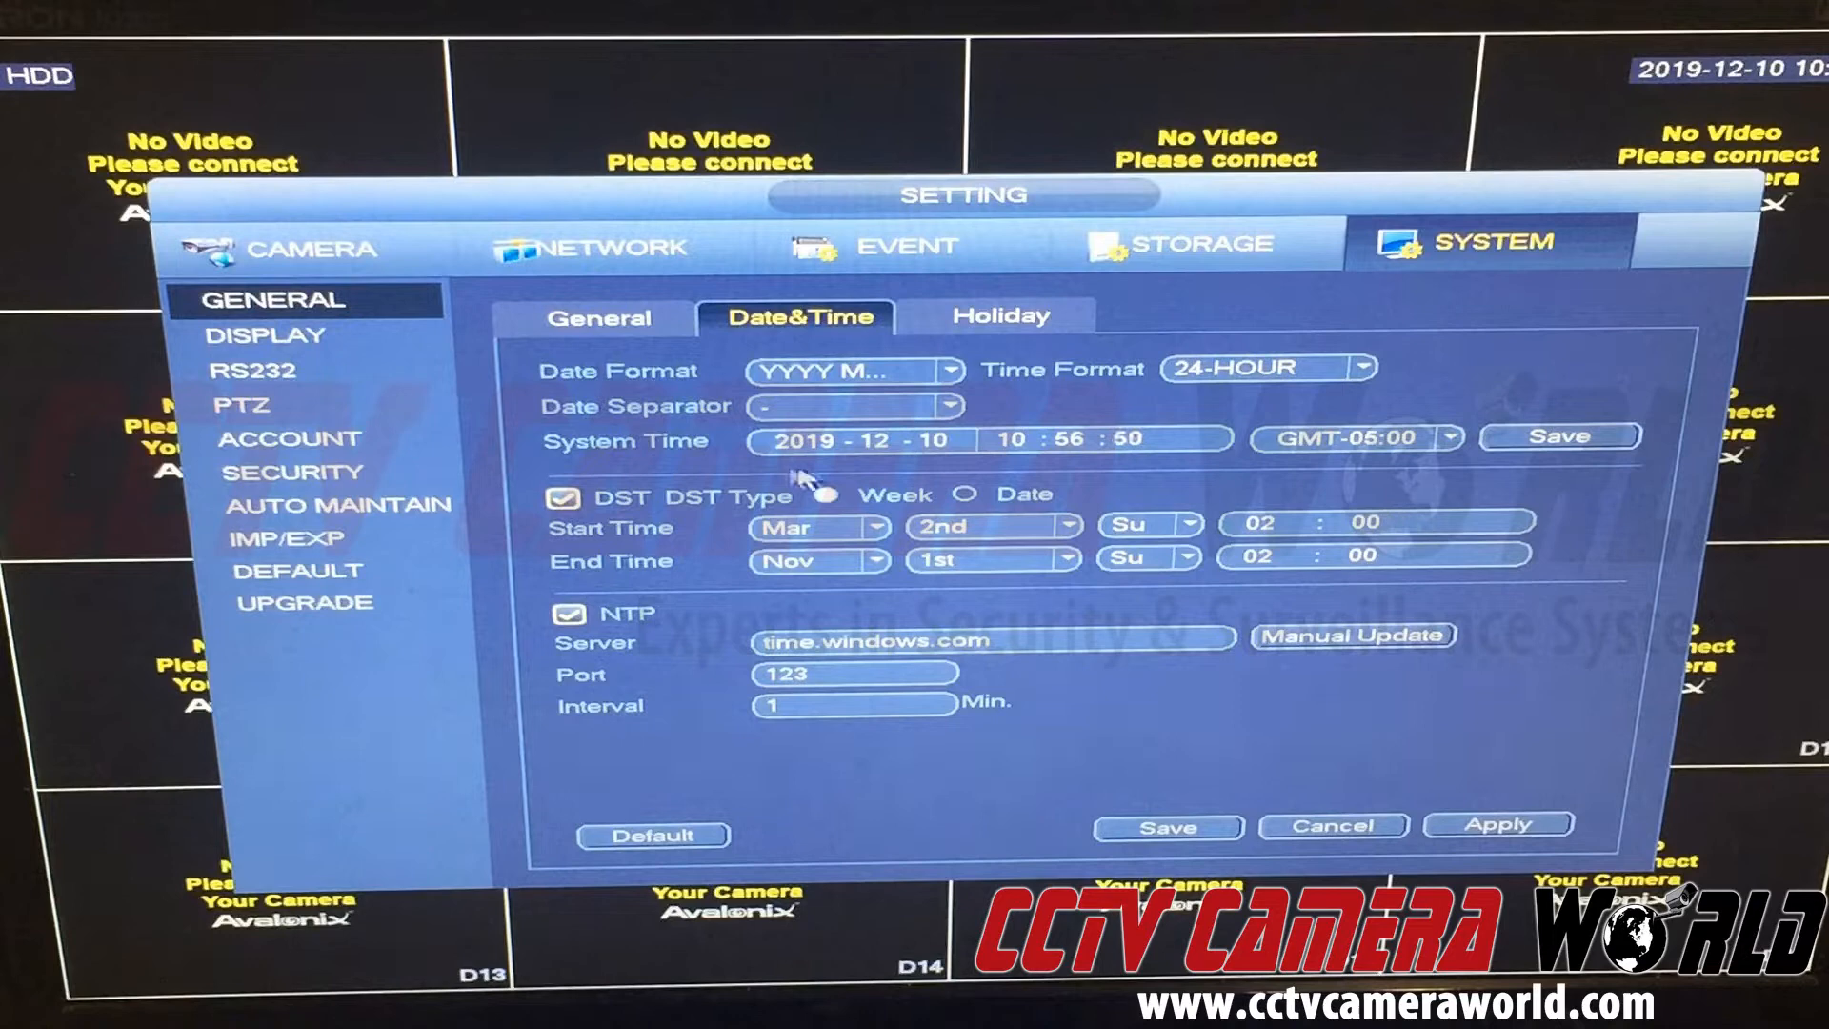
click(1446, 437)
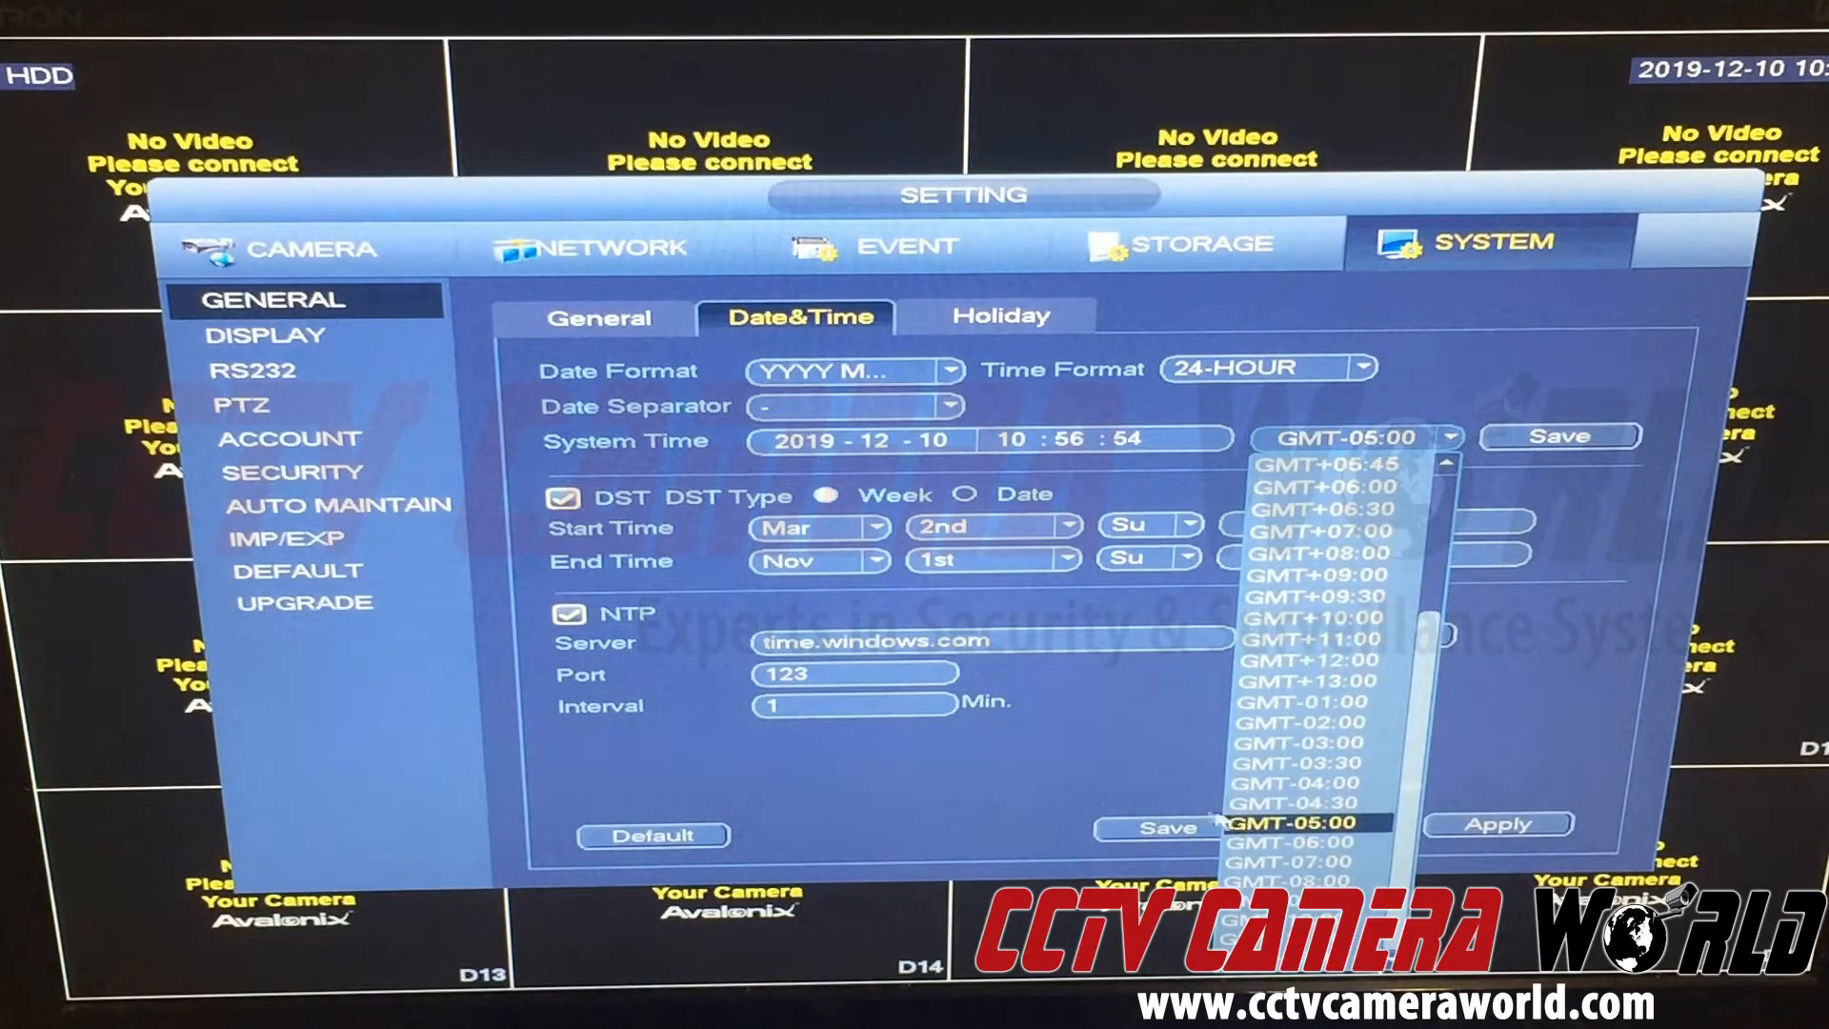
click(1285, 823)
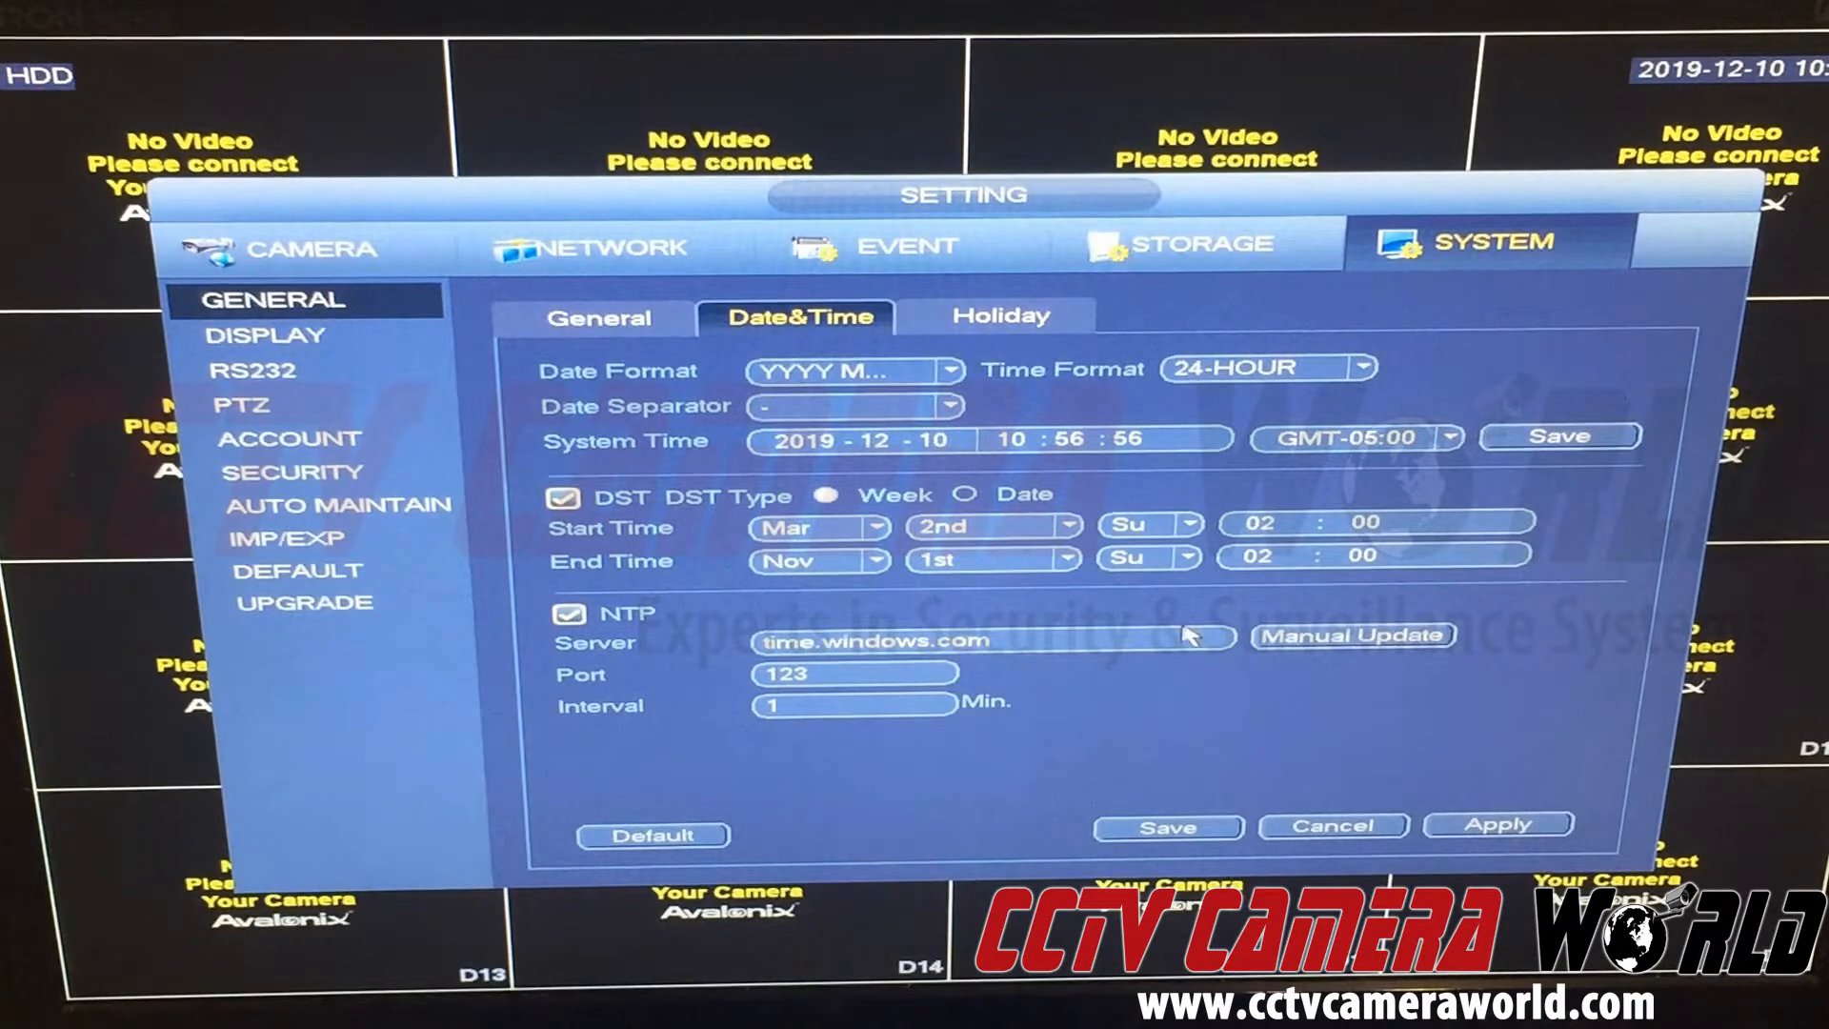
mouse_move(1363, 466)
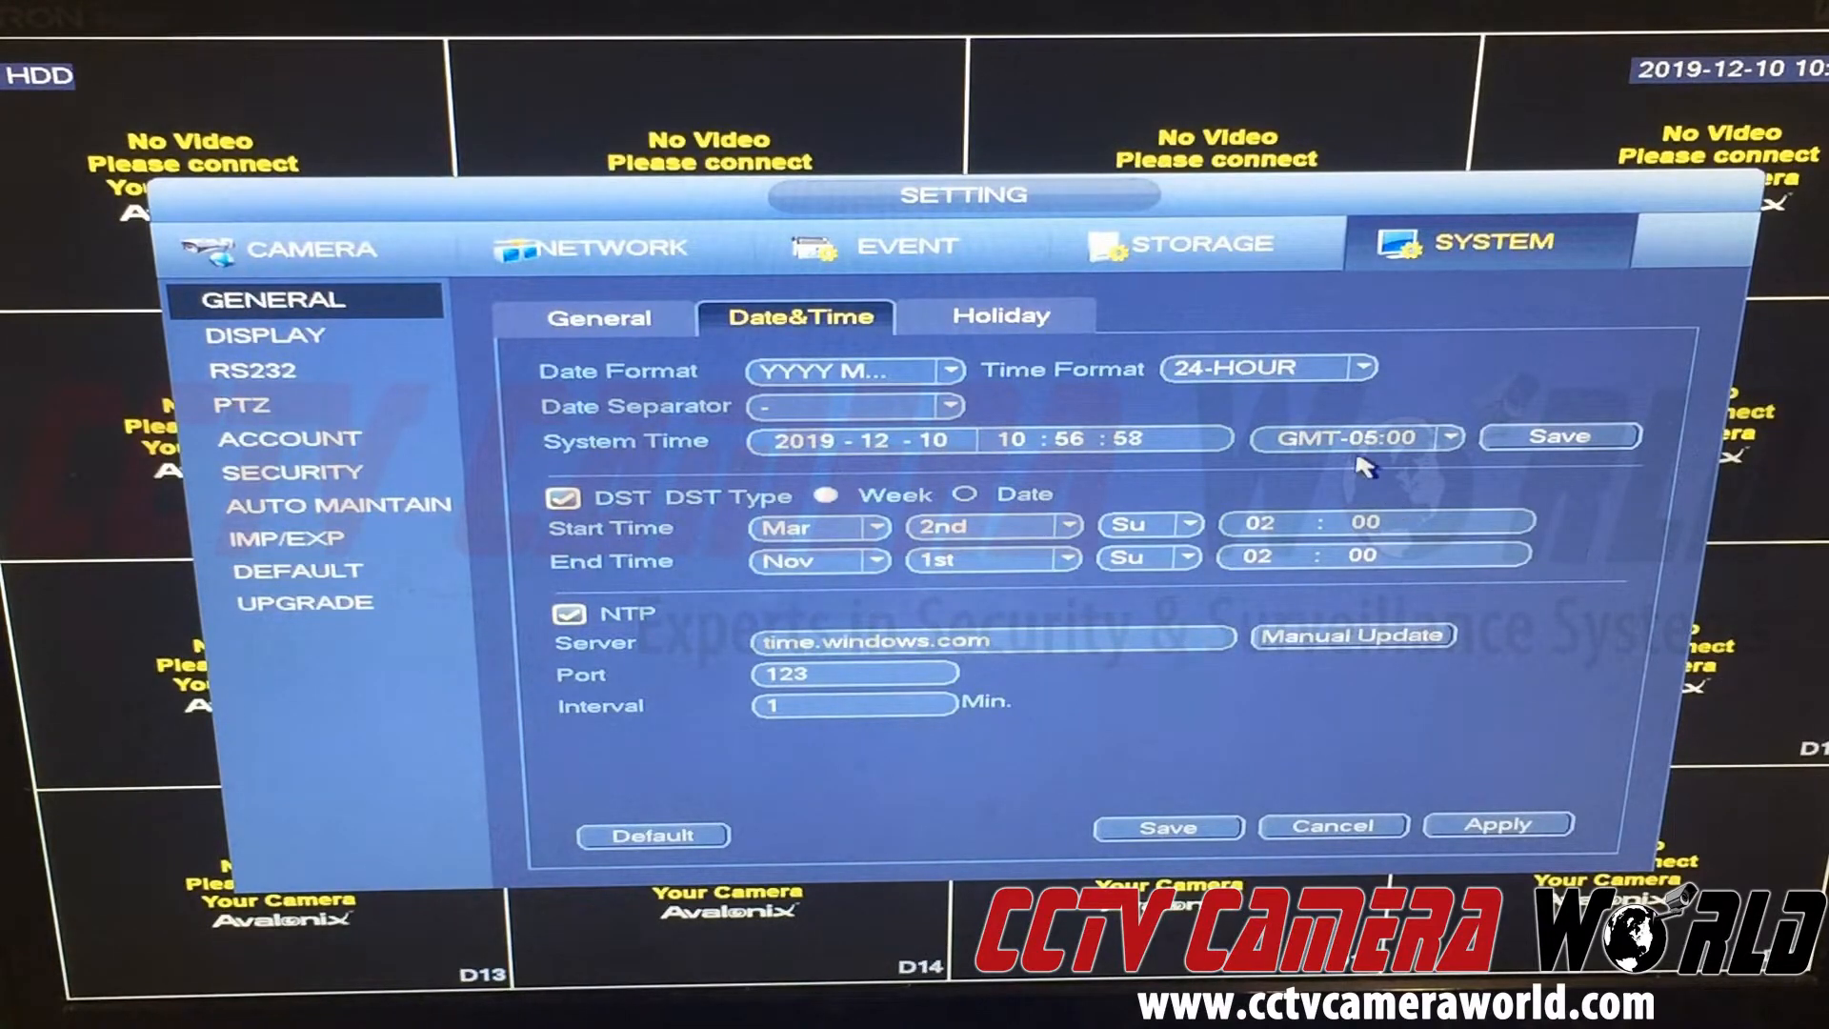
click(1449, 437)
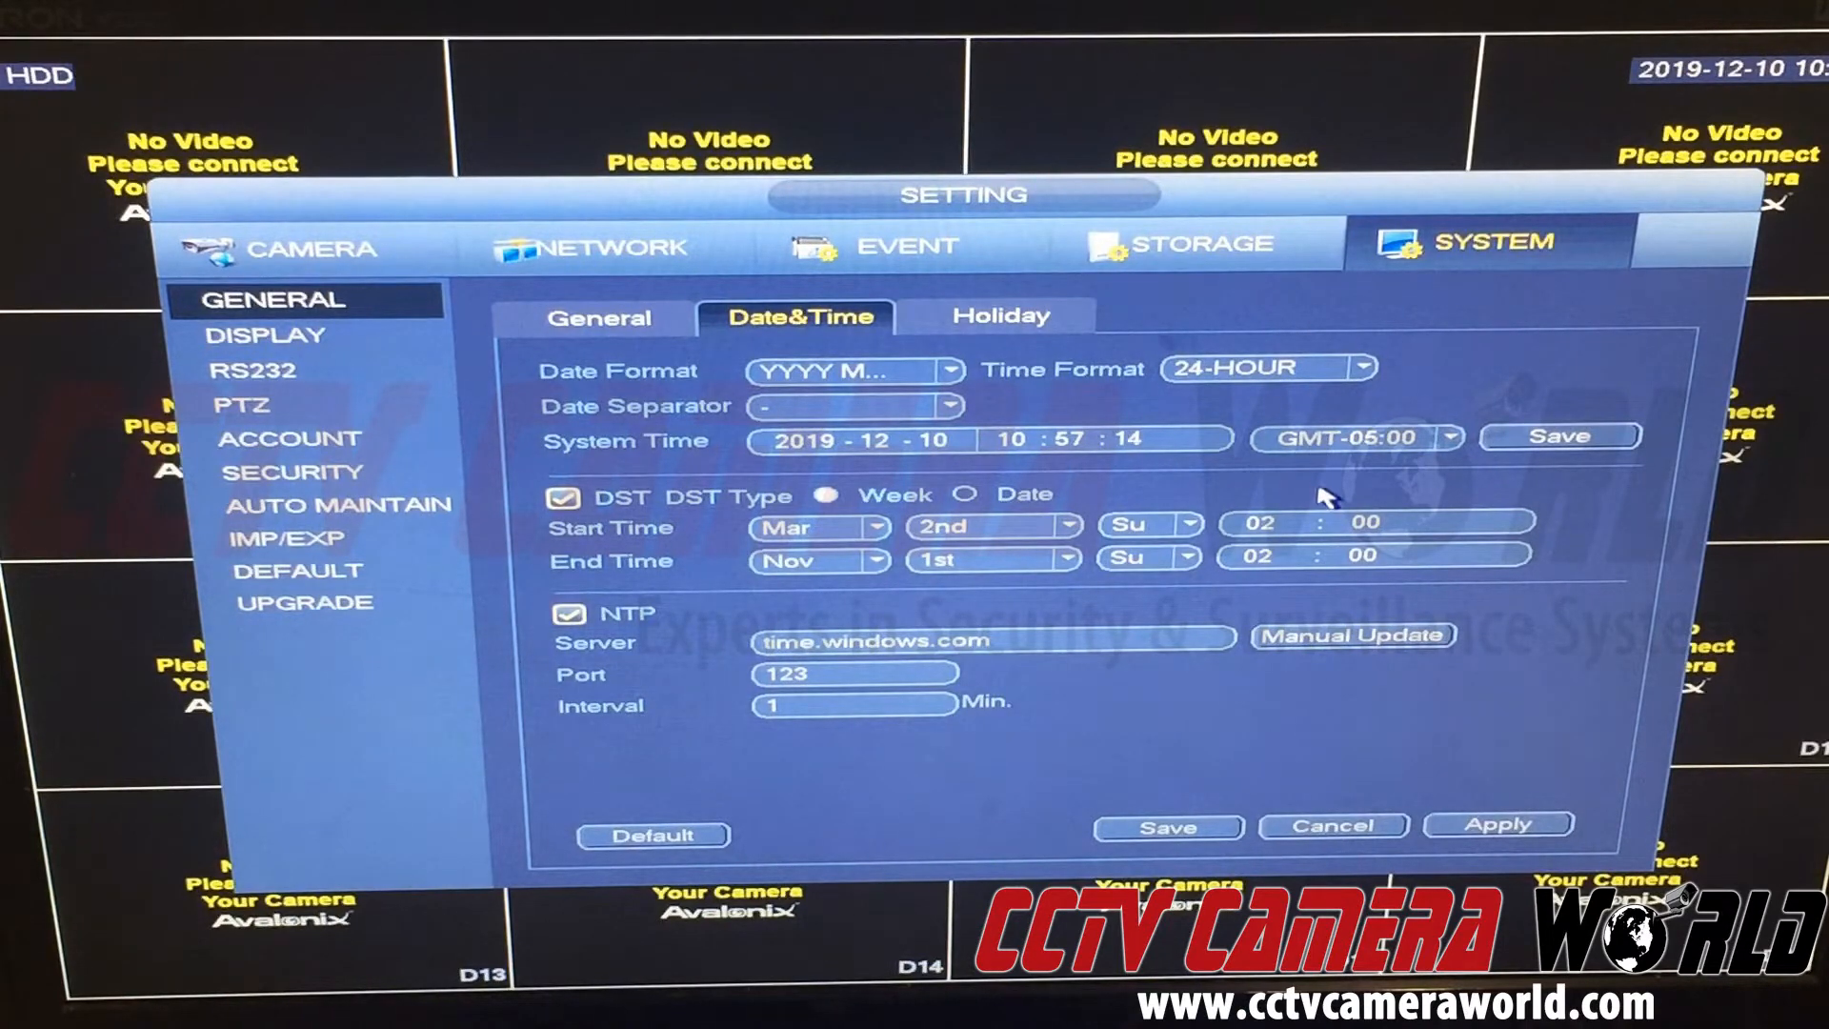
mouse_move(1312, 467)
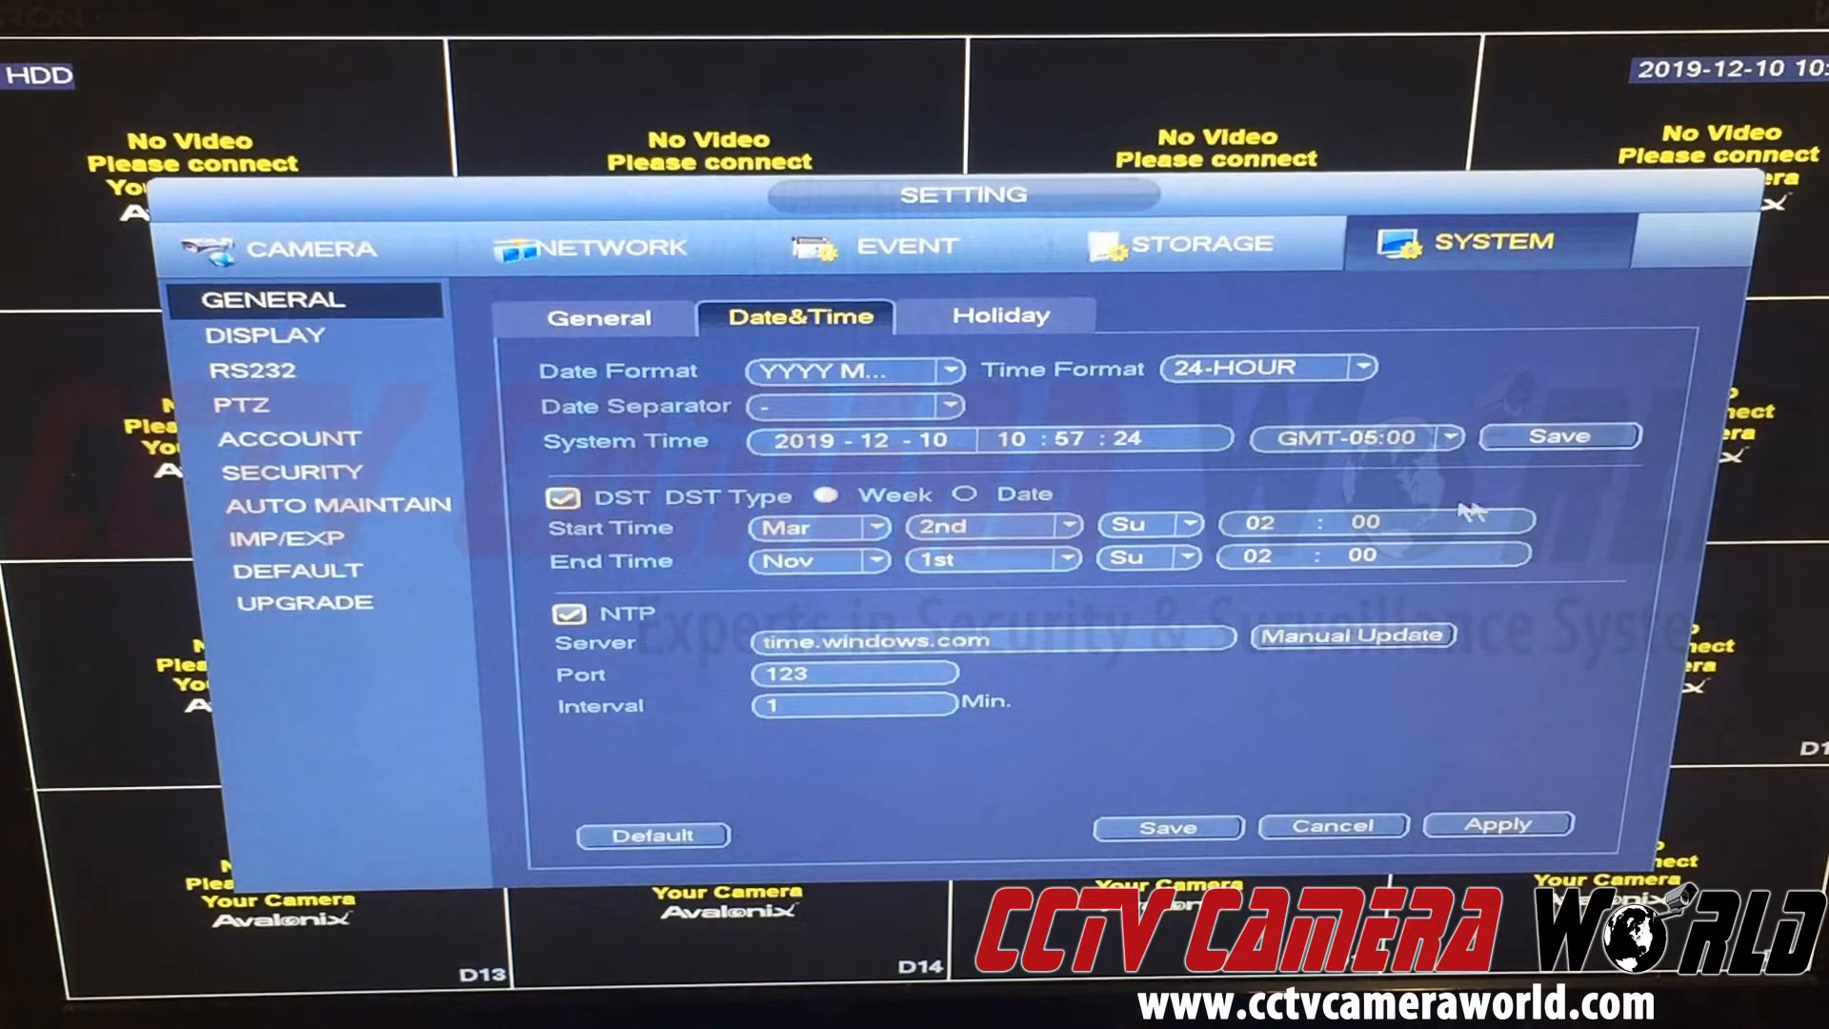
mouse_move(675, 720)
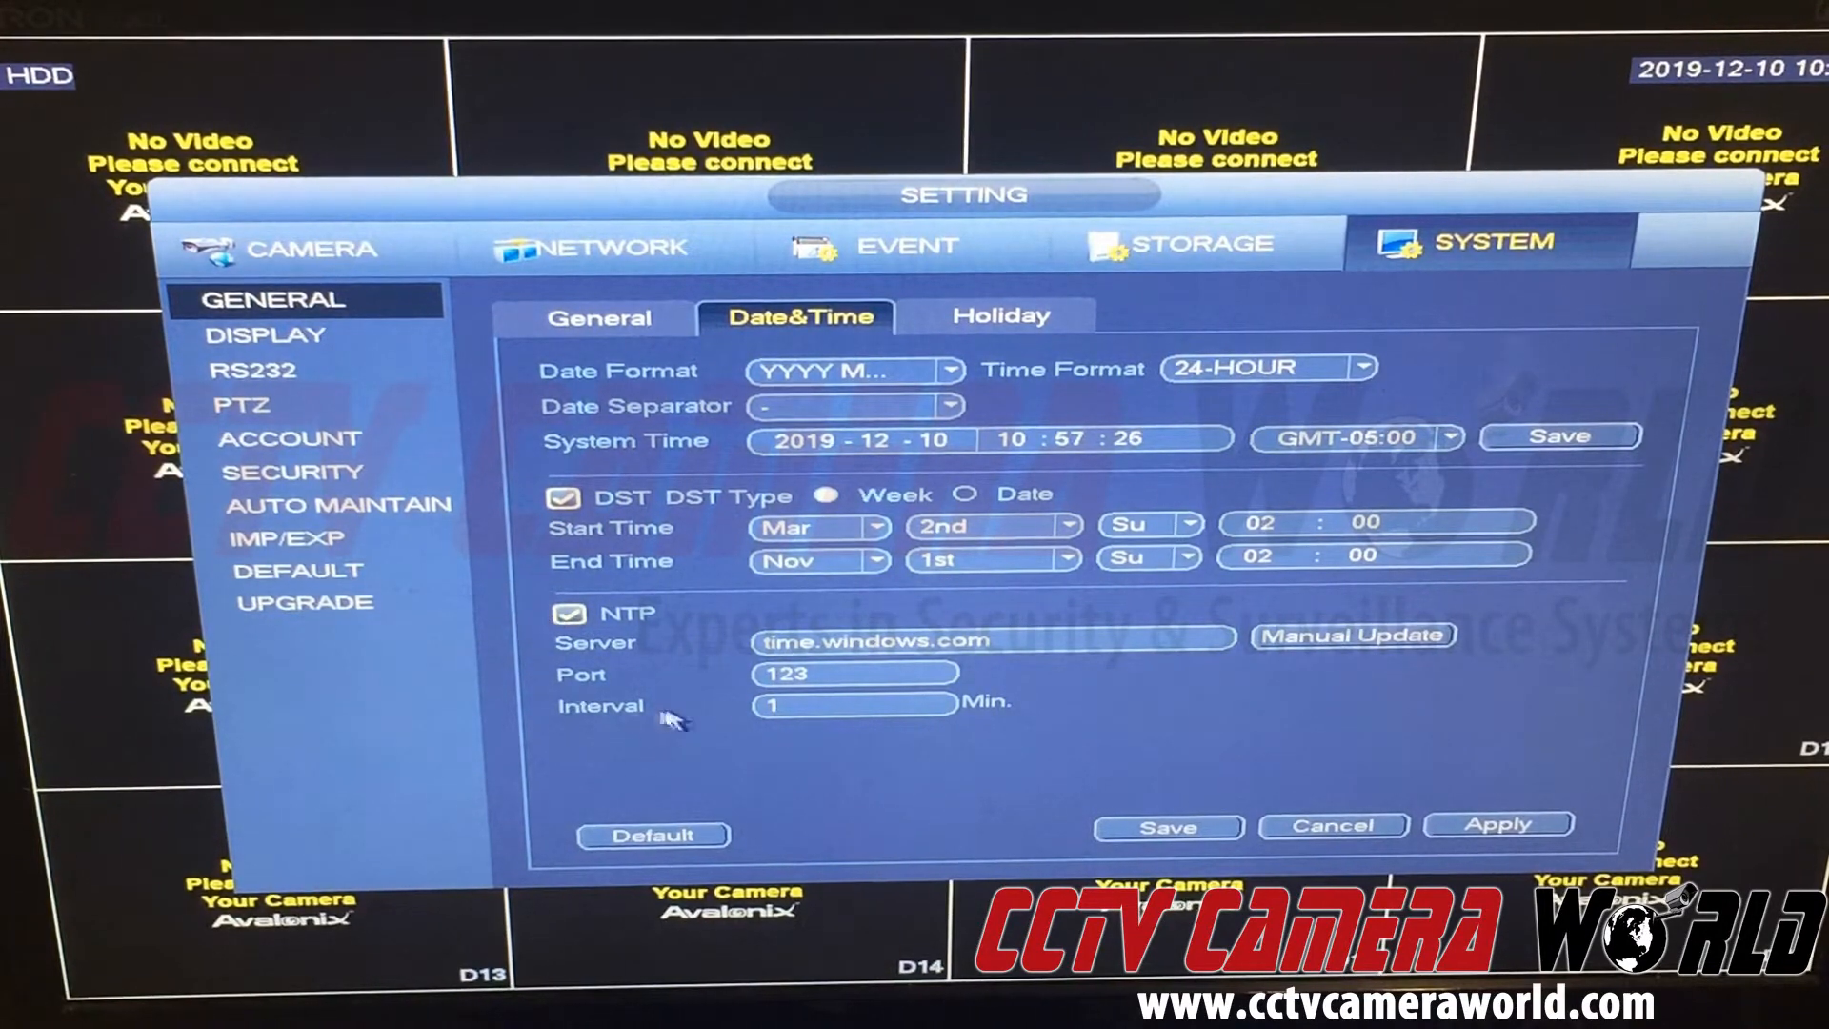
mouse_move(1120, 770)
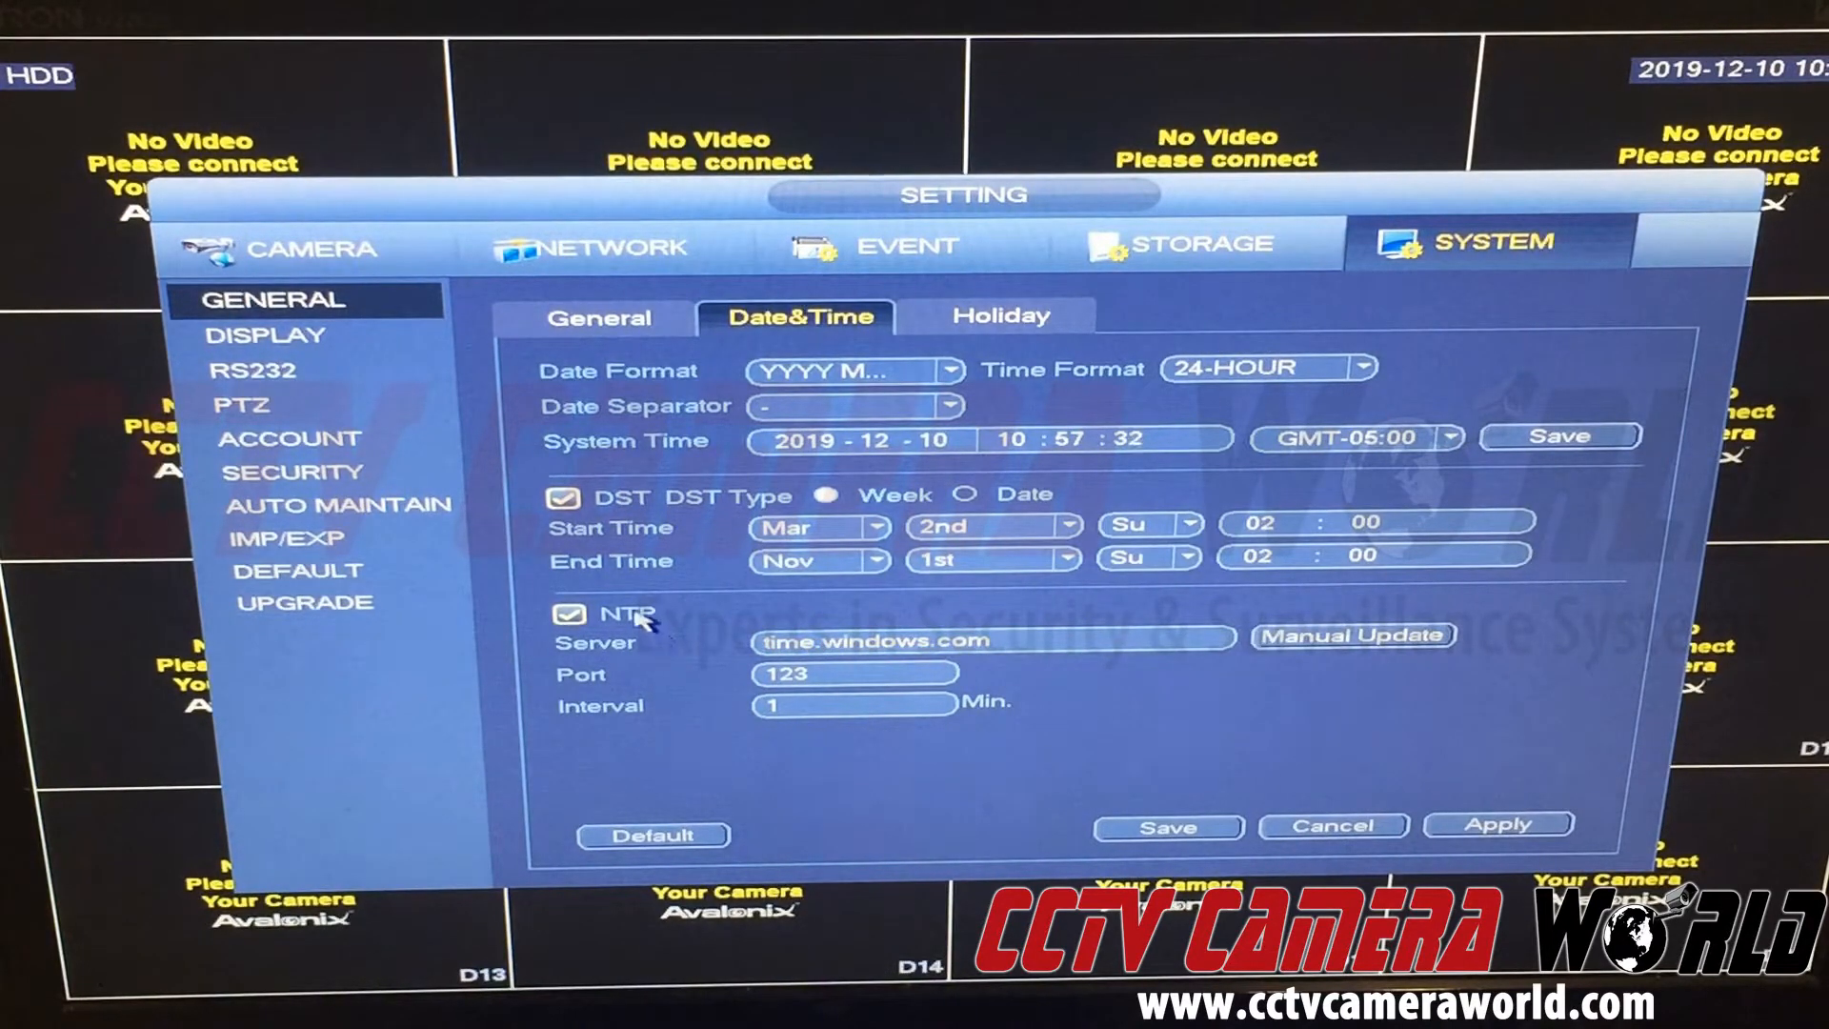
mouse_move(734, 665)
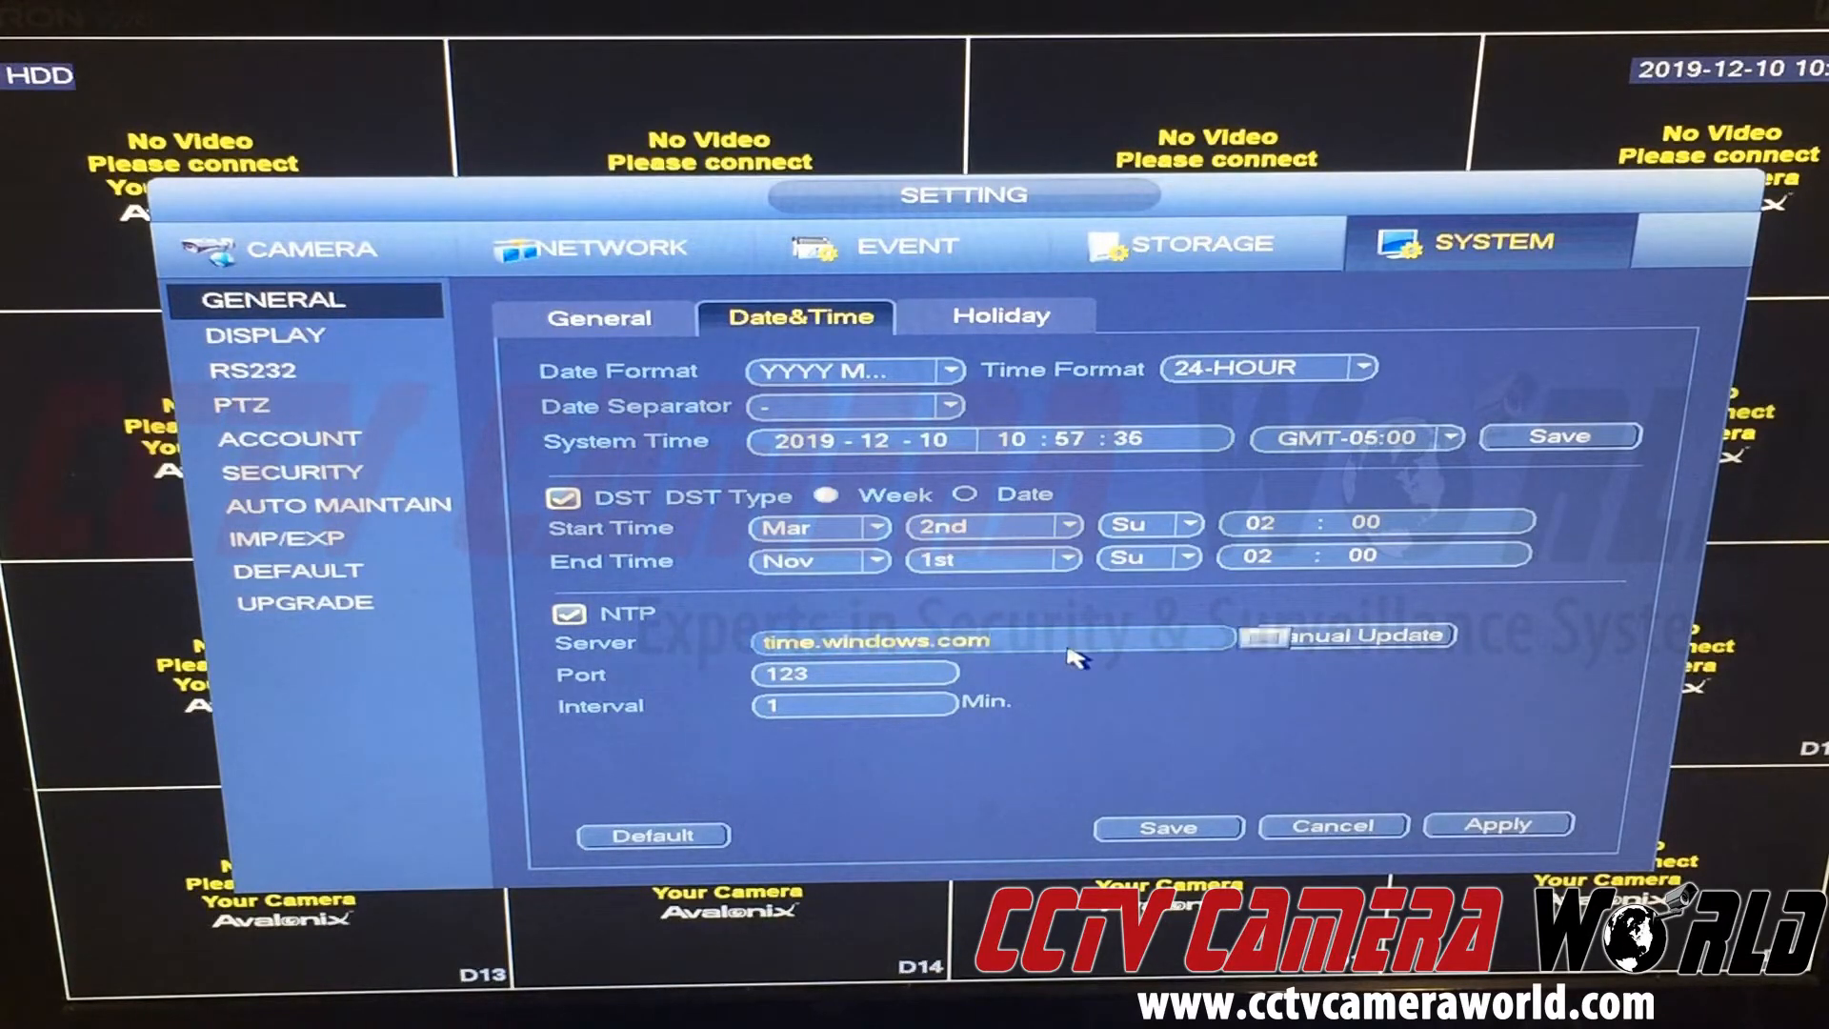
mouse_move(1049, 659)
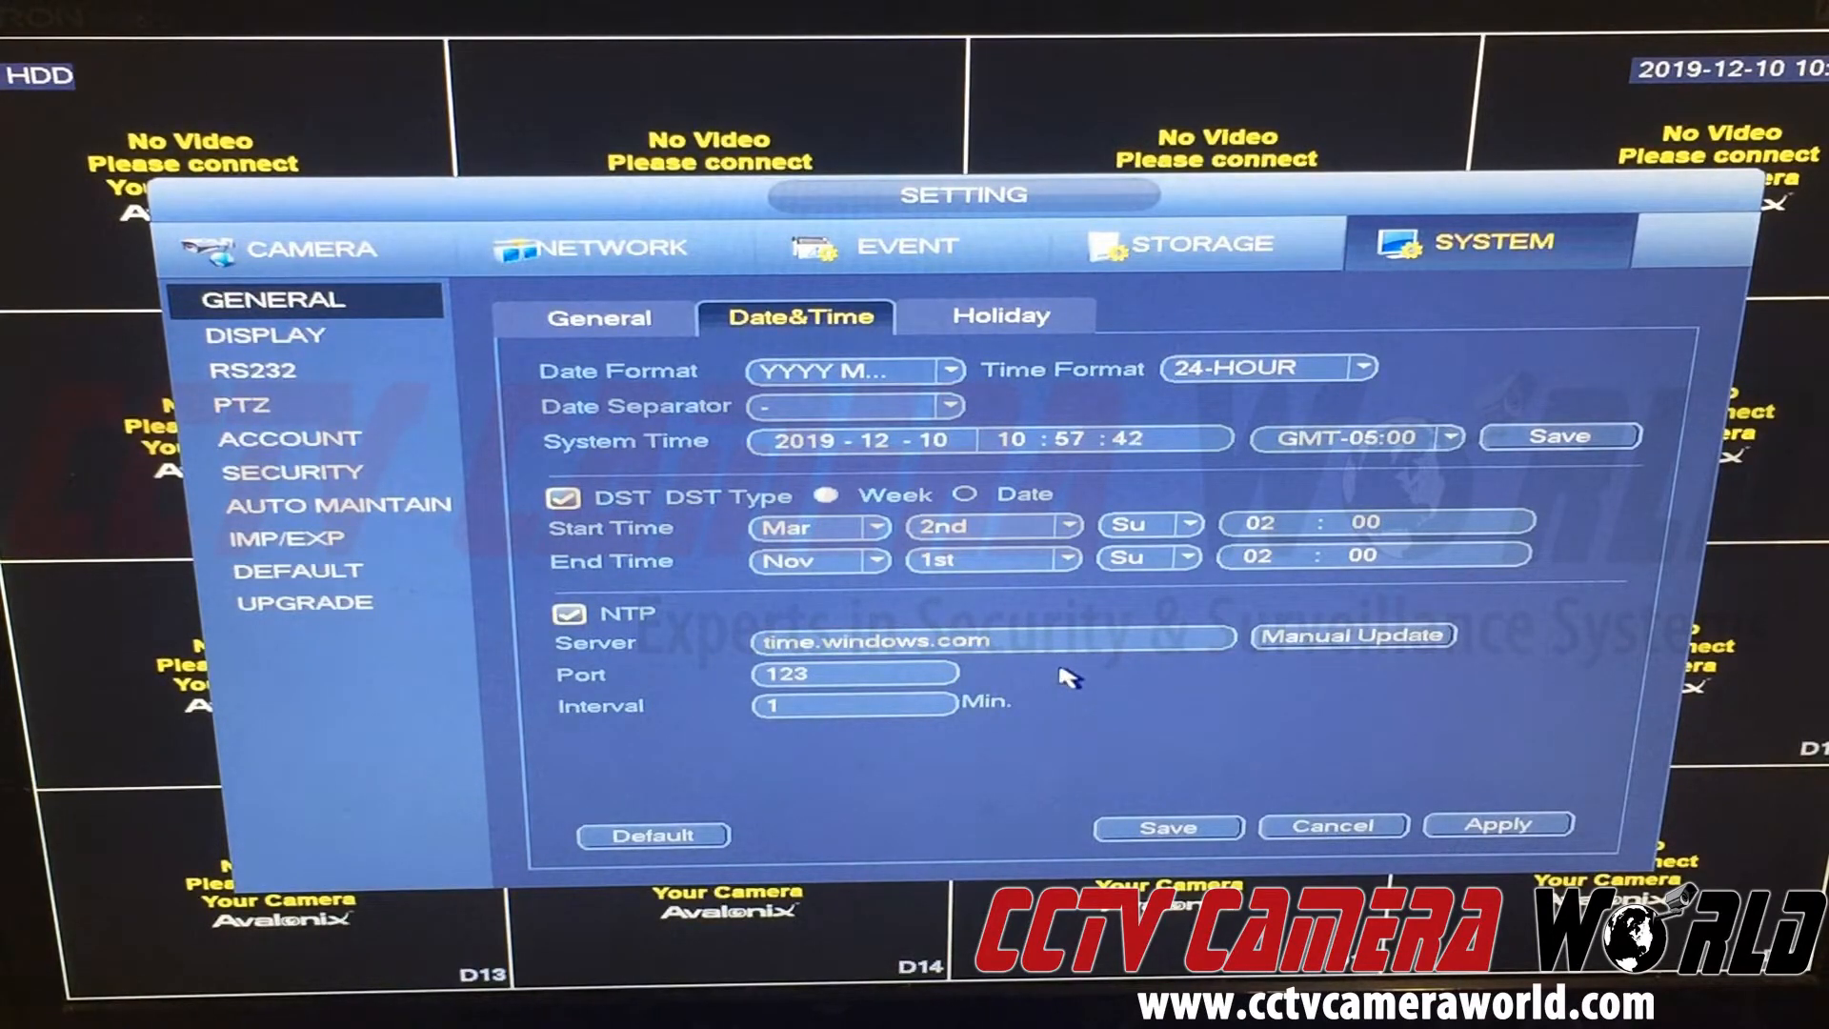
click(858, 673)
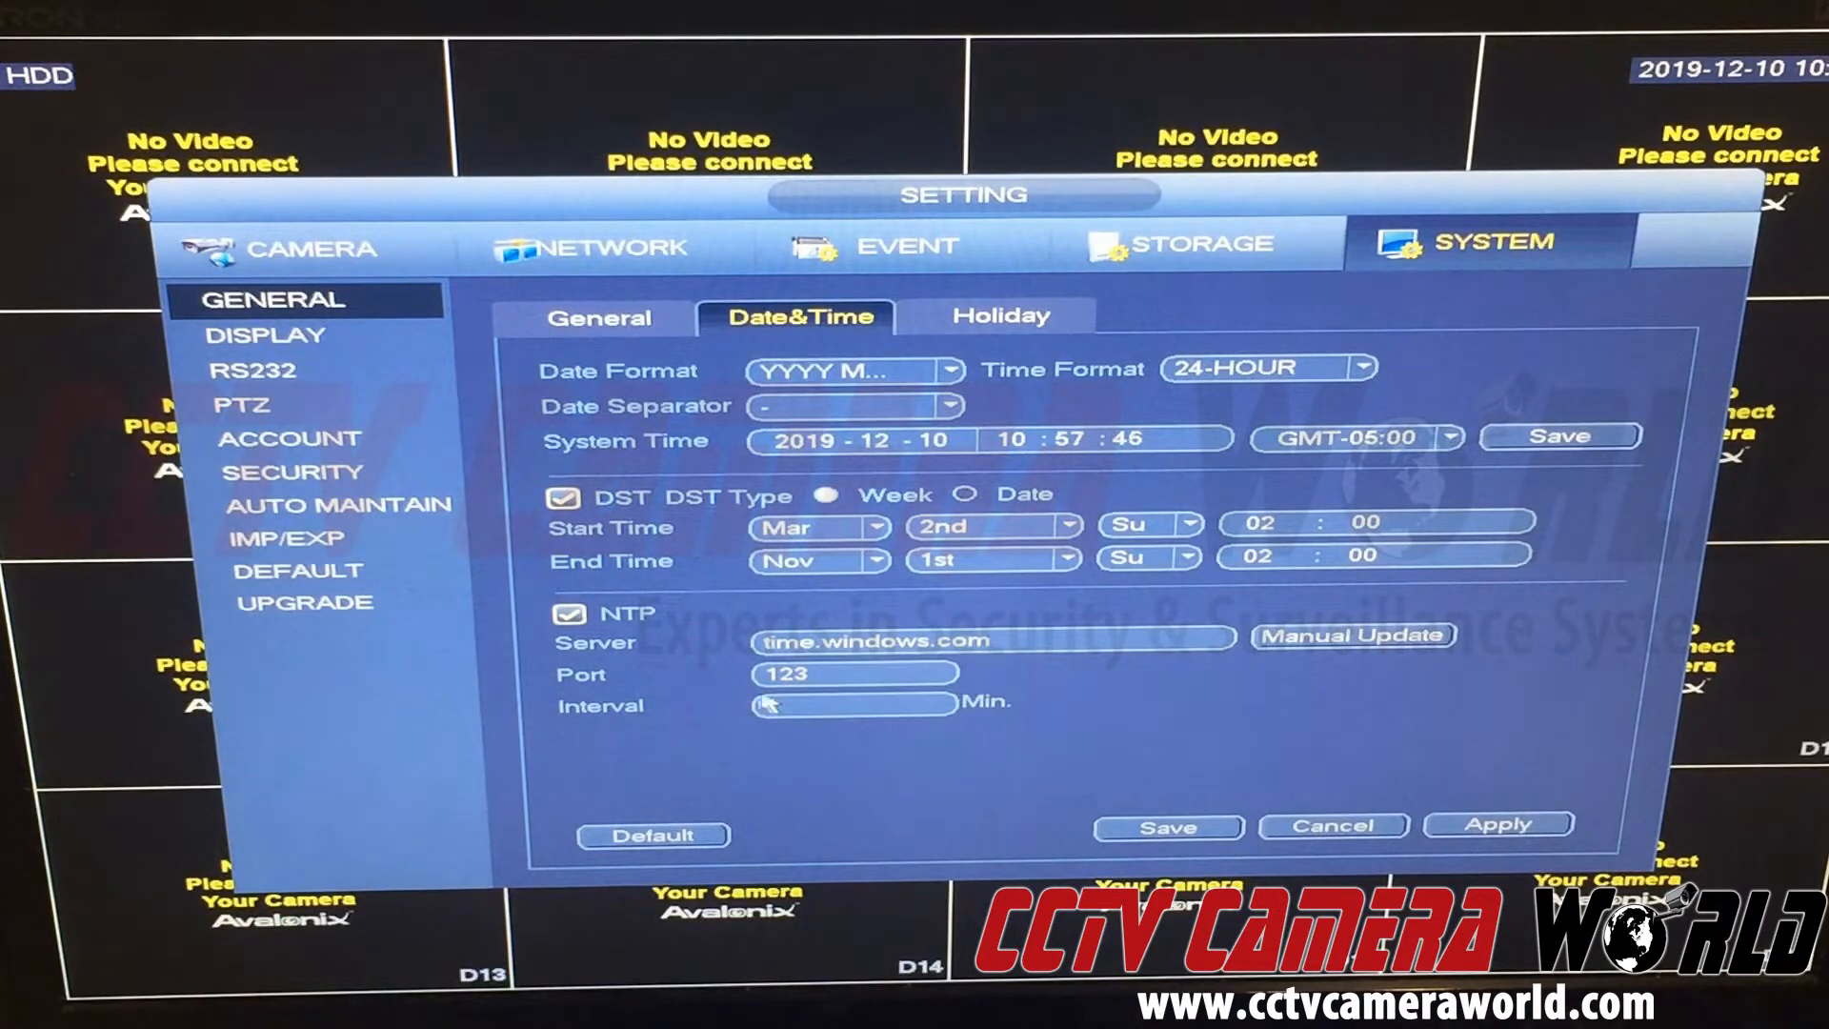
click(840, 706)
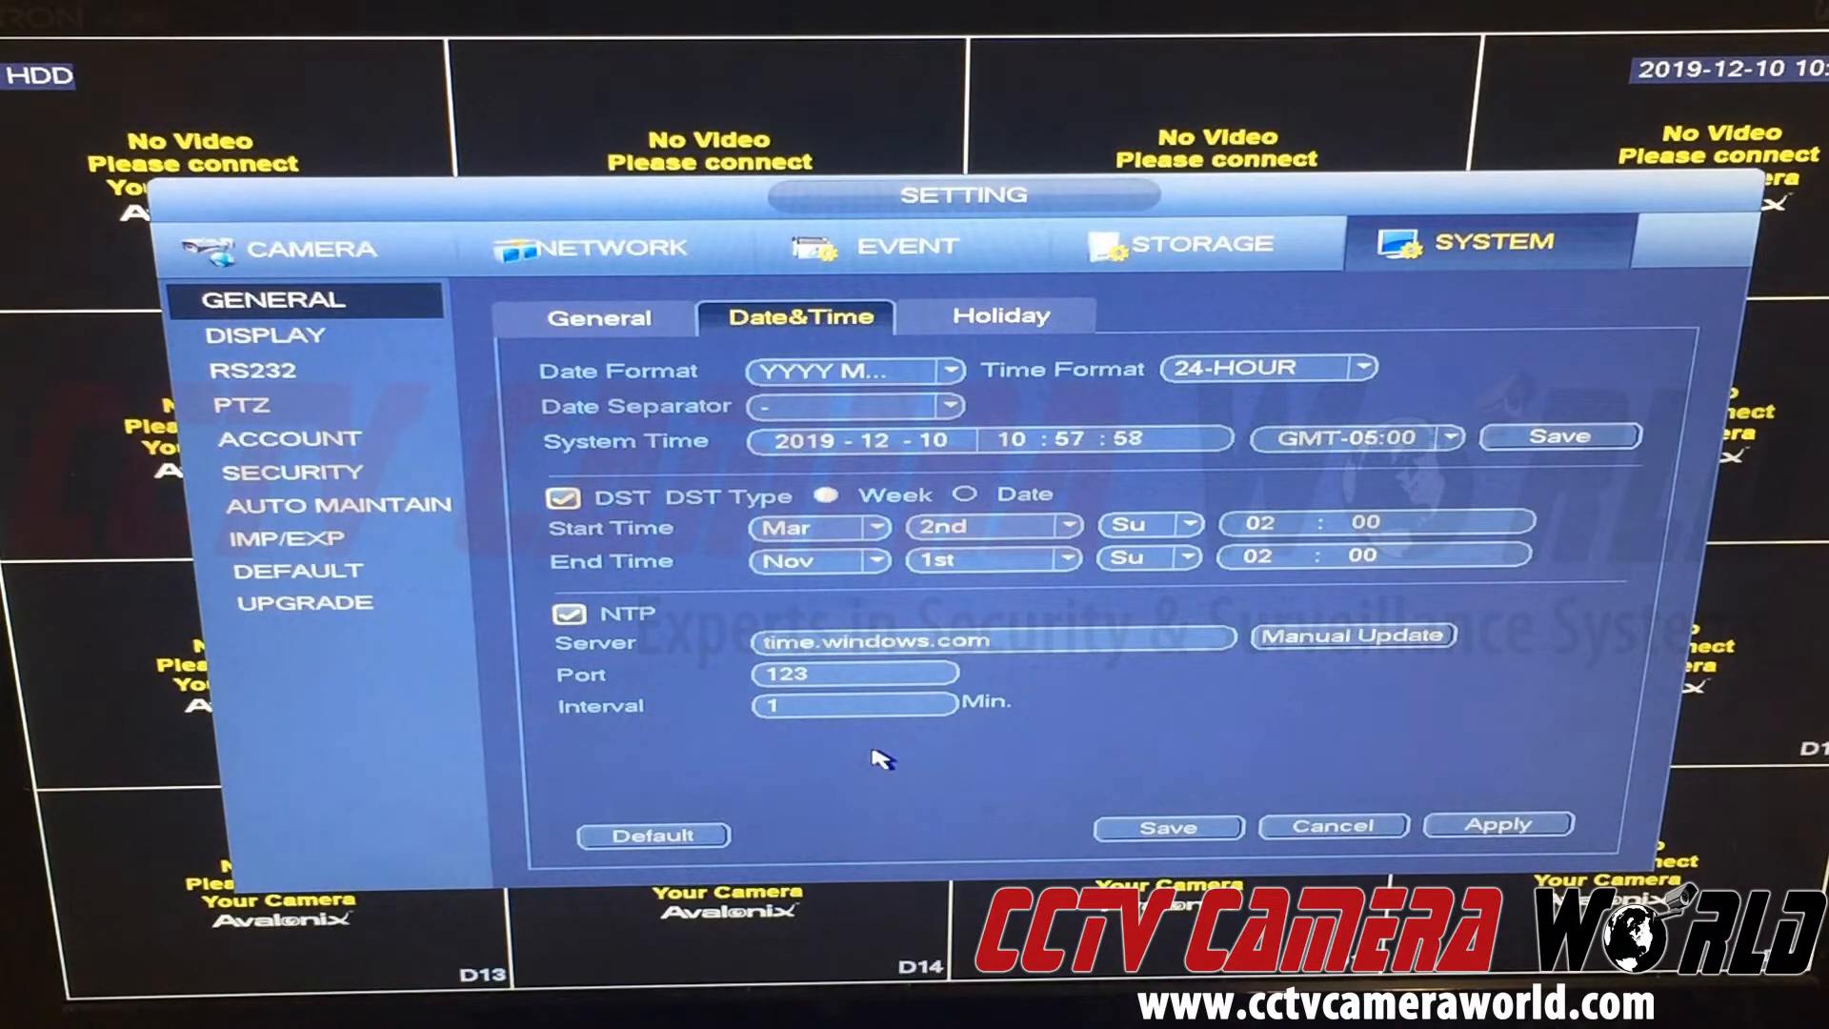
mouse_move(695, 762)
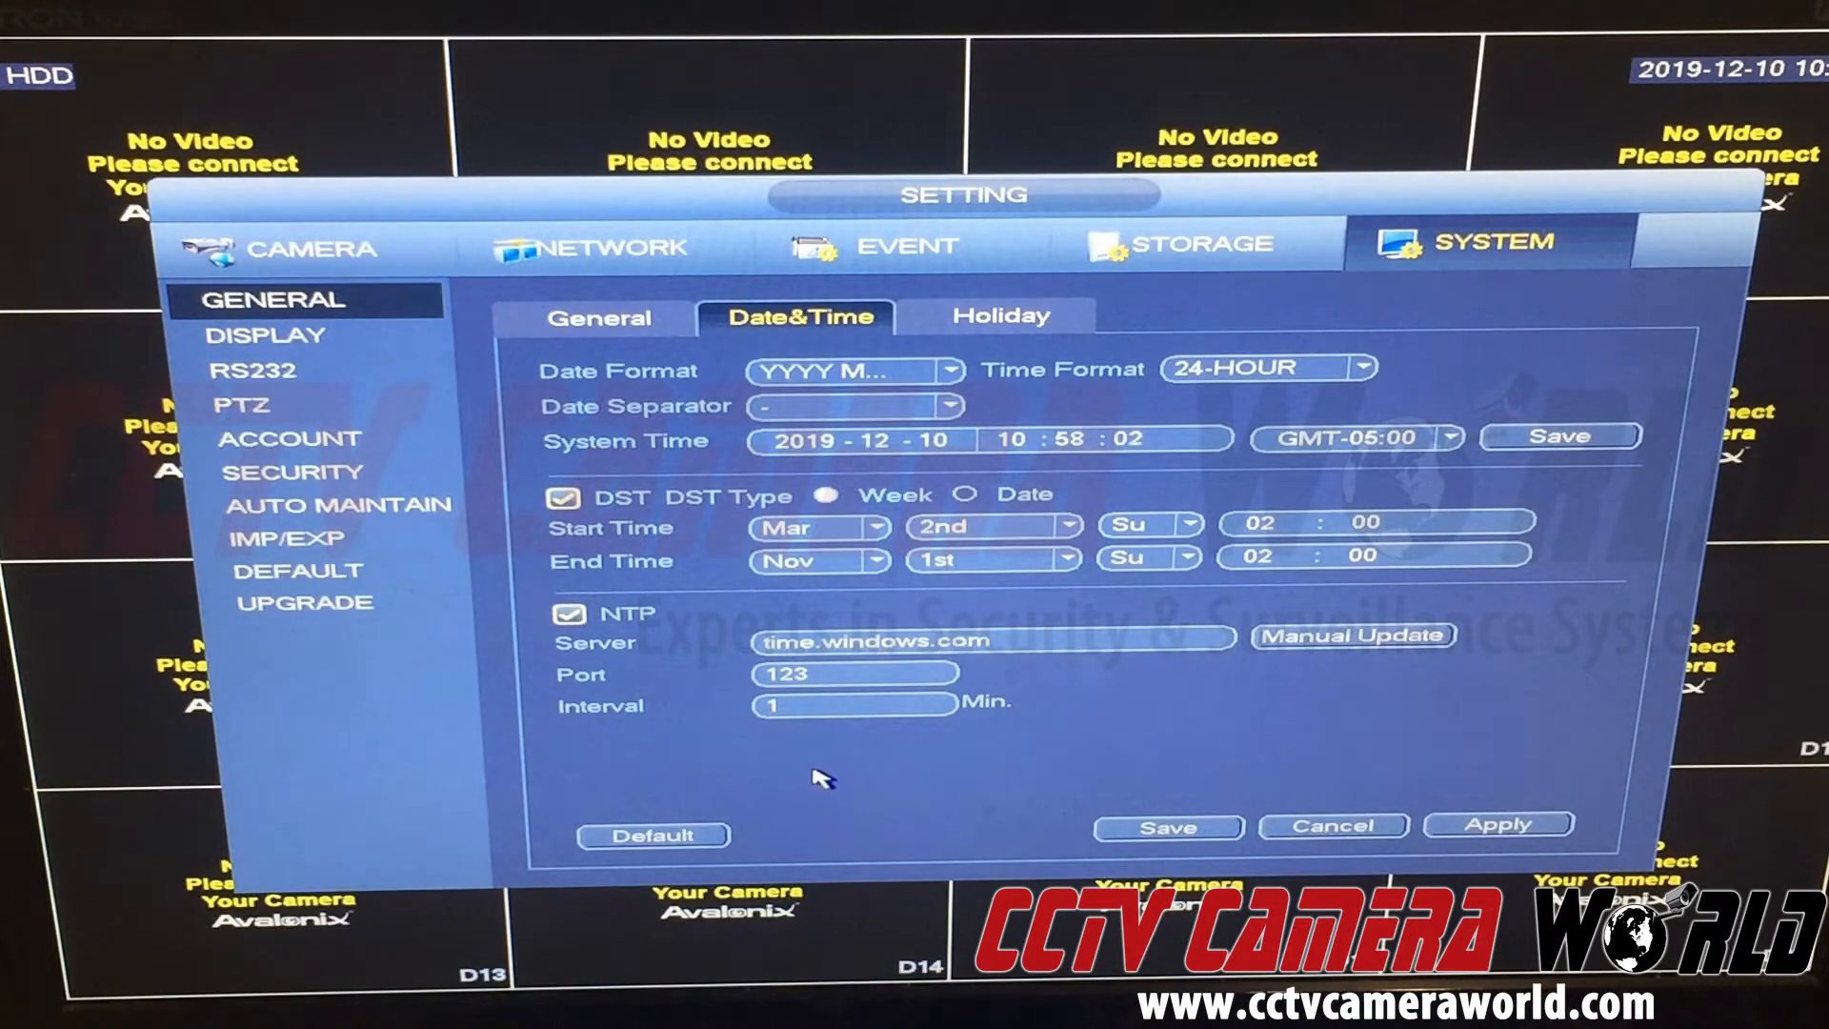
mouse_move(729, 659)
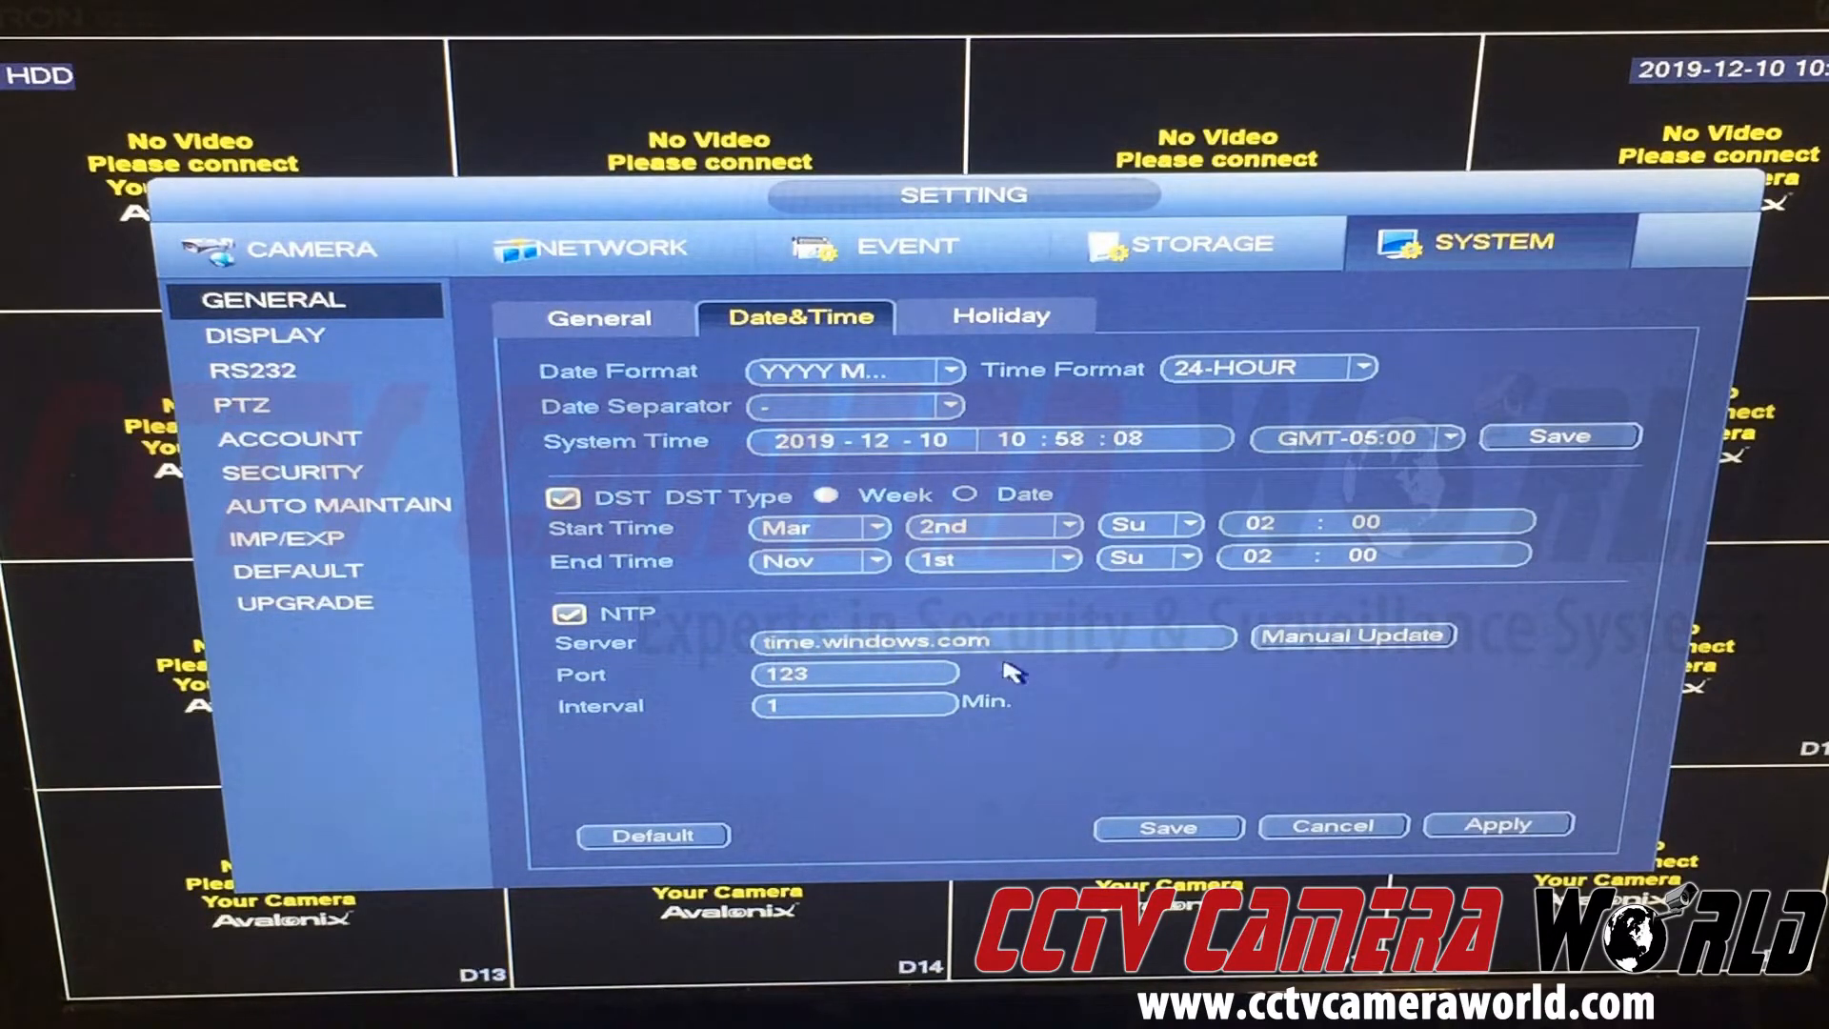
mouse_move(788, 728)
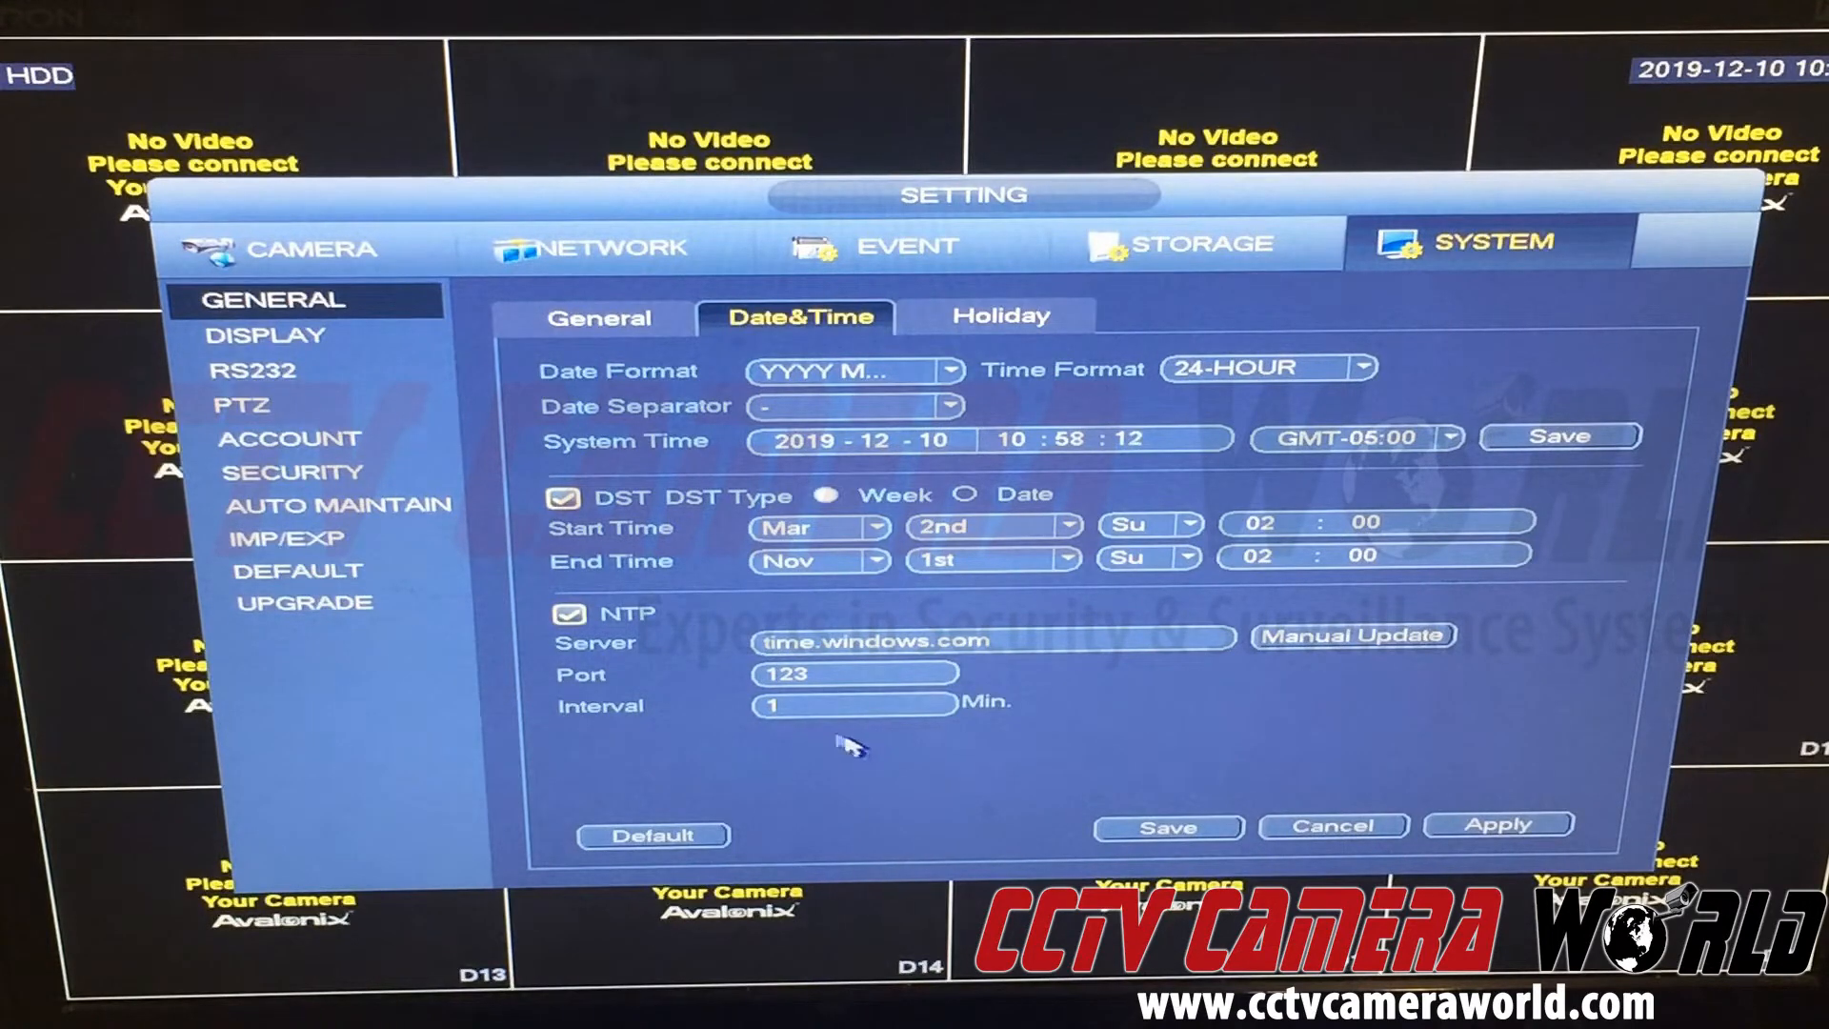
click(849, 706)
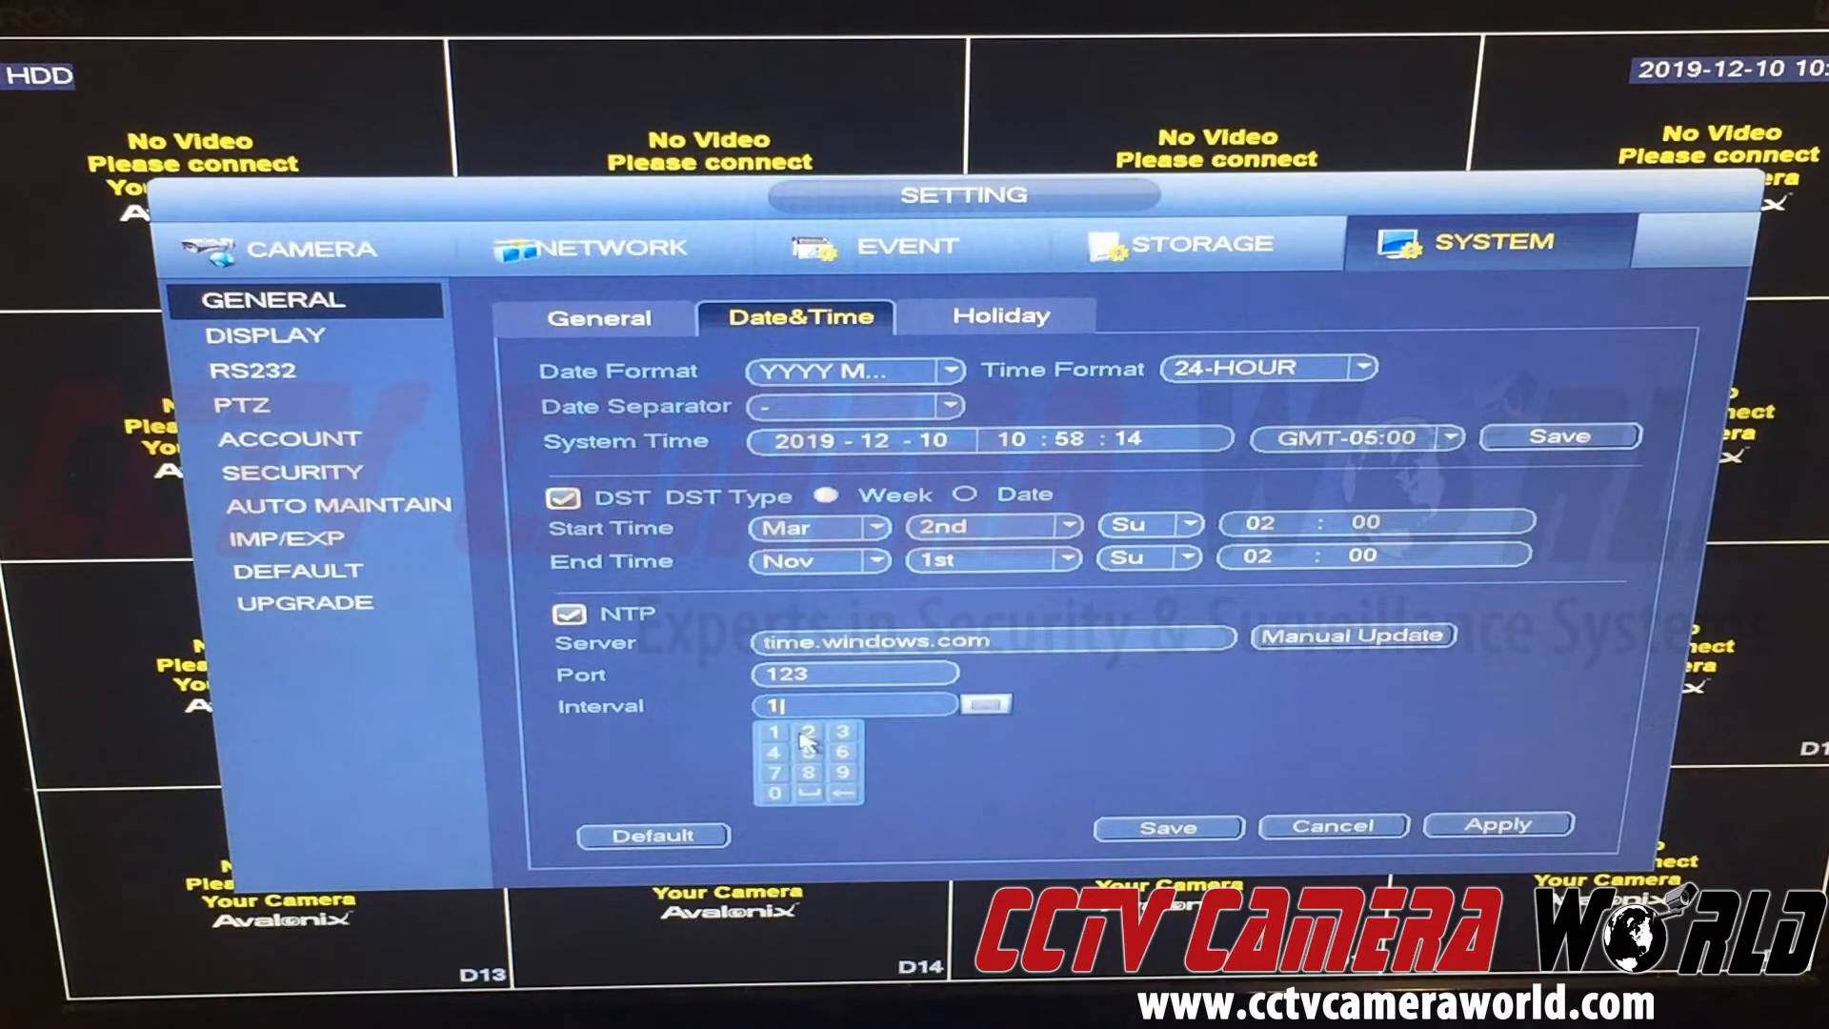
click(802, 732)
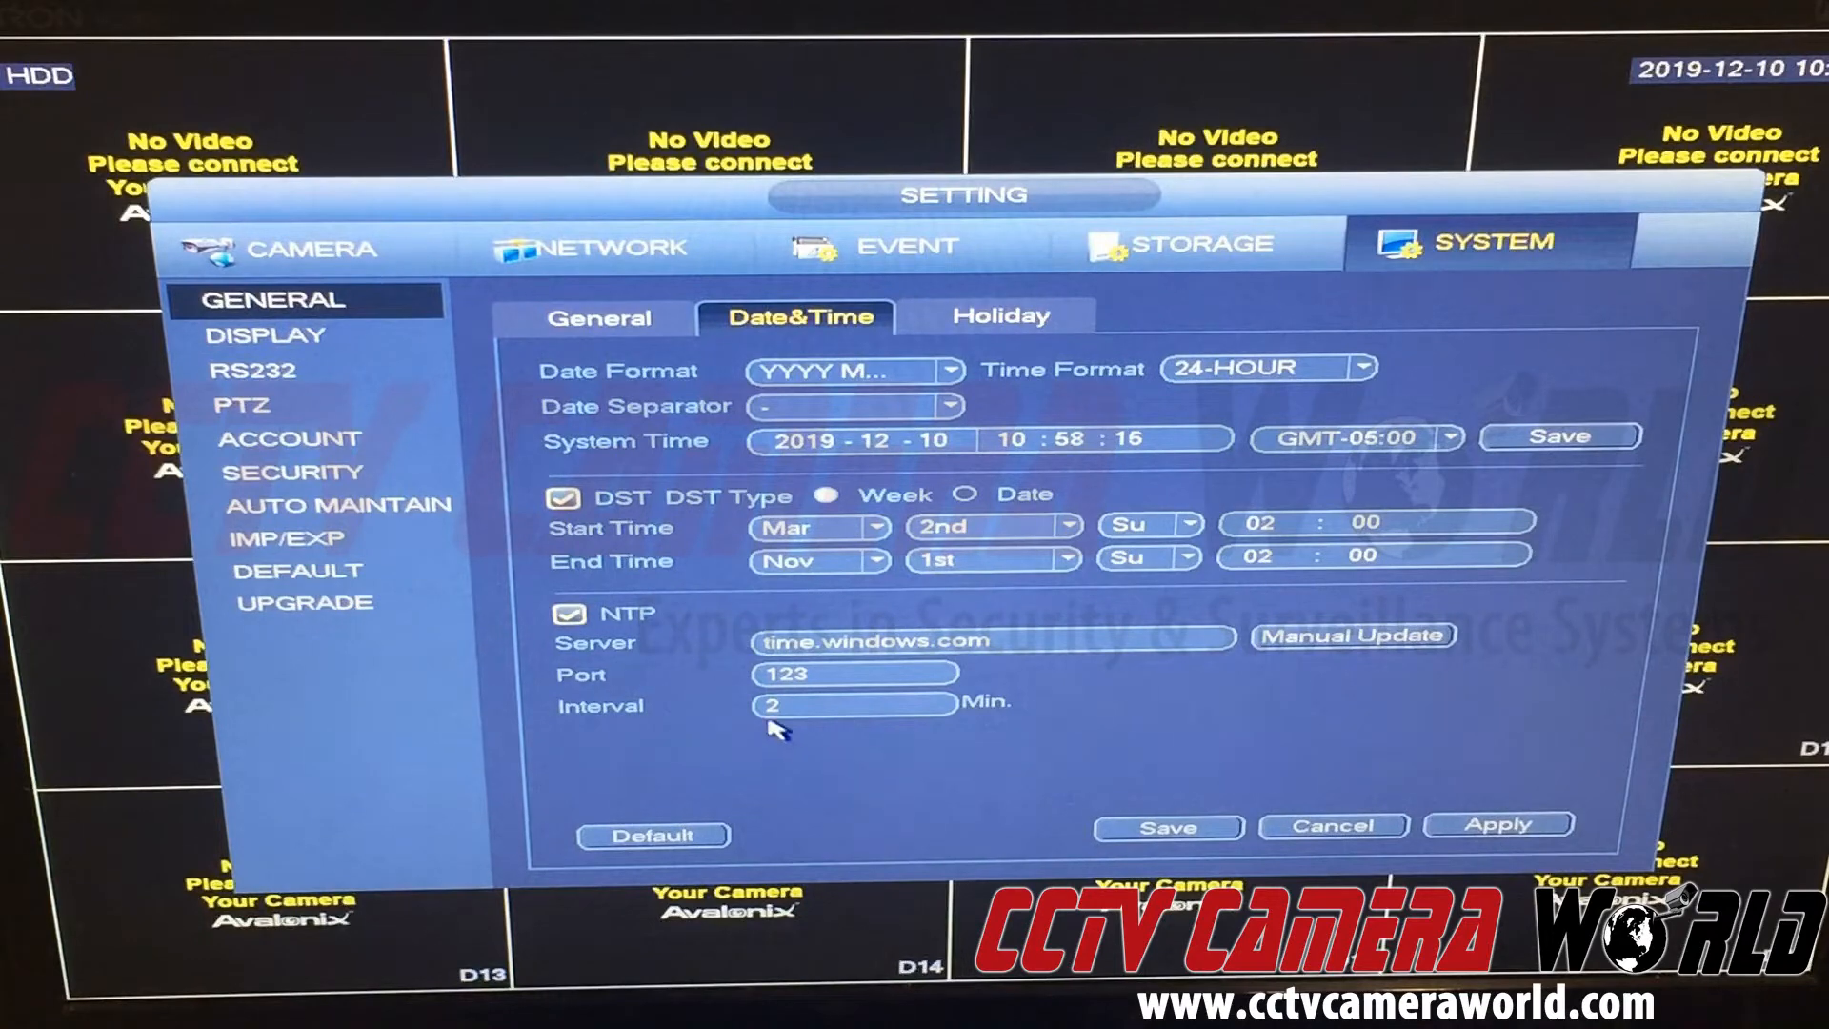
click(852, 705)
text(60)
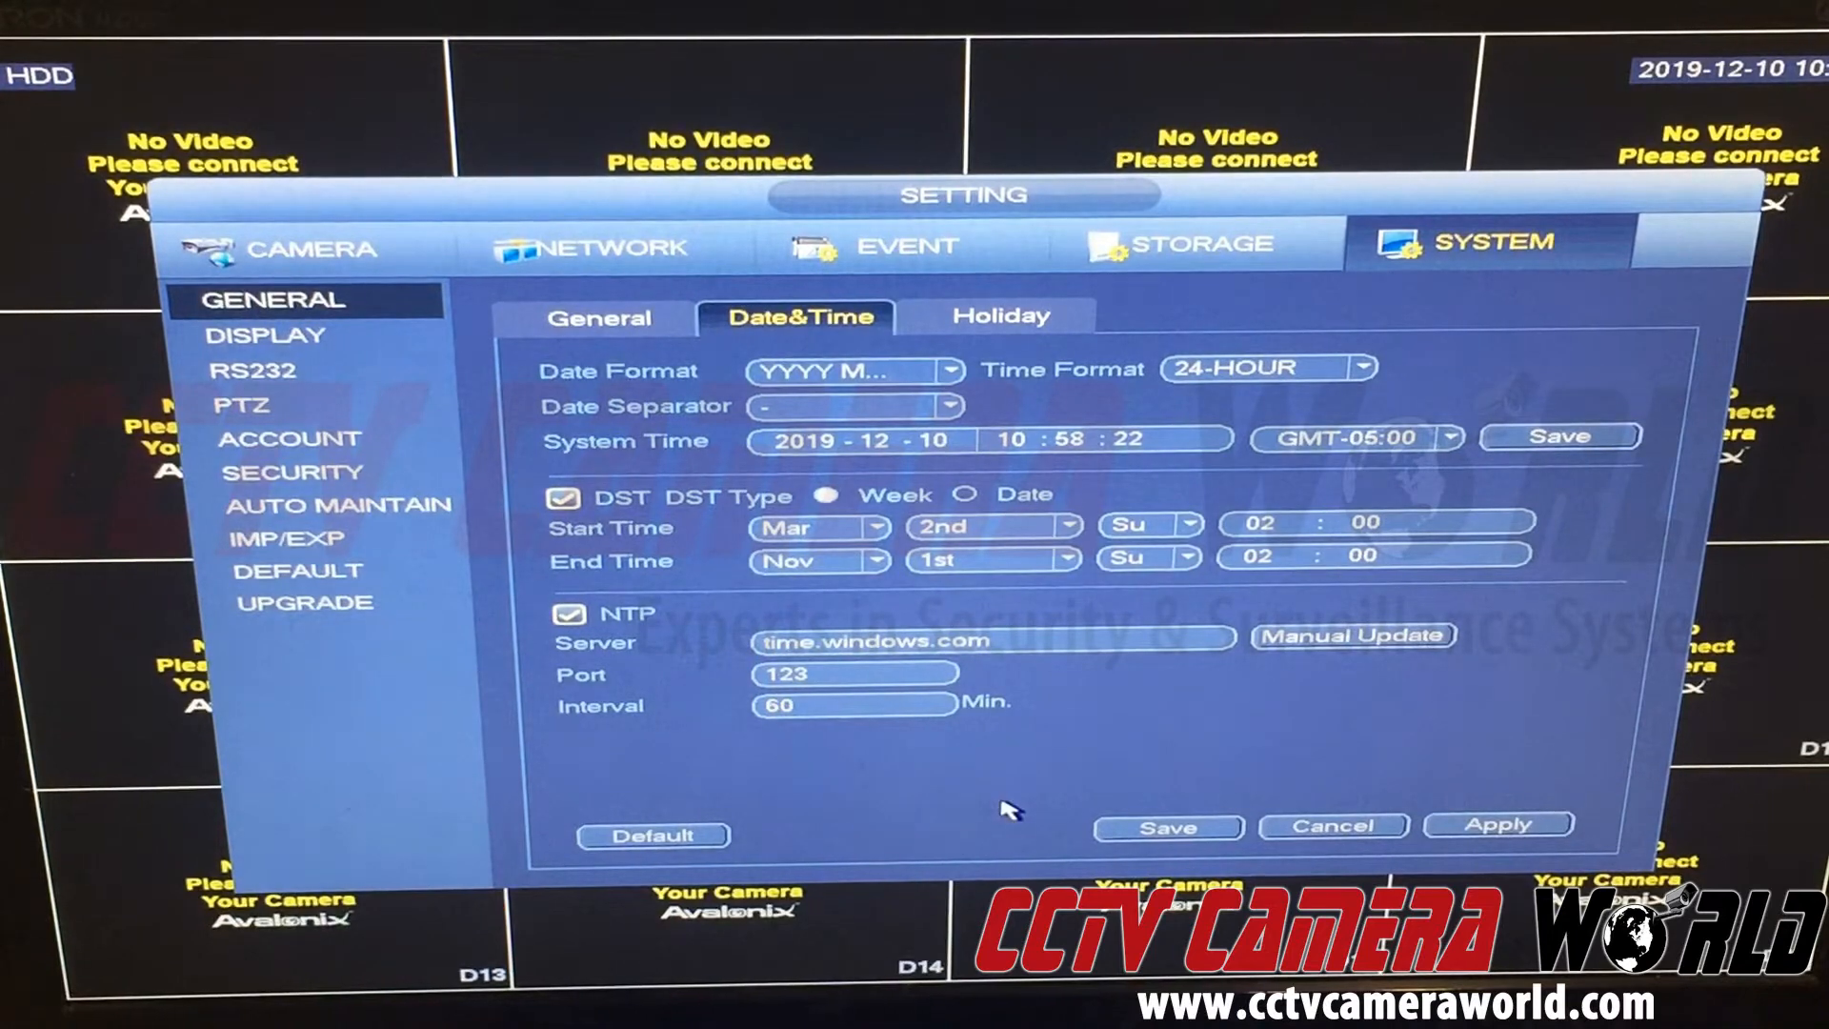
click(852, 706)
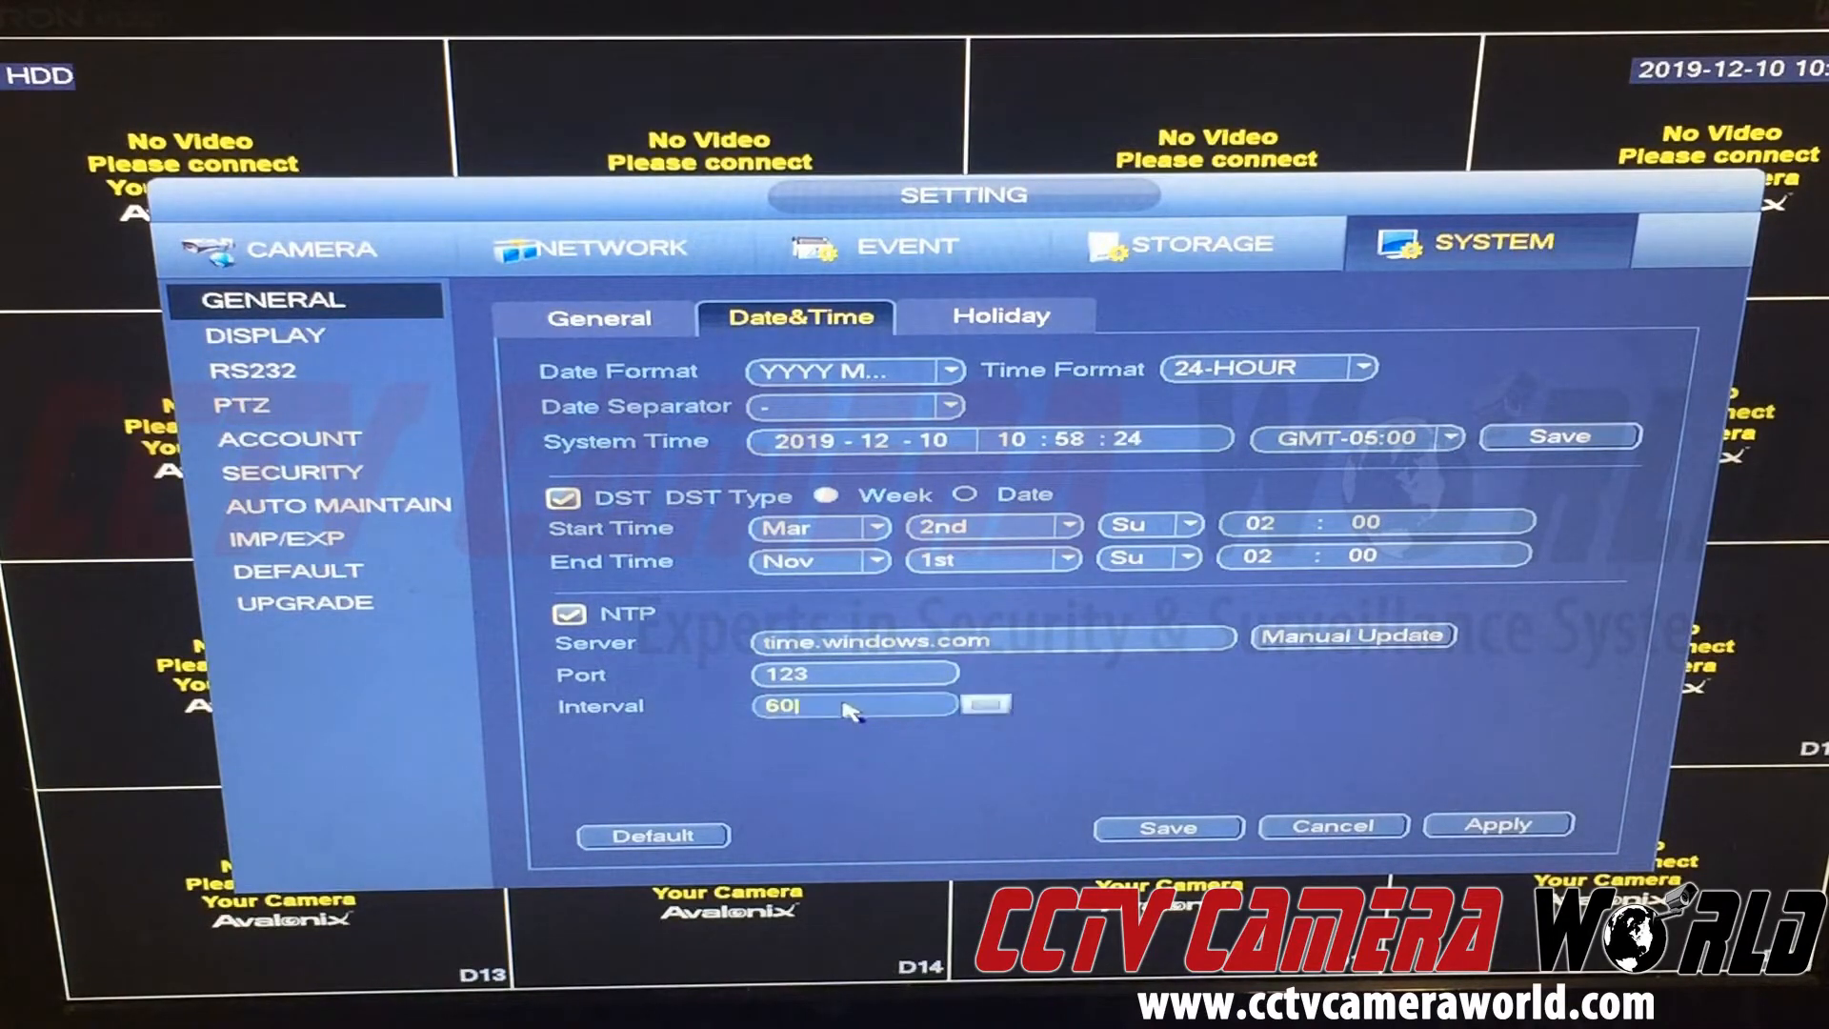
click(852, 706)
text(1)
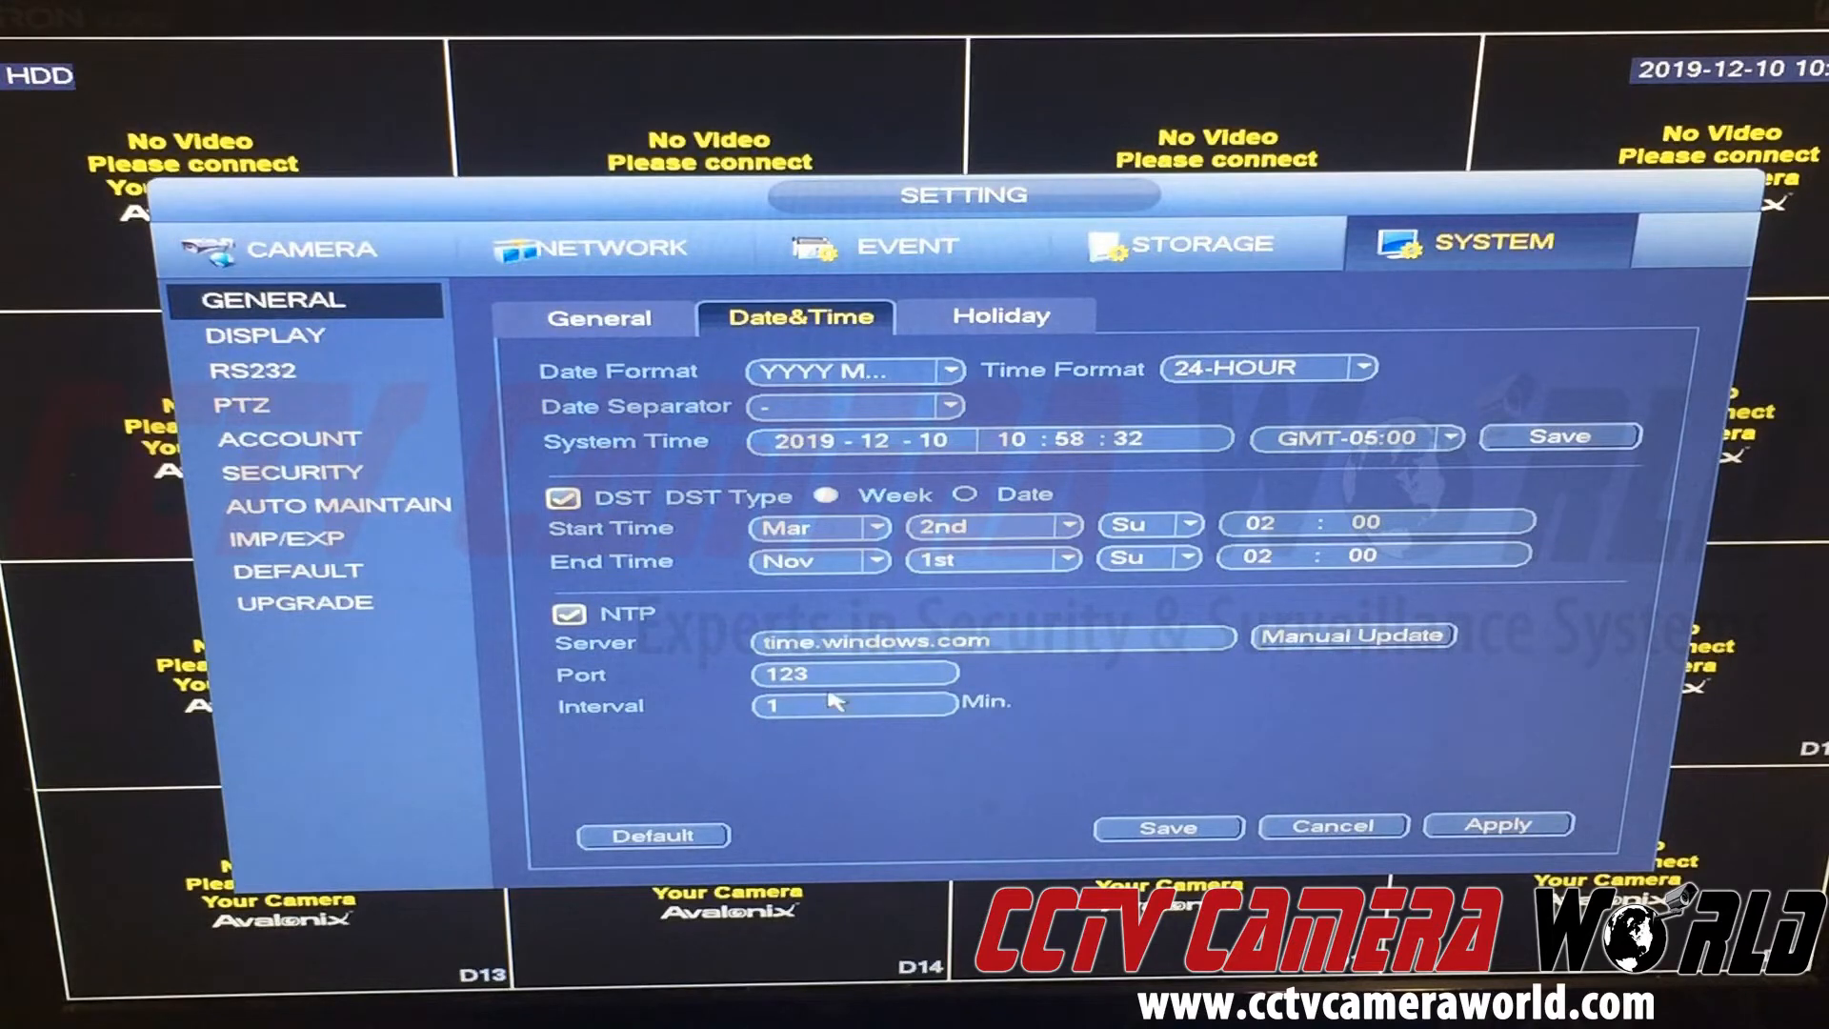
mouse_move(723, 655)
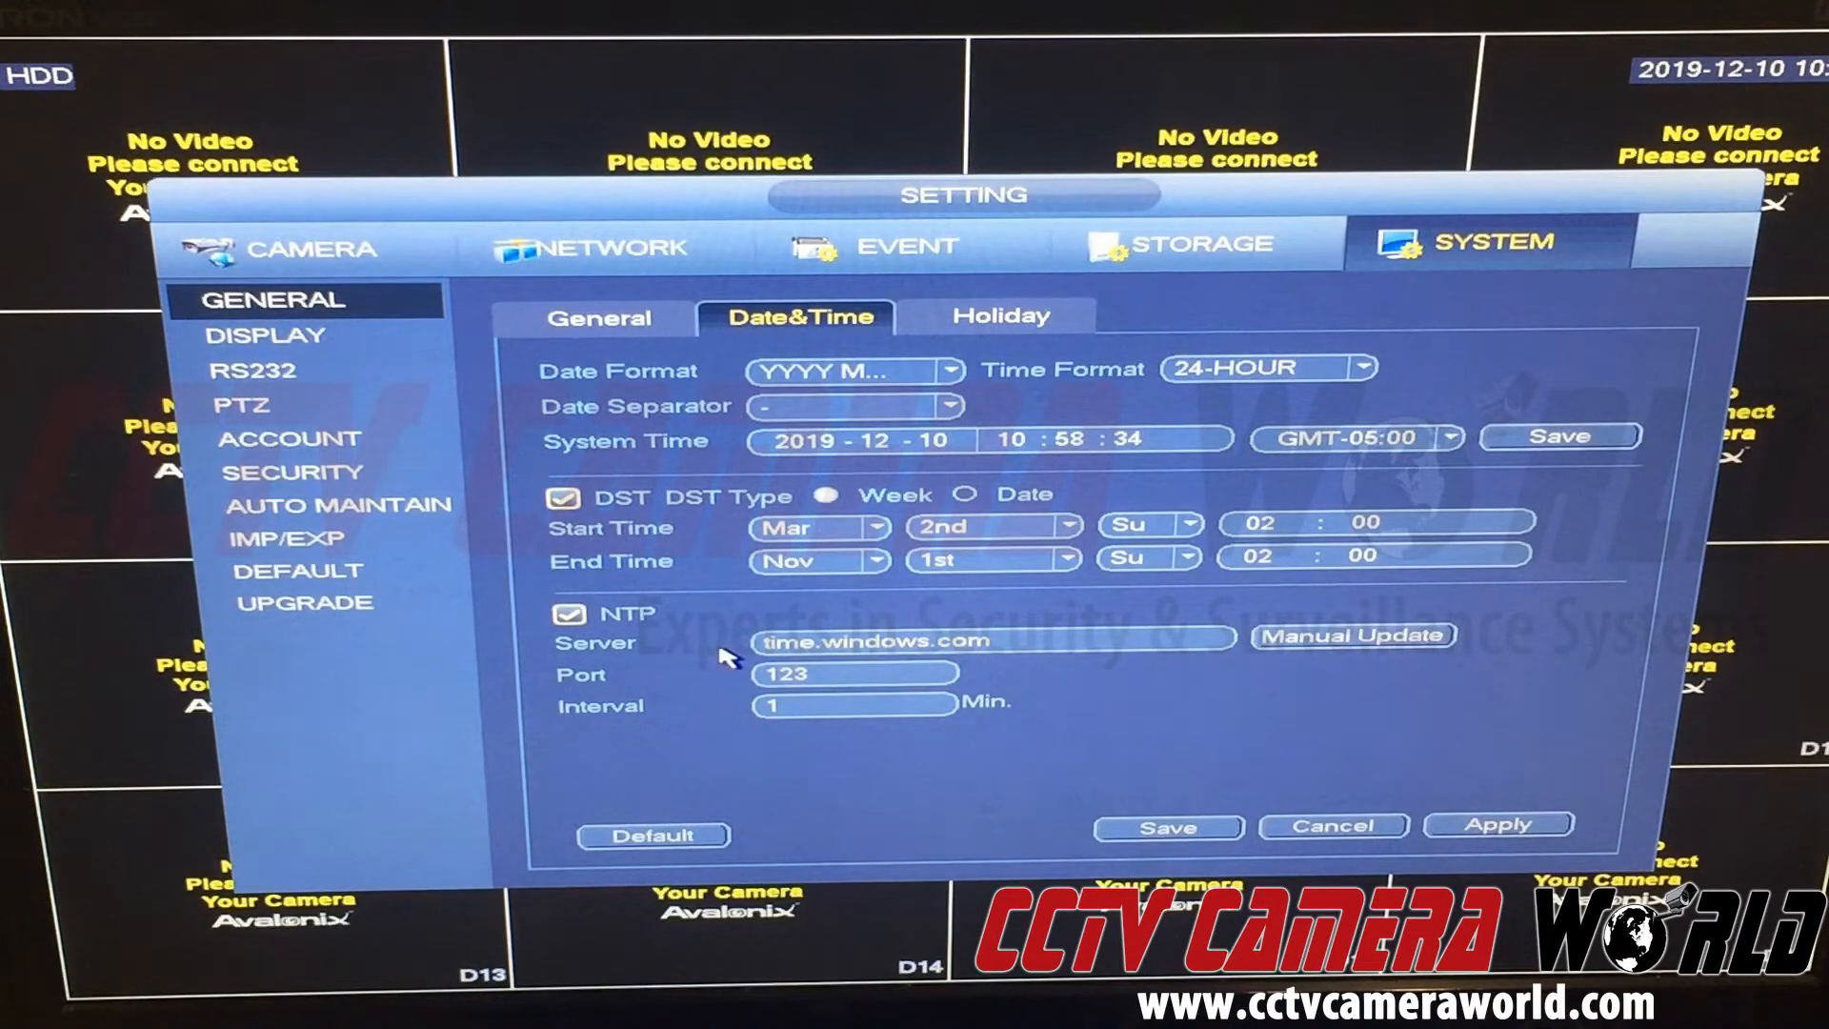
mouse_move(715, 712)
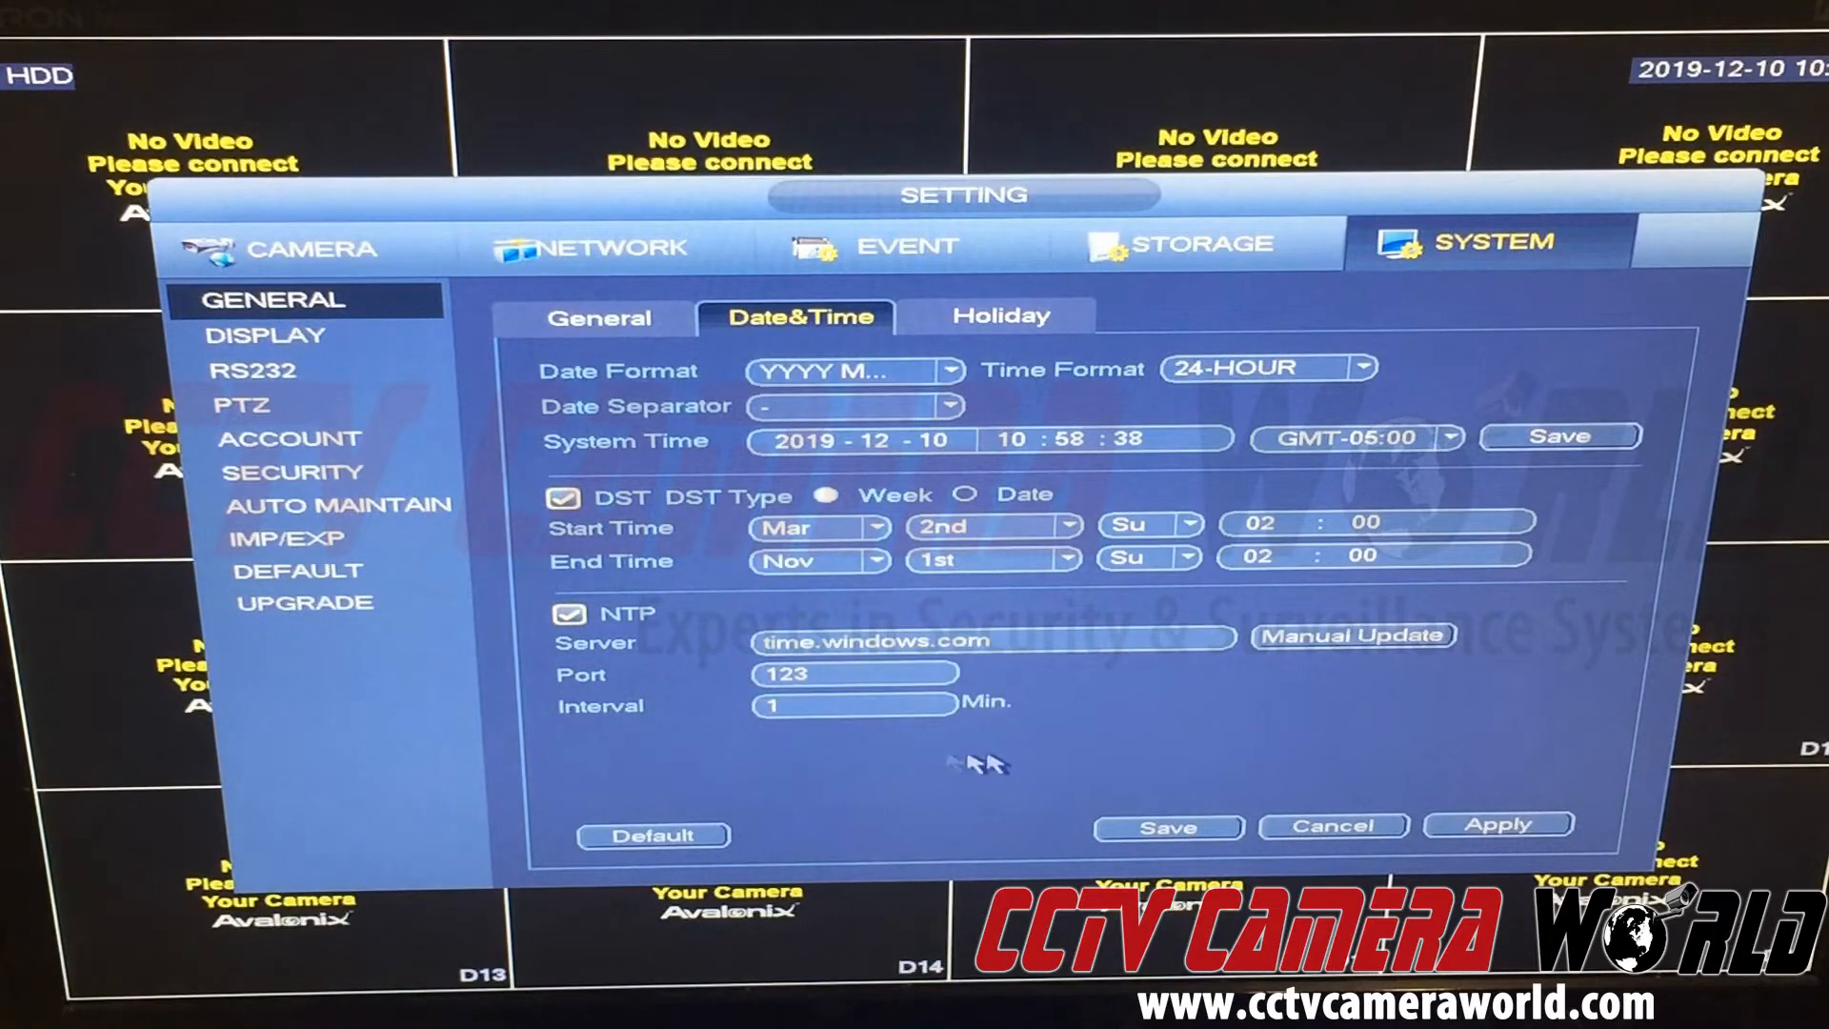
mouse_move(1231, 729)
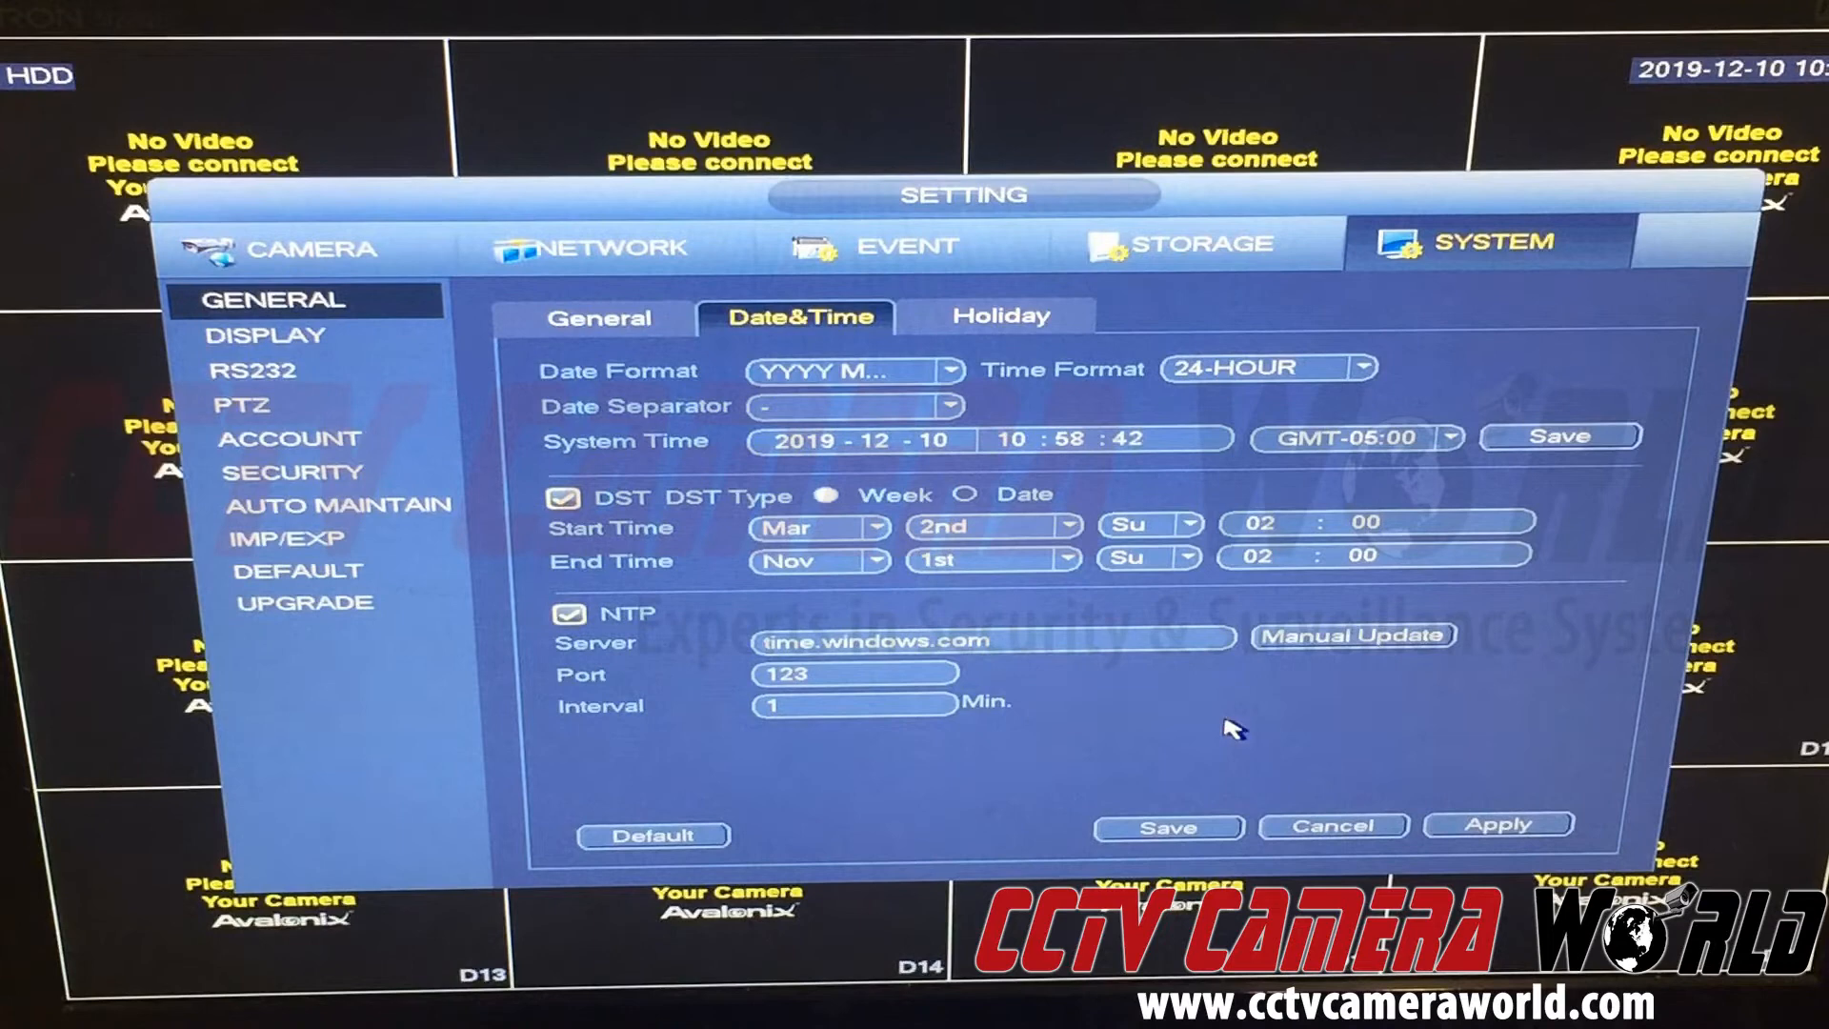
mouse_move(1213, 723)
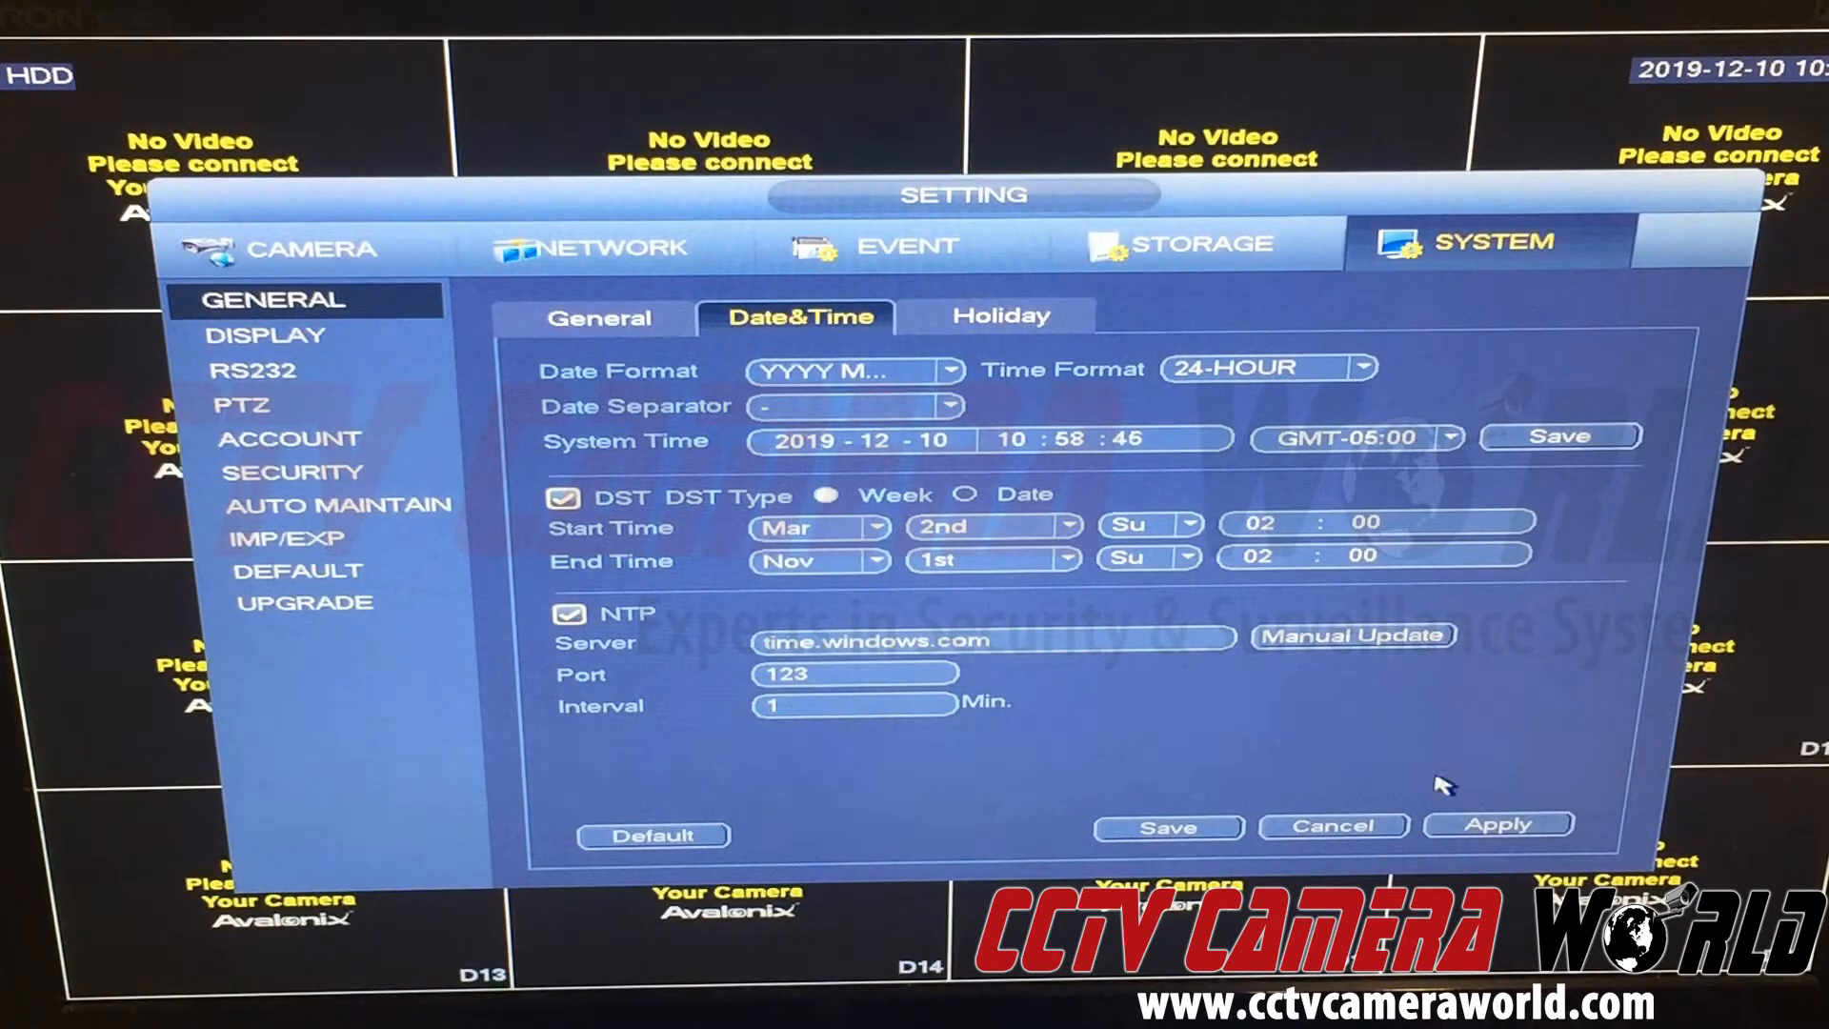
Step: Save the NTP settings and reopen the SYSTEM date and time settings
click(1331, 825)
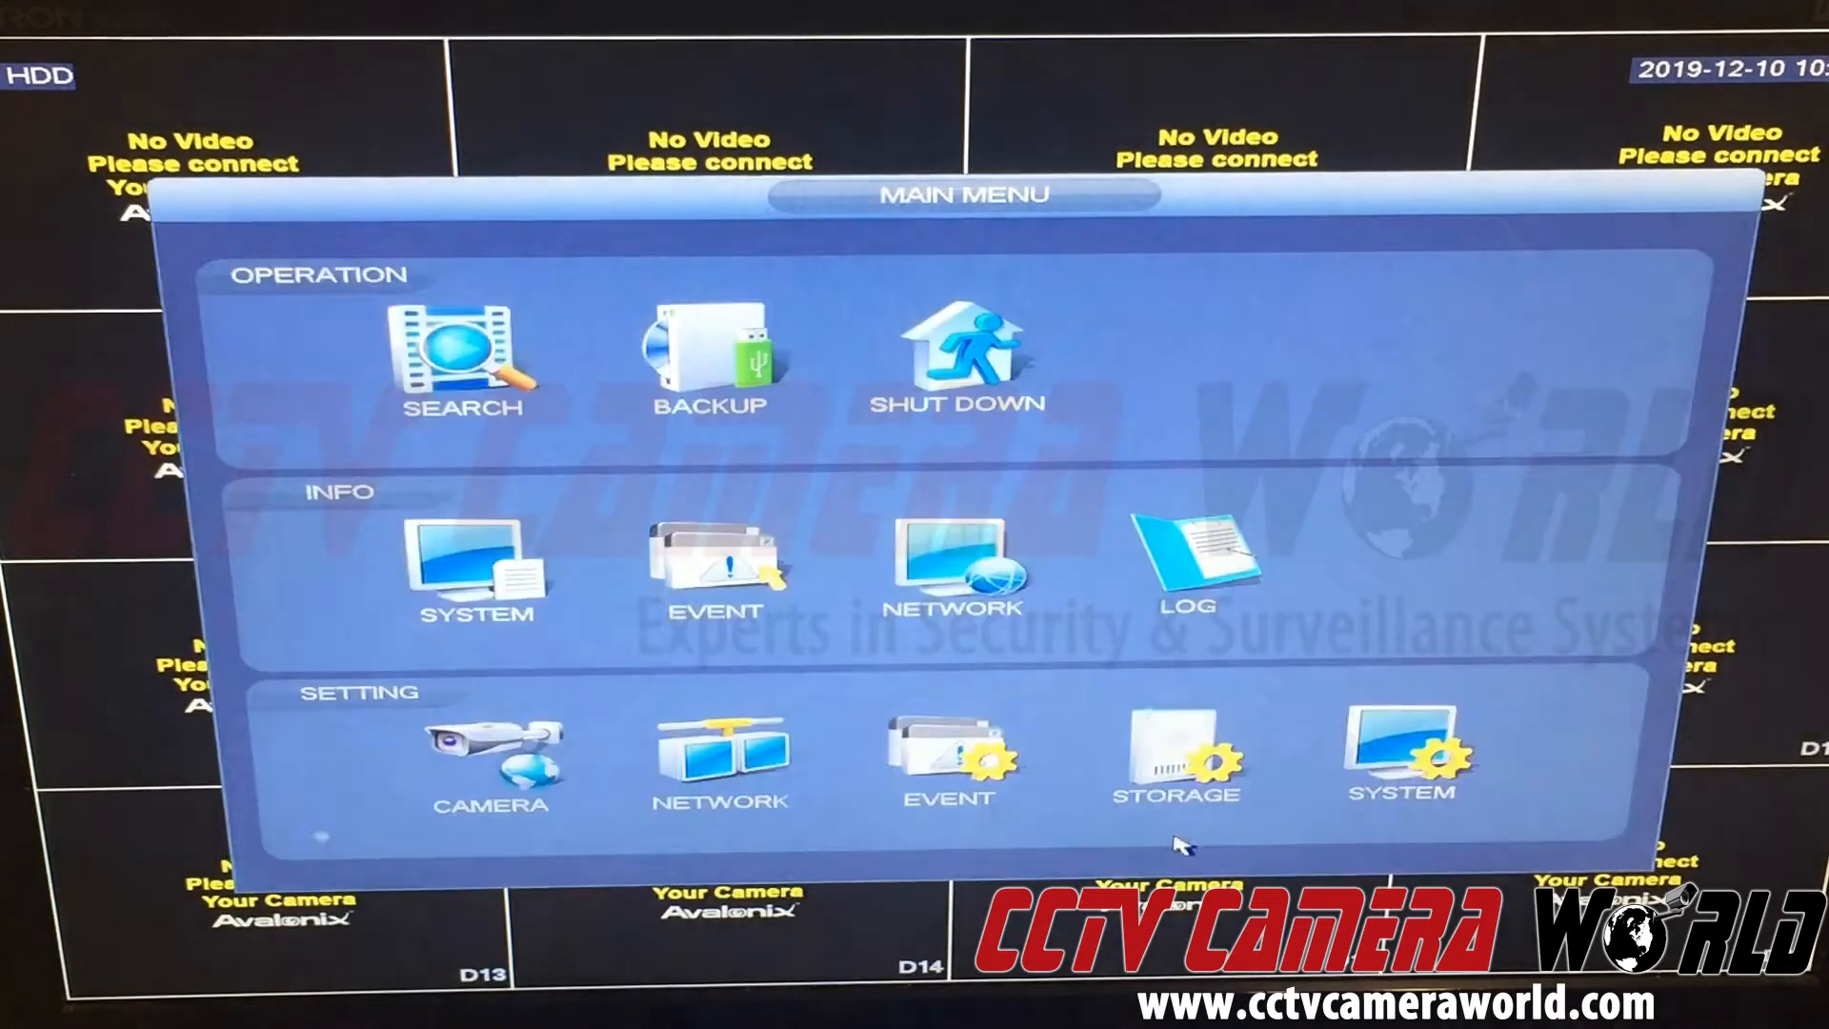
mouse_move(1558, 282)
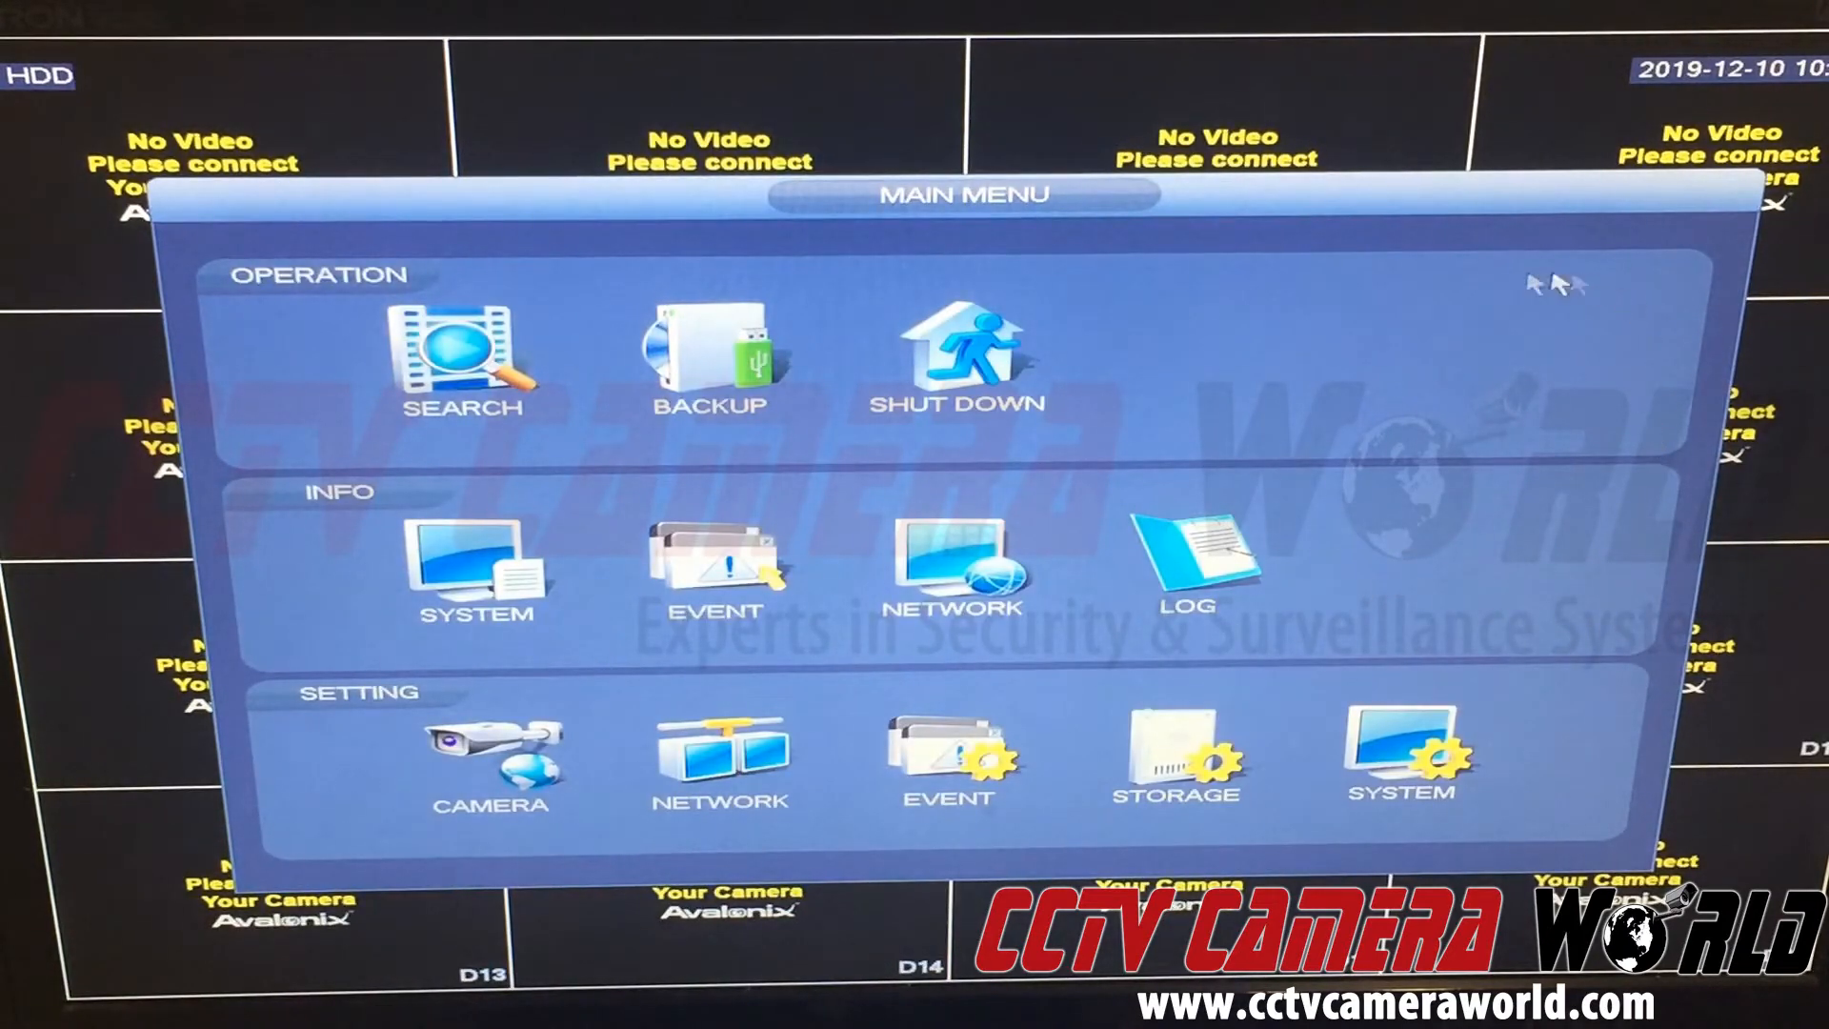
click(1401, 758)
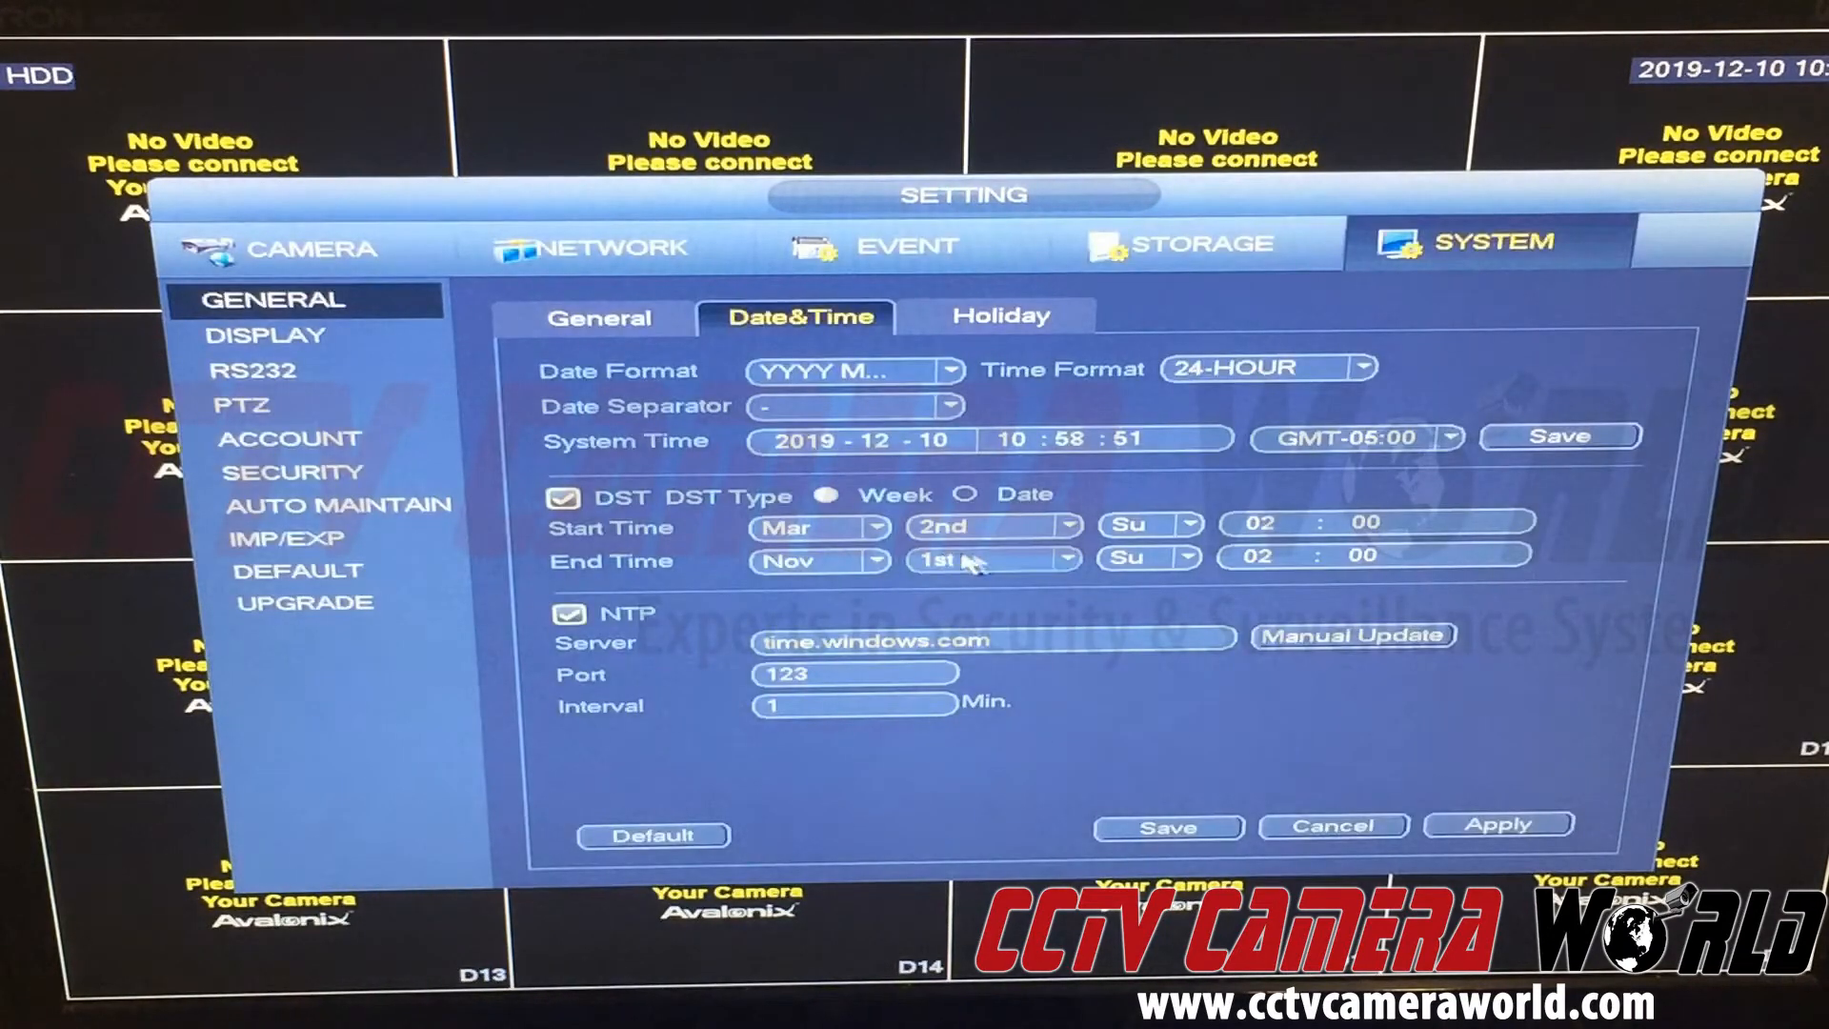
Step: Set the system clock hour deliberately to 13 and apply it to test resyncing
click(994, 441)
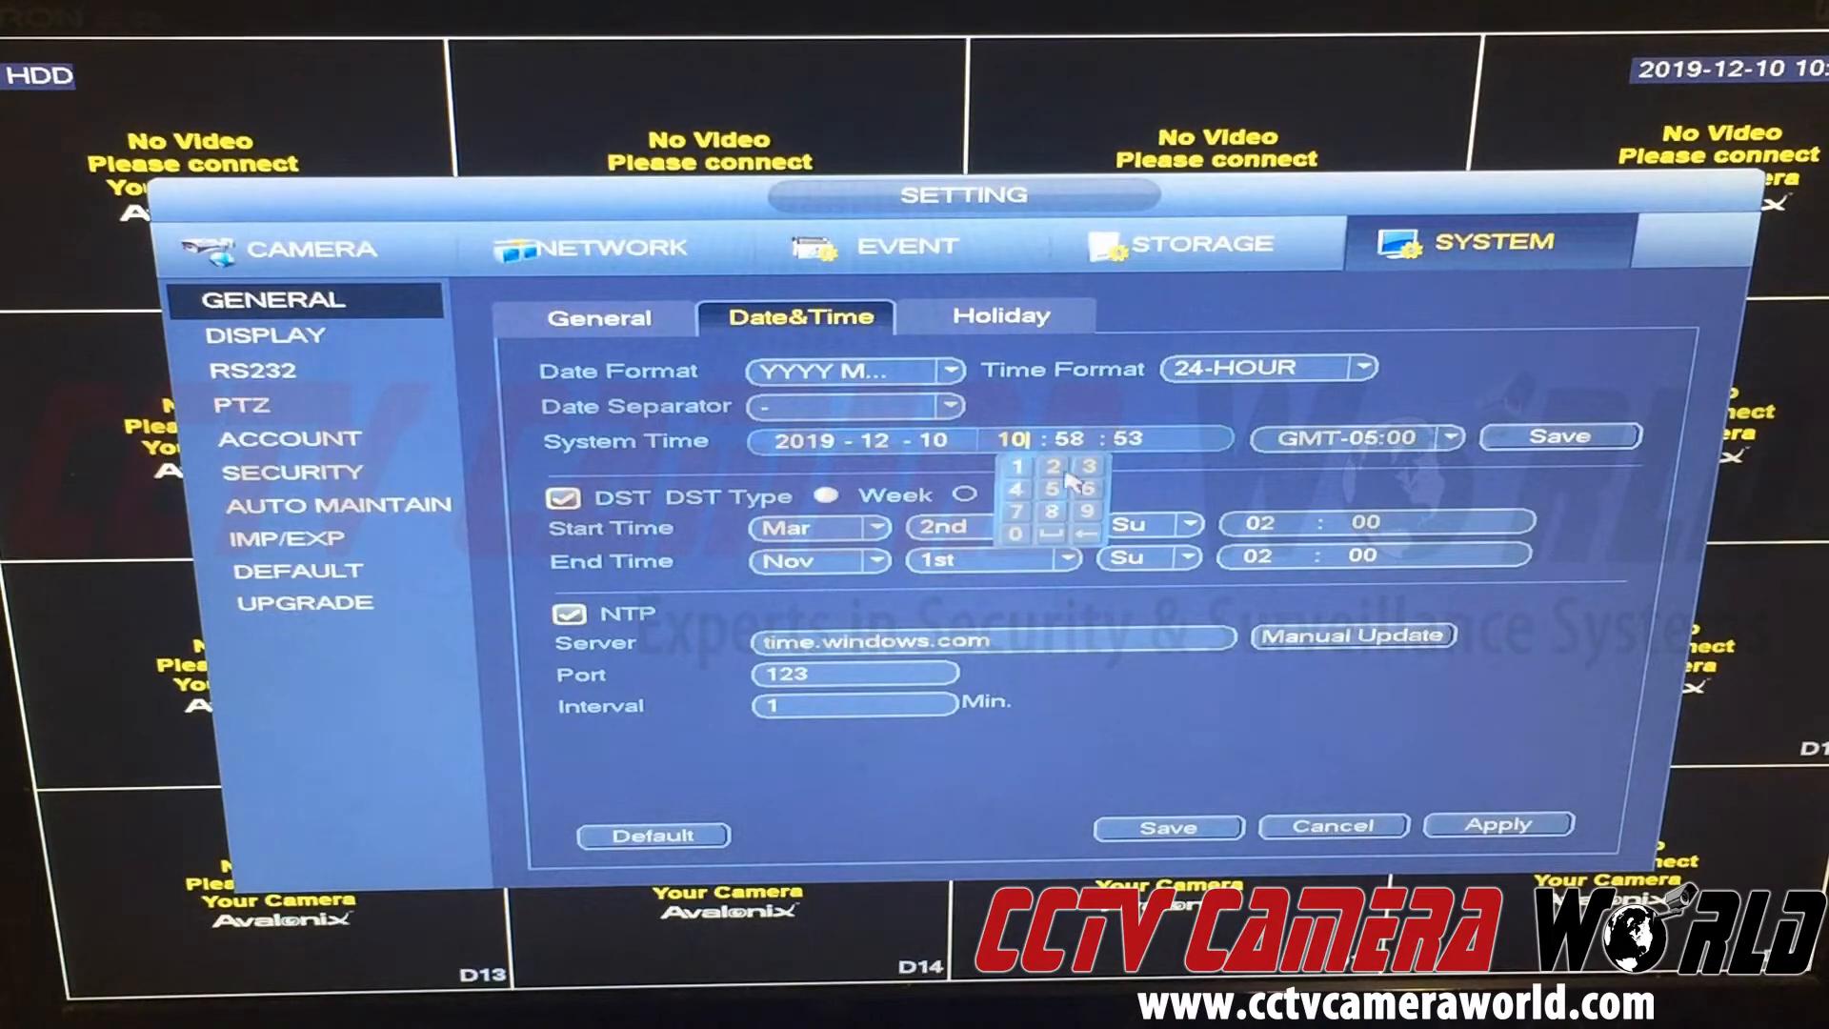
click(1056, 498)
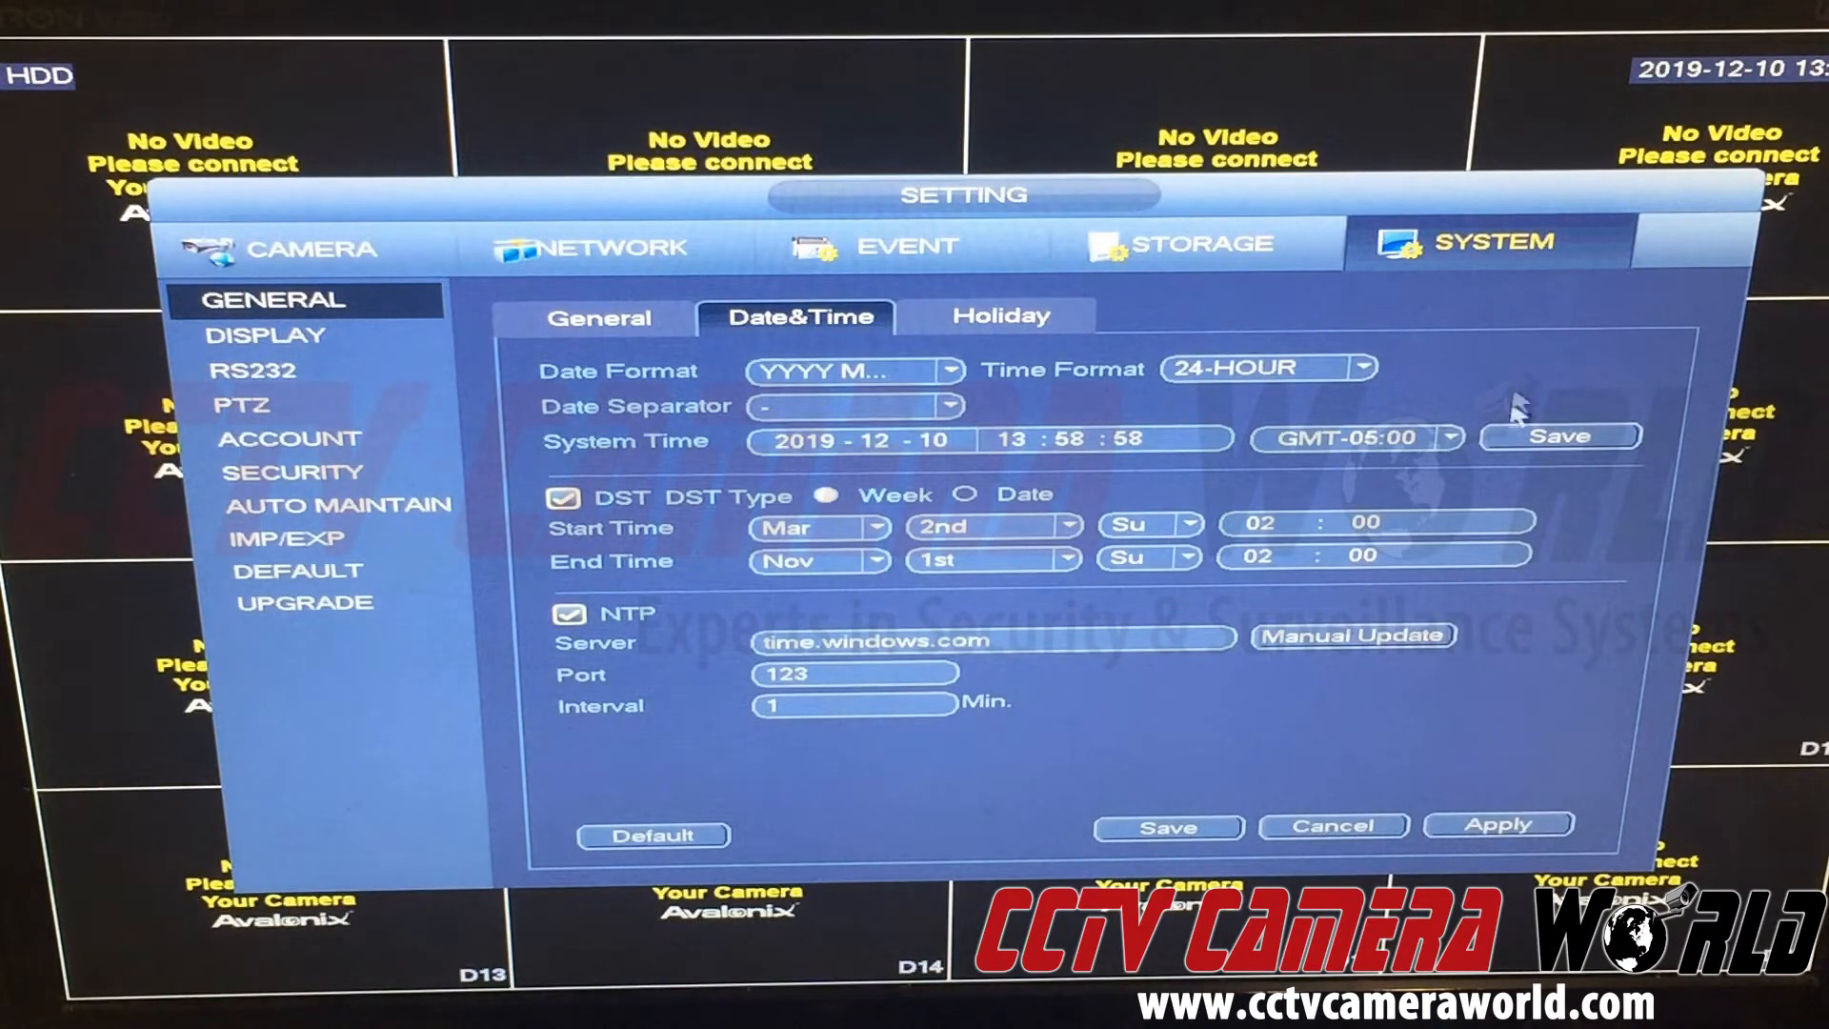
click(852, 705)
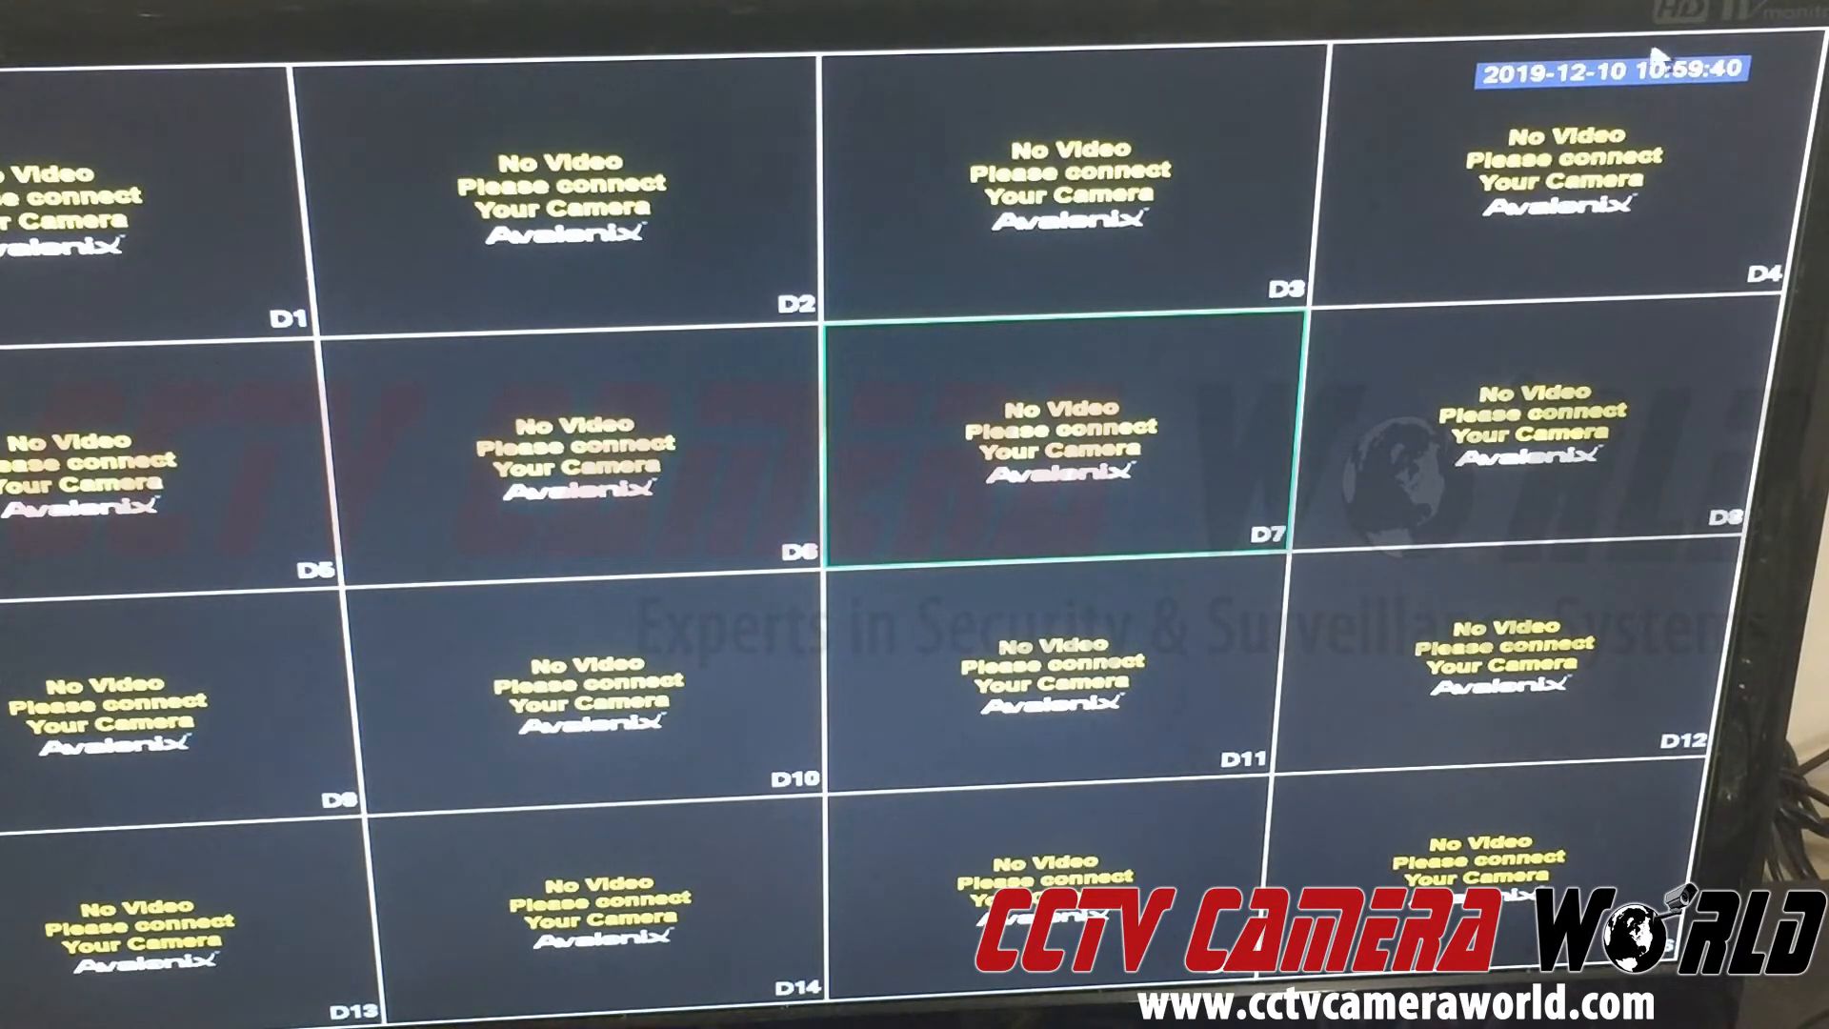
mouse_move(1220, 340)
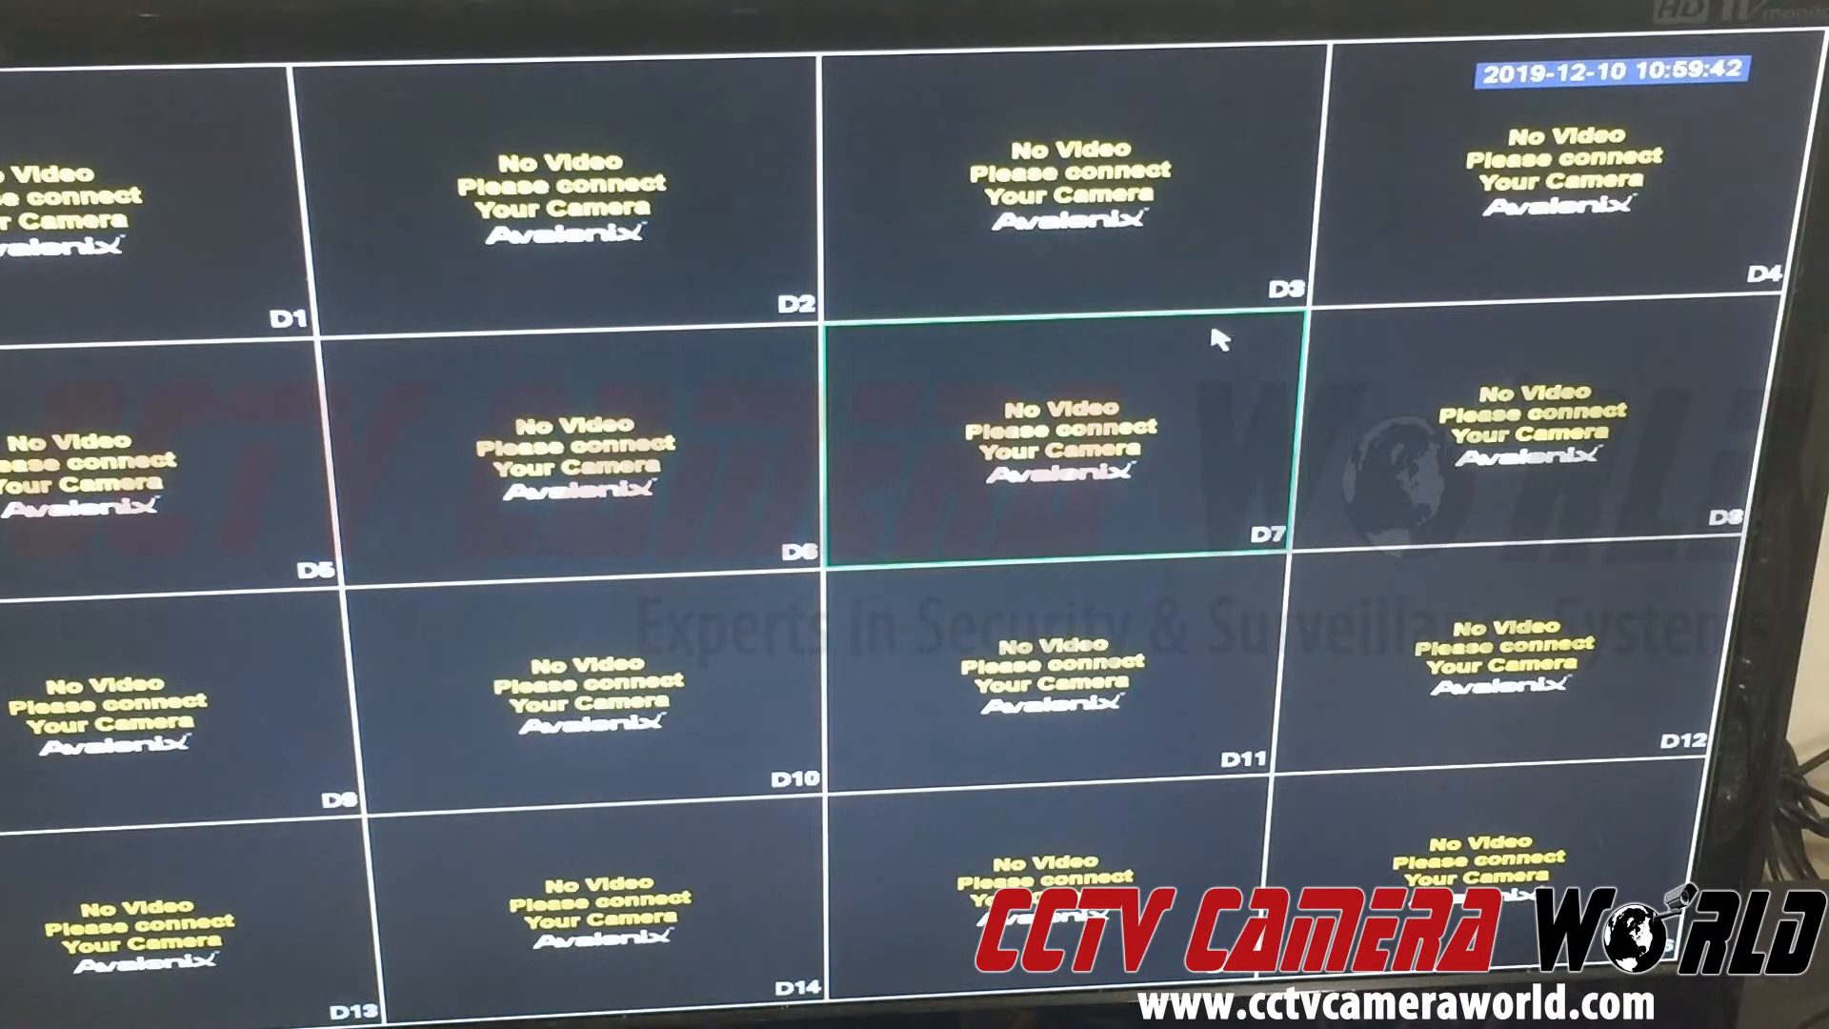
mouse_move(1154, 341)
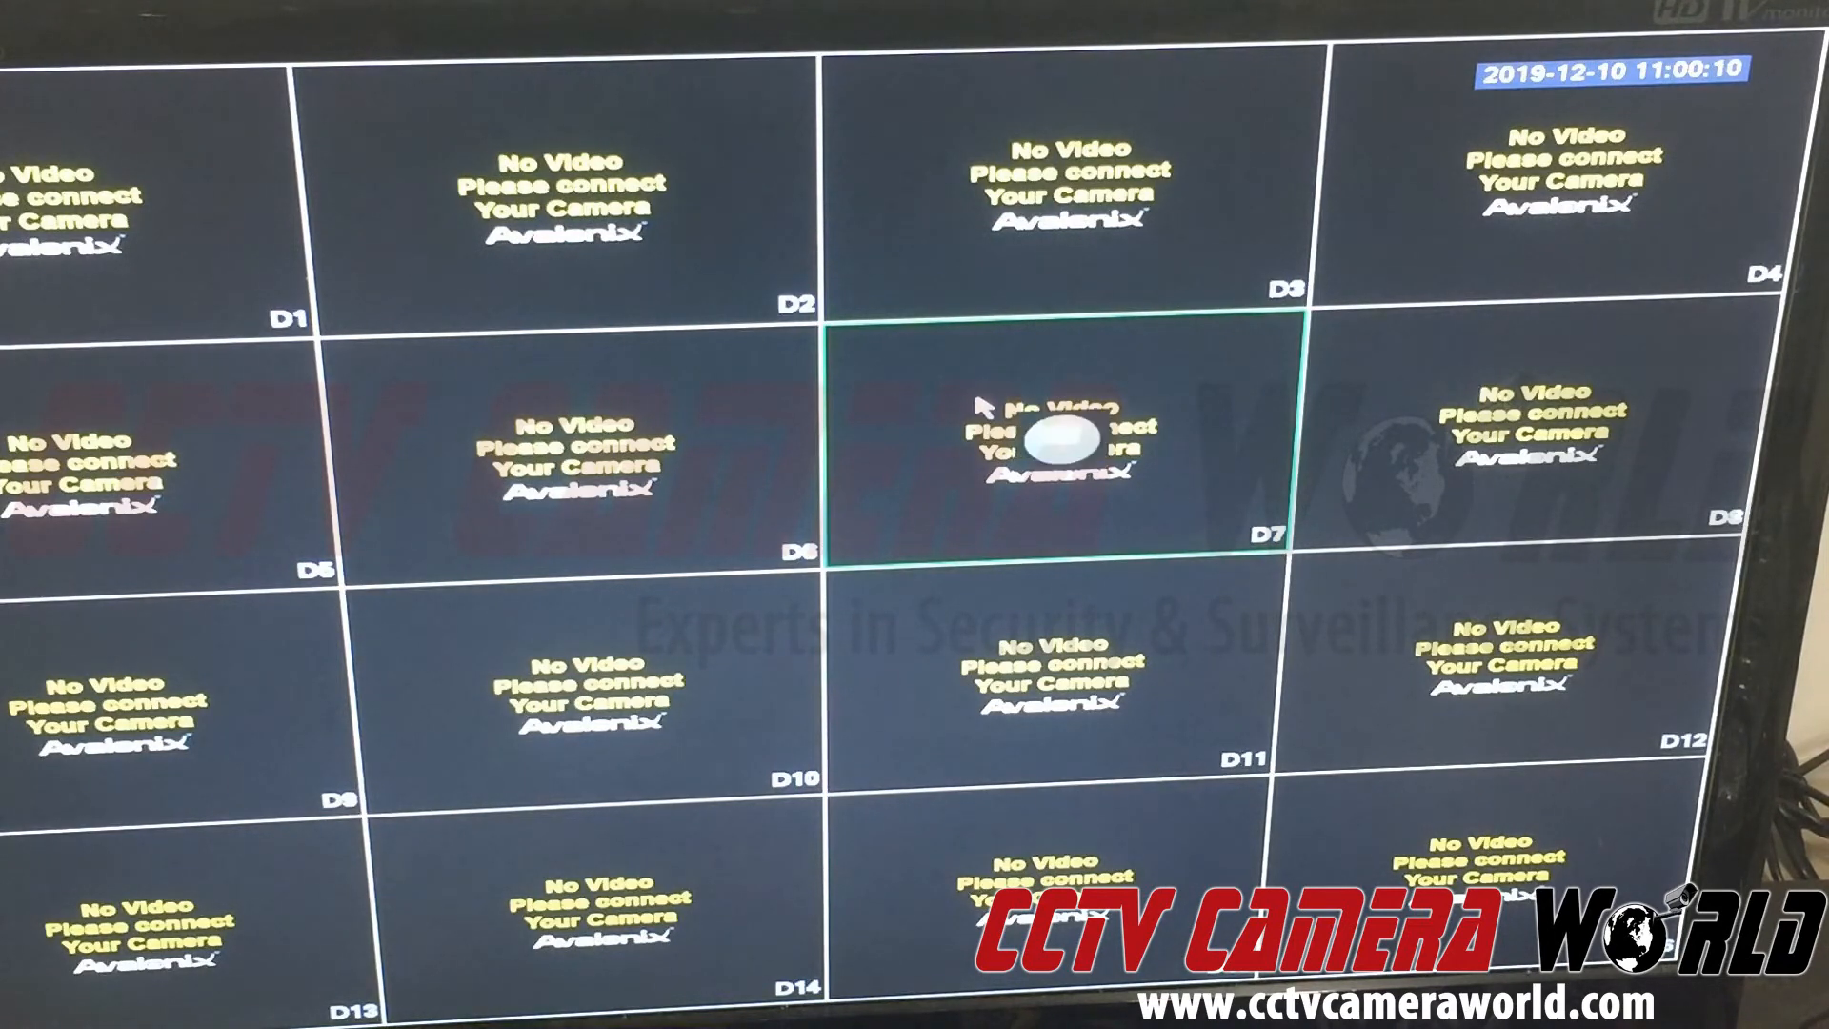
mouse_move(978, 388)
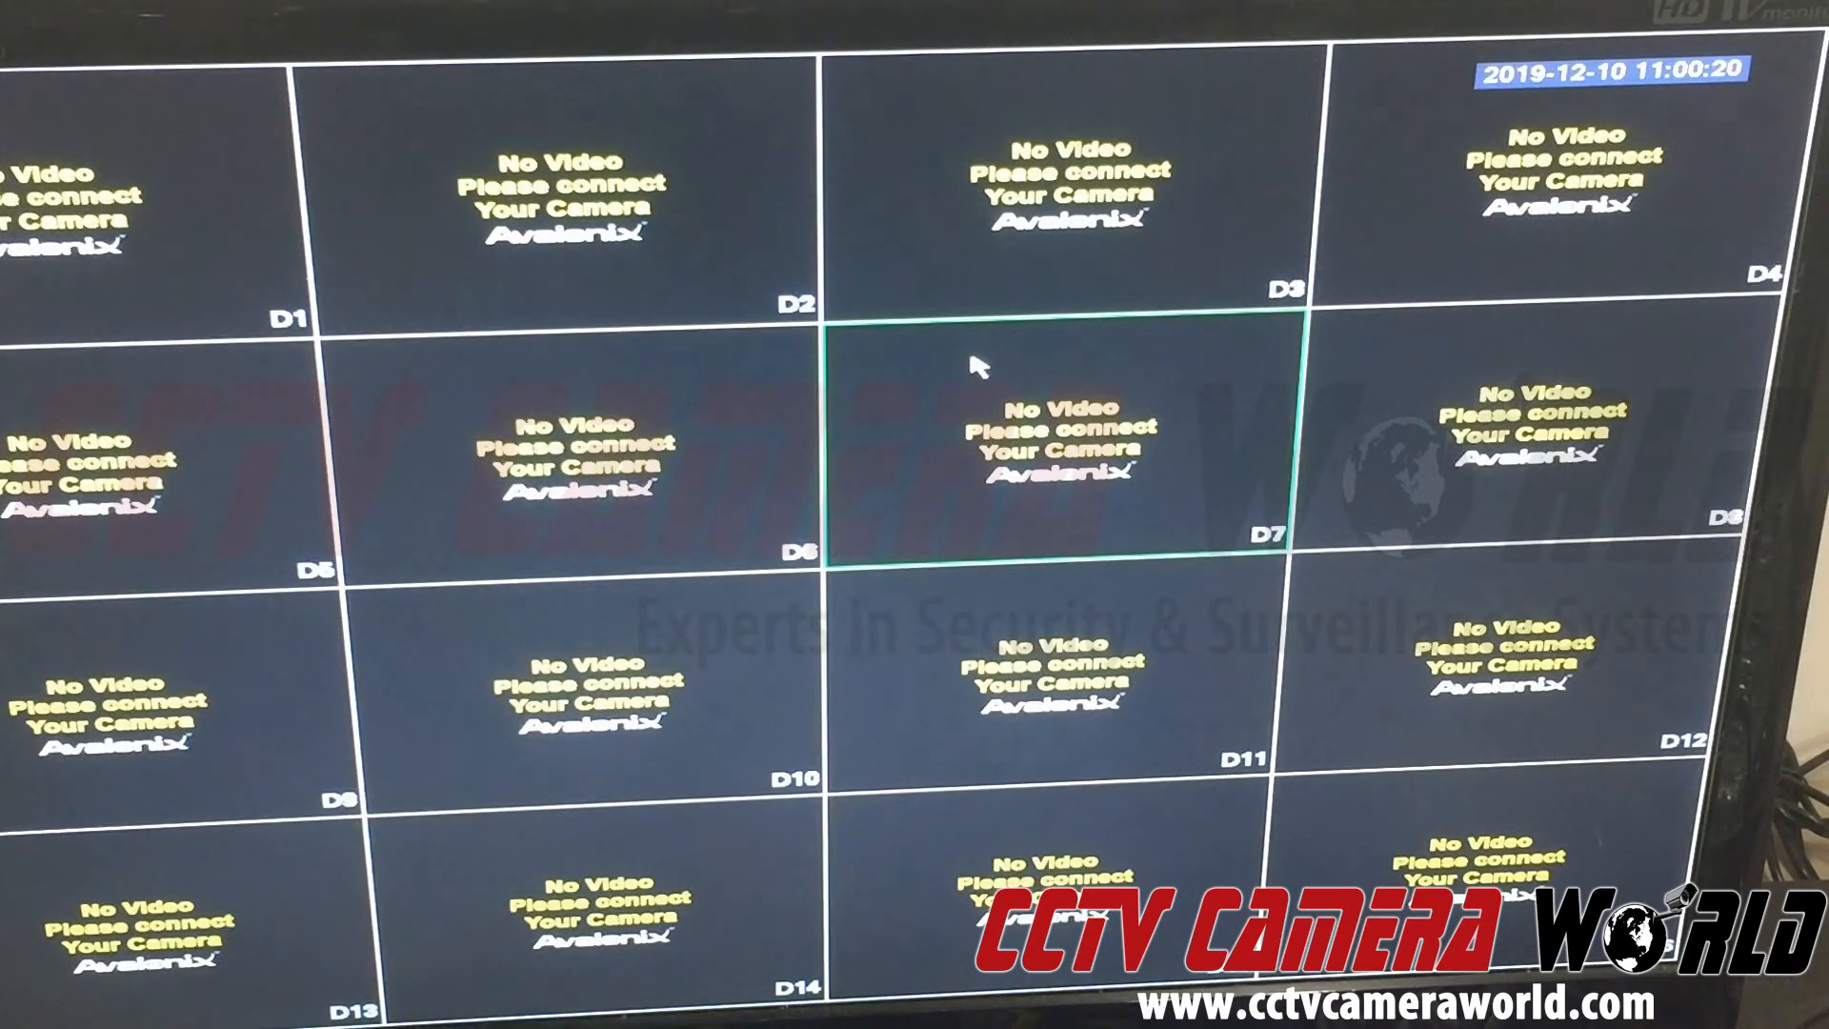
mouse_move(968, 353)
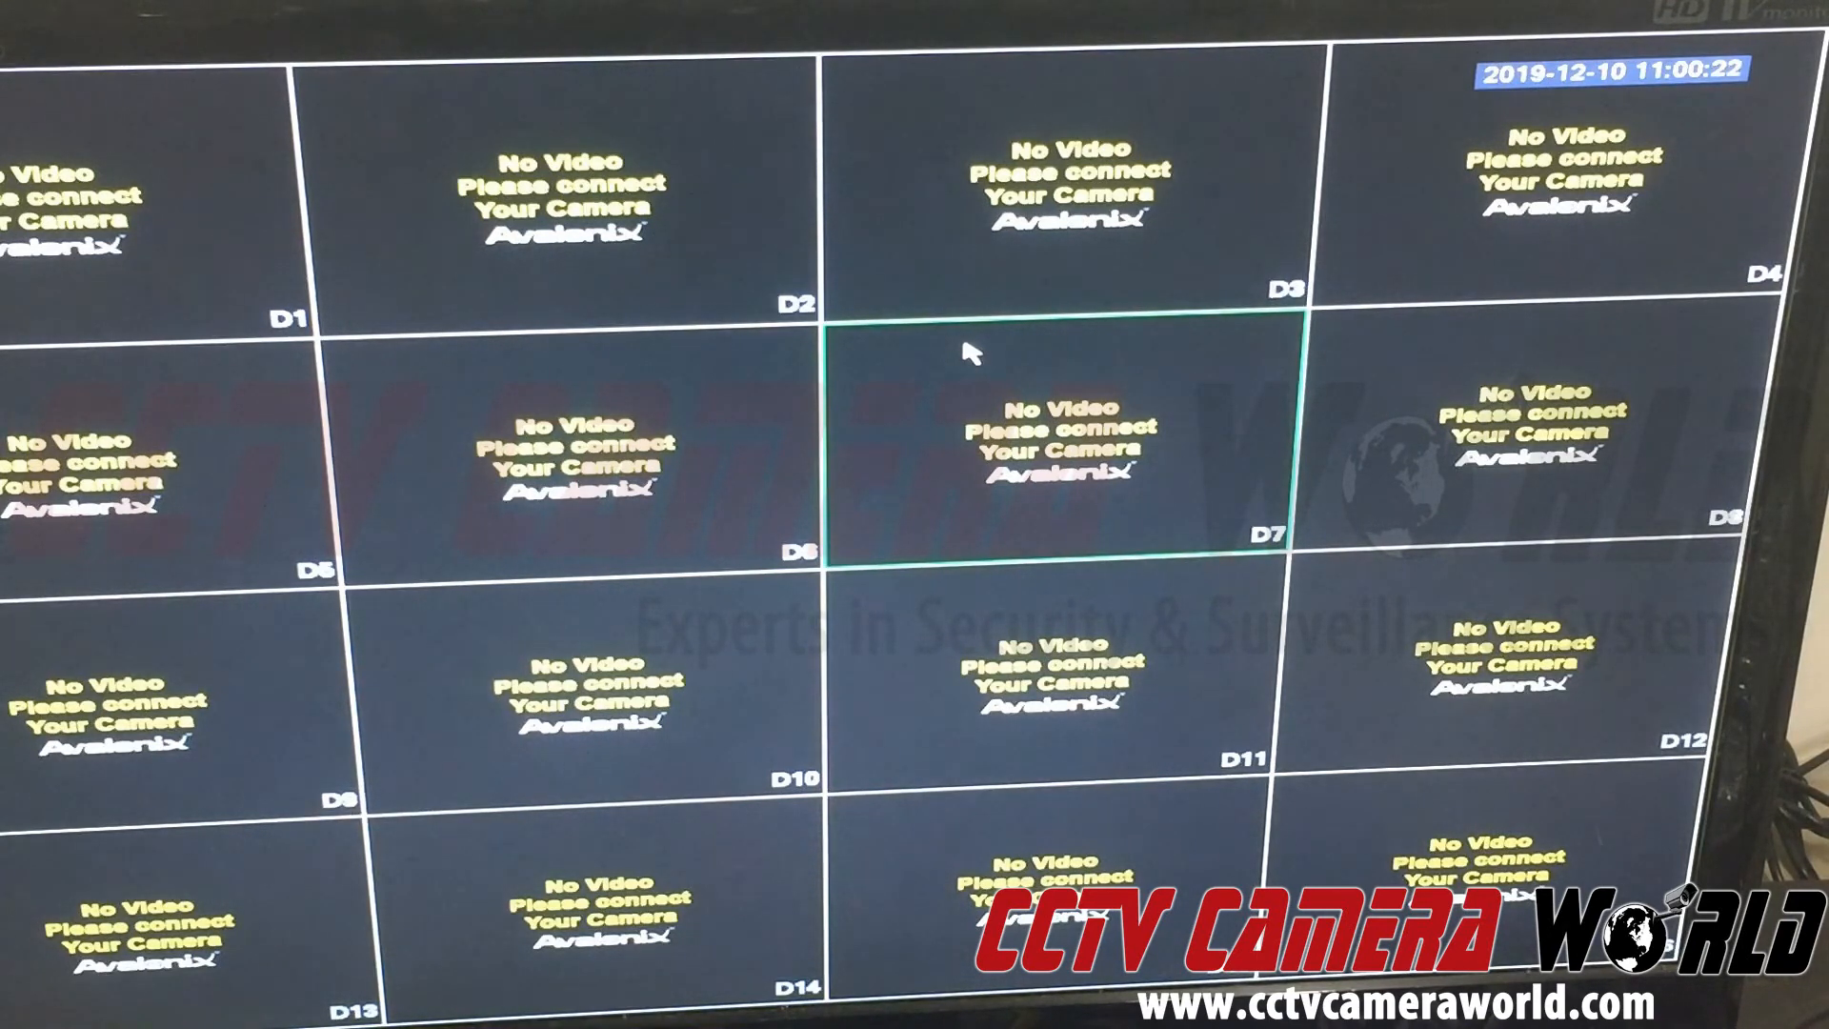